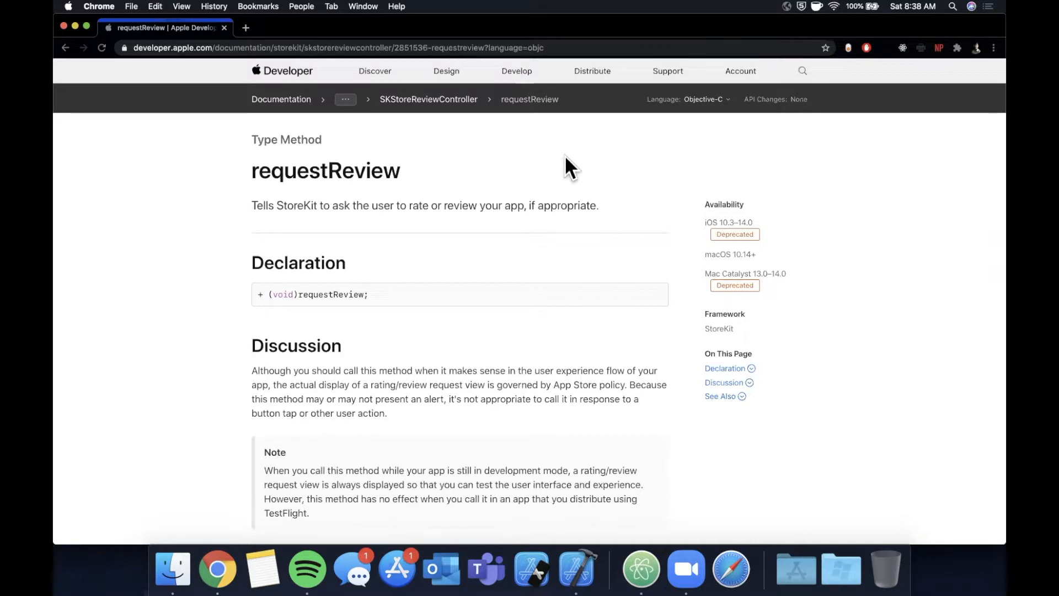
mouse_move(517, 177)
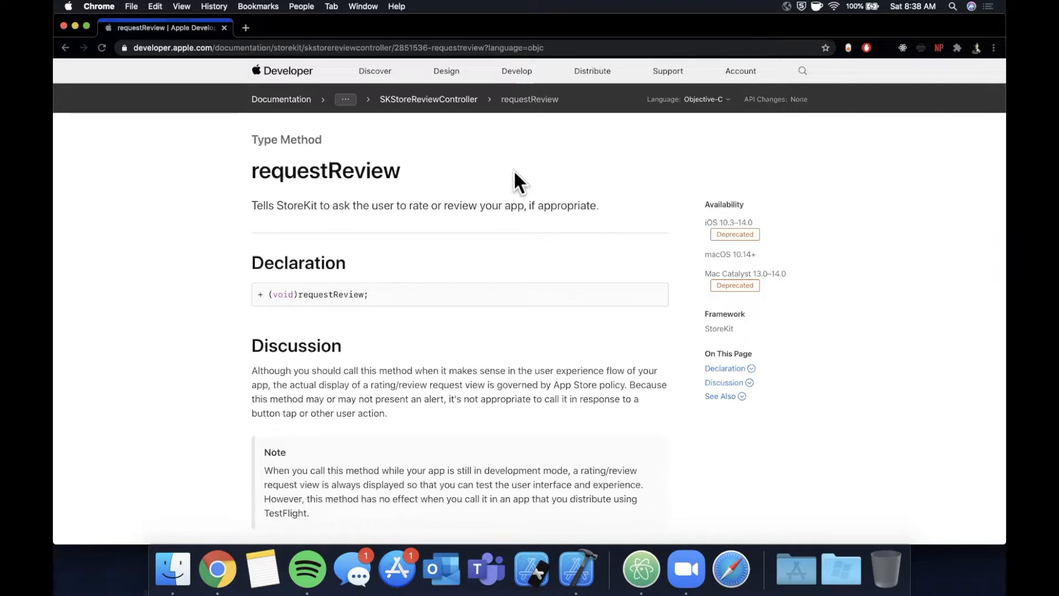
mouse_move(286, 208)
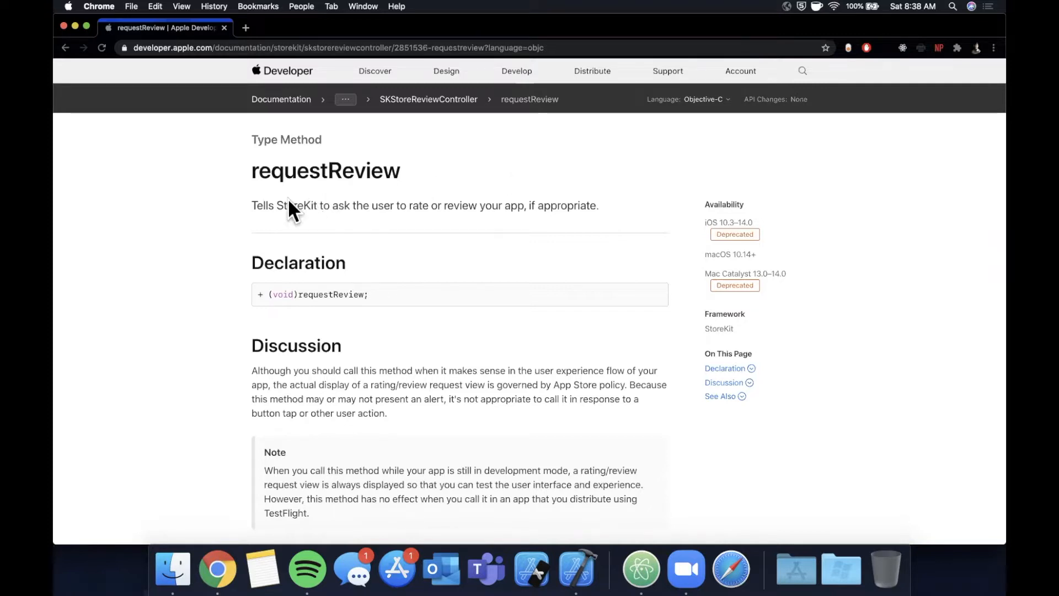
mouse_move(268, 201)
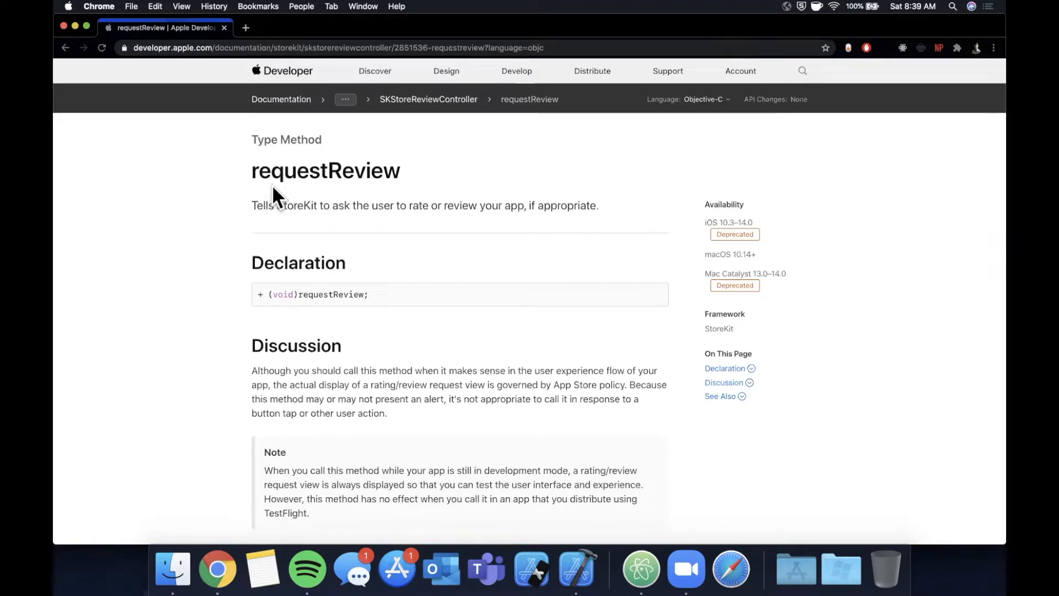
mouse_move(445, 262)
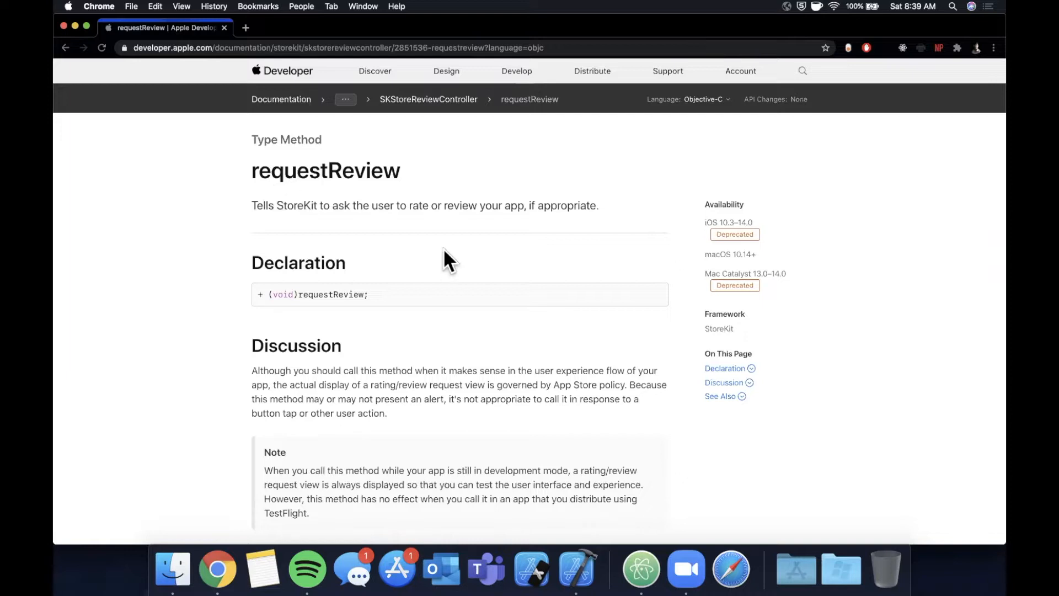
Start a new Xcode project using the iOS App template.
scroll("down", 3)
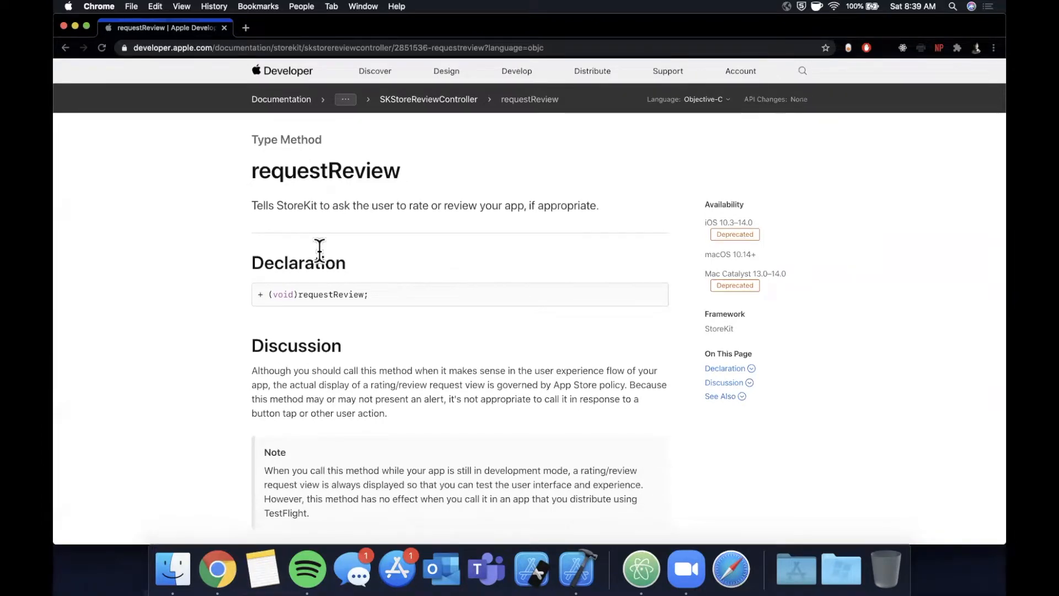
scroll("down", 3)
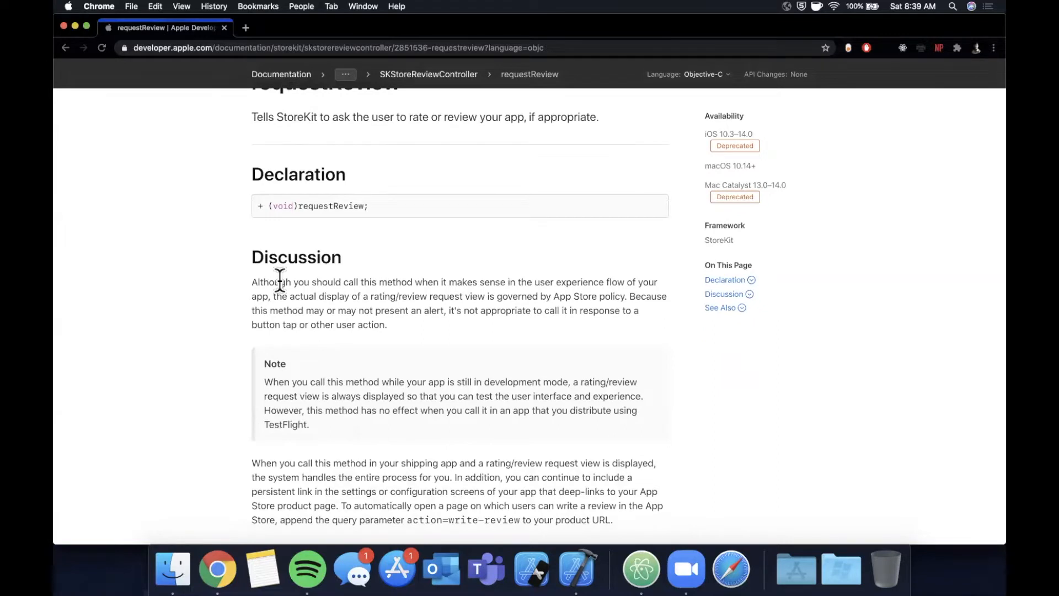
scroll("down", 3)
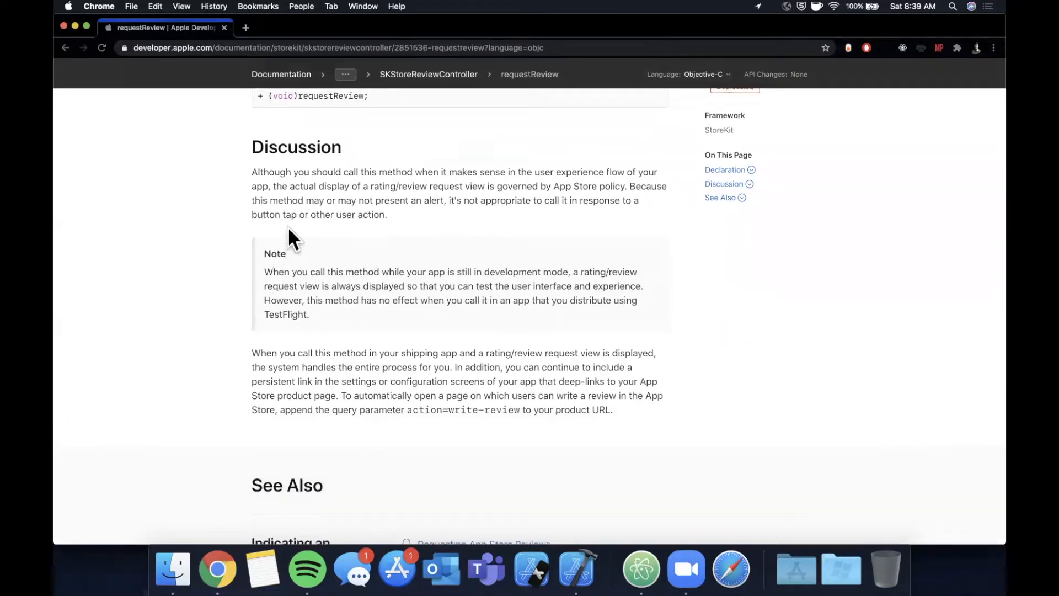
mouse_move(317, 242)
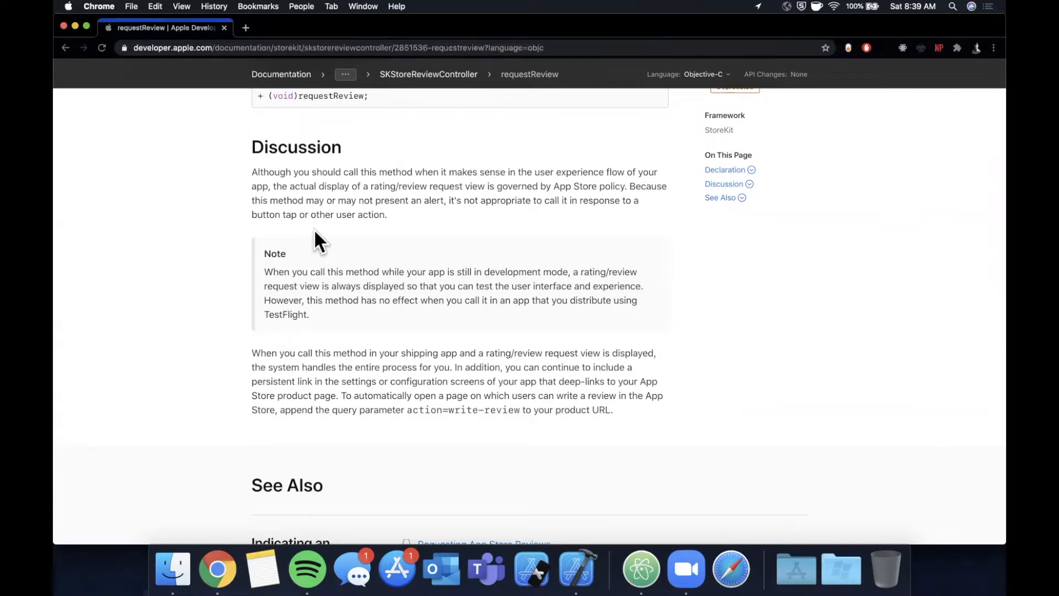
scroll("down", 3)
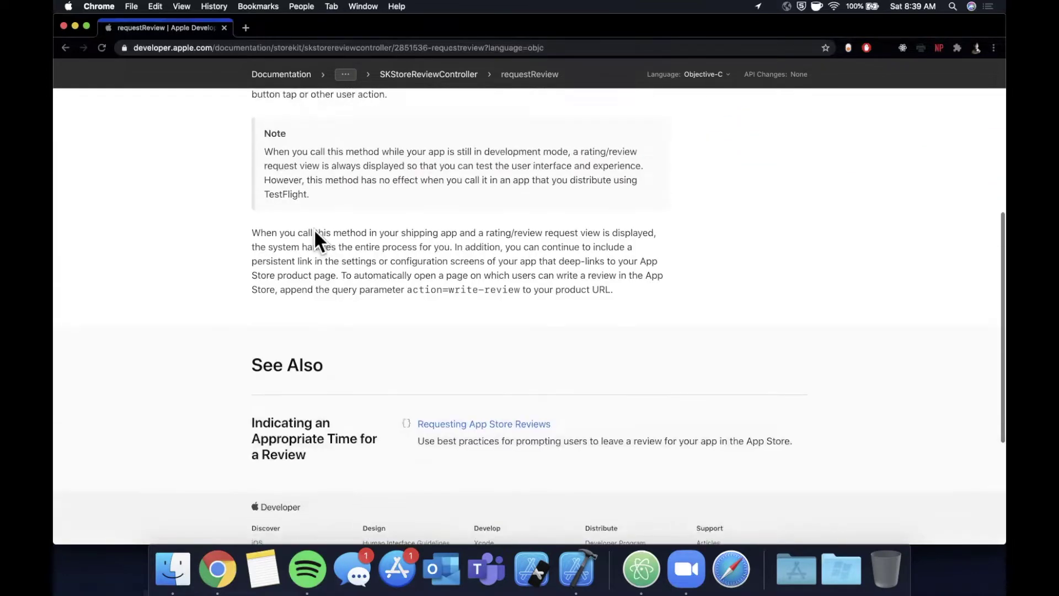
scroll("up", 3)
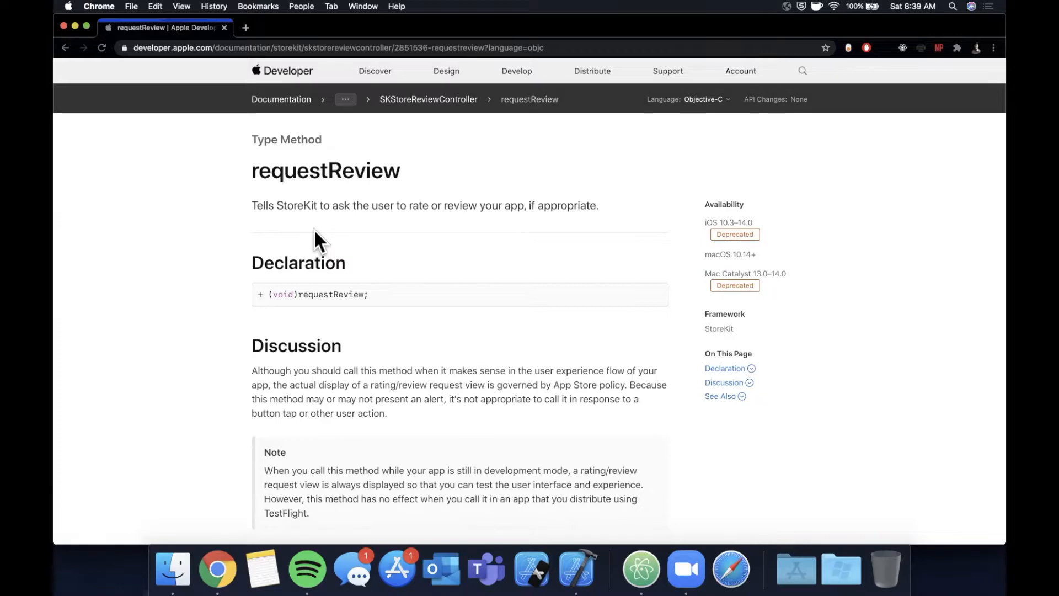
mouse_move(269, 132)
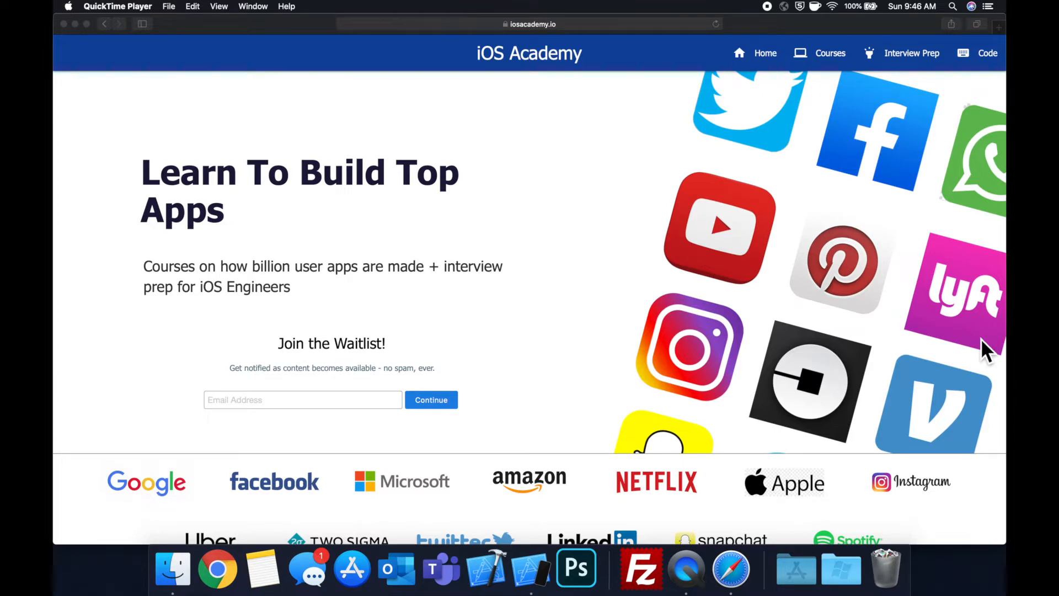
scroll("down", 3)
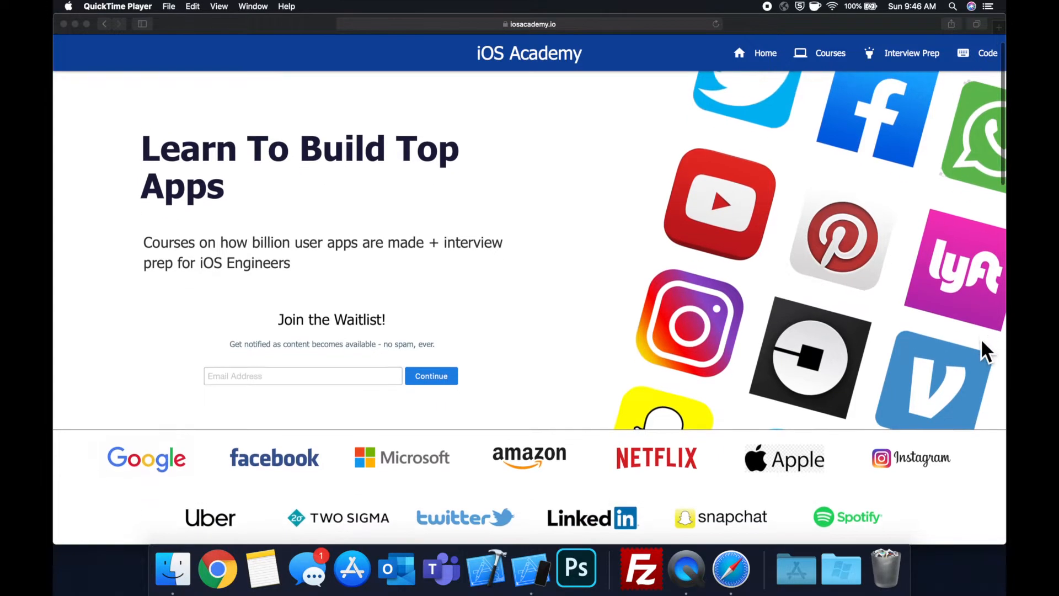
scroll("down", 3)
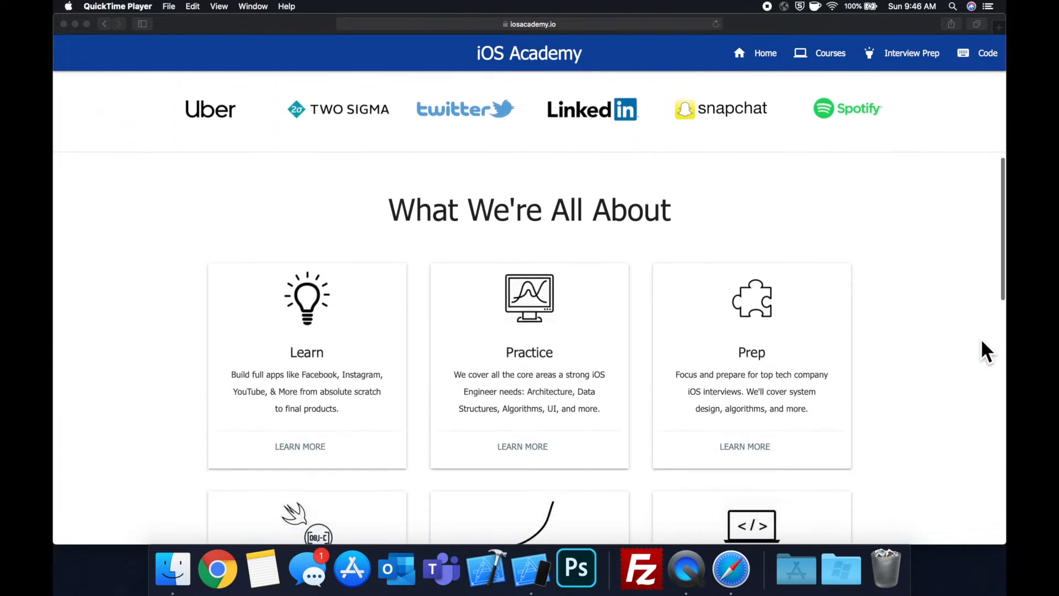
scroll("down", 3)
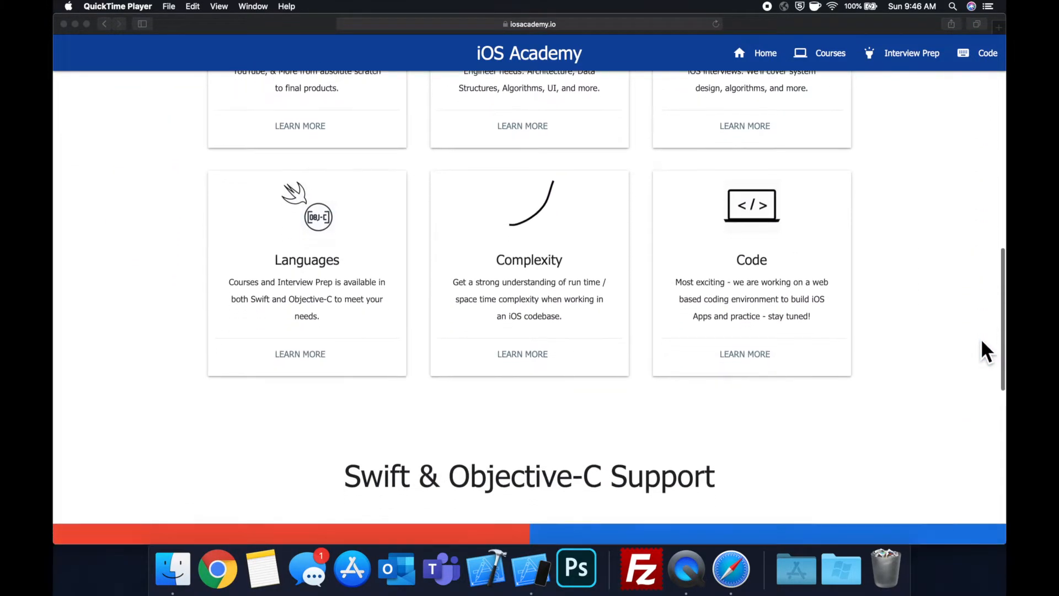
scroll("down", 3)
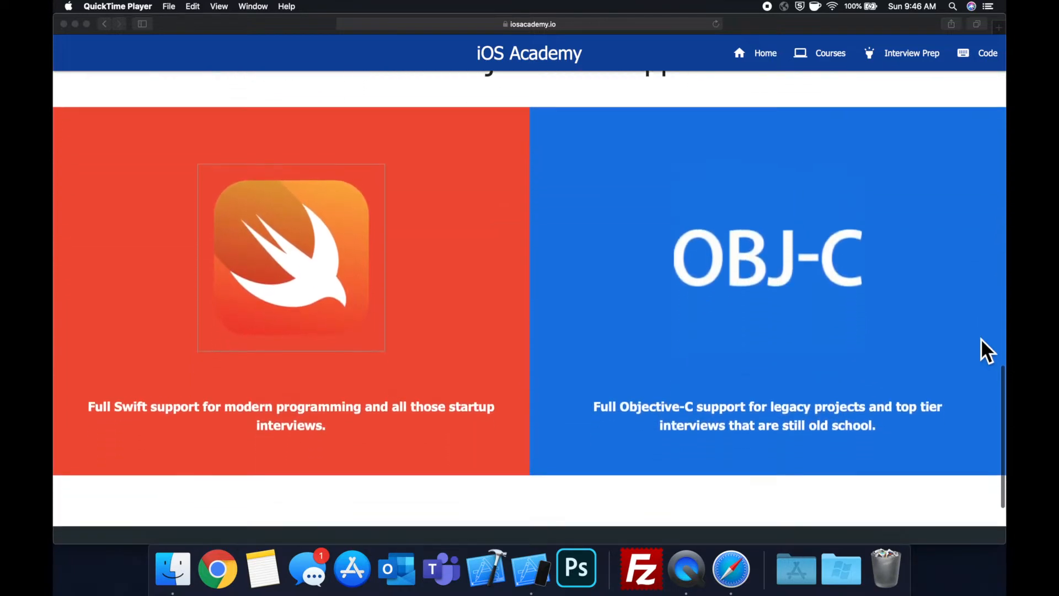
scroll("up", 3)
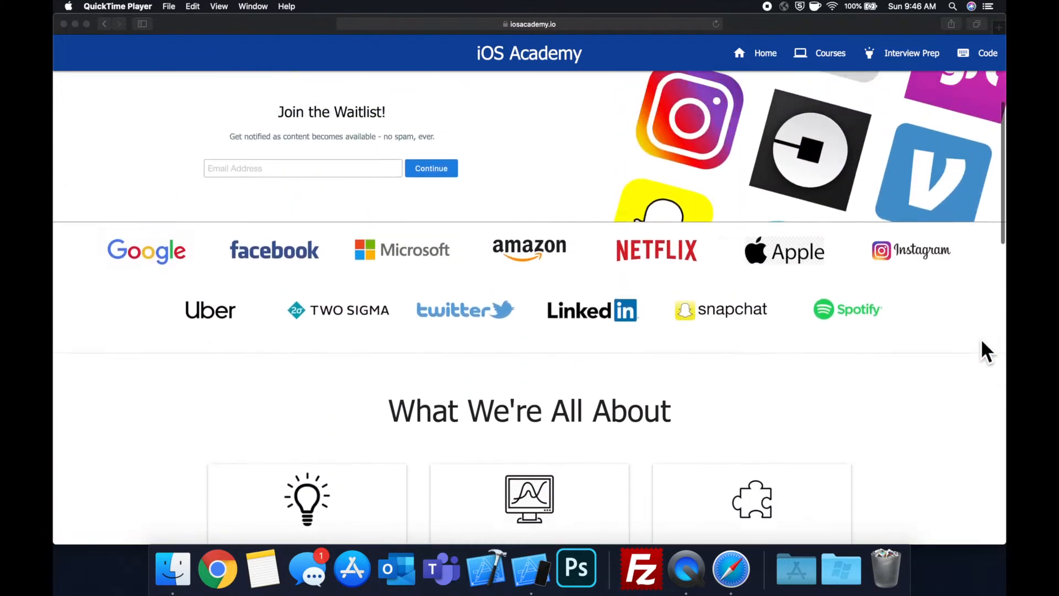
scroll("up", 3)
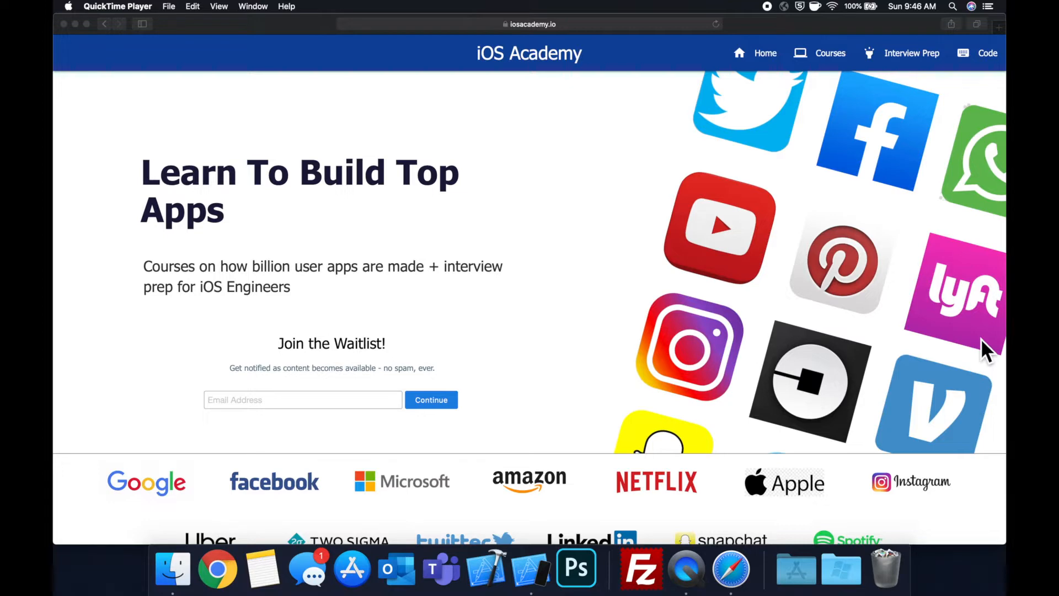
mouse_move(614, 267)
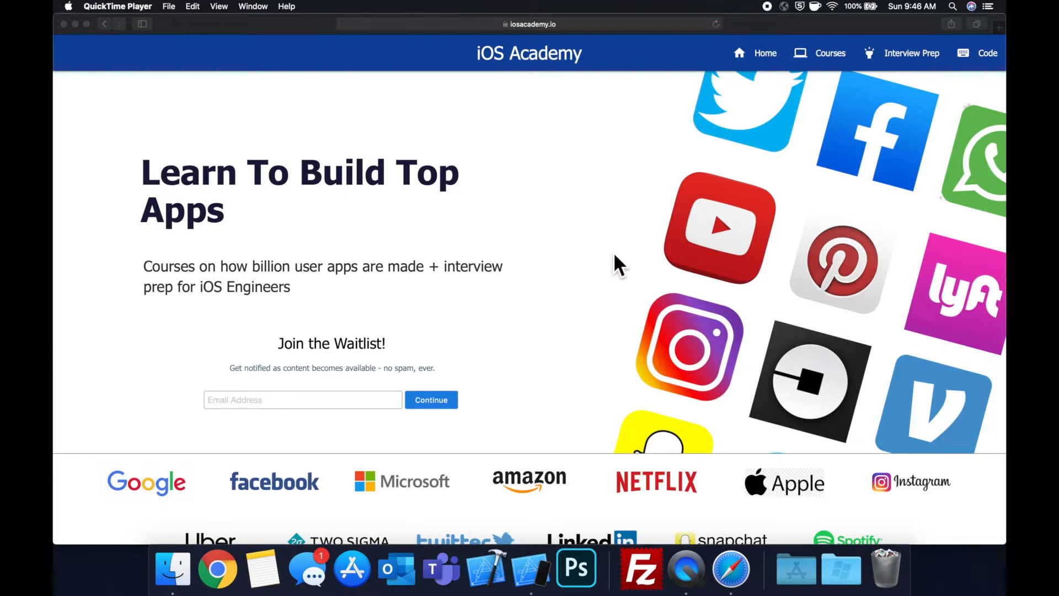
mouse_move(484, 351)
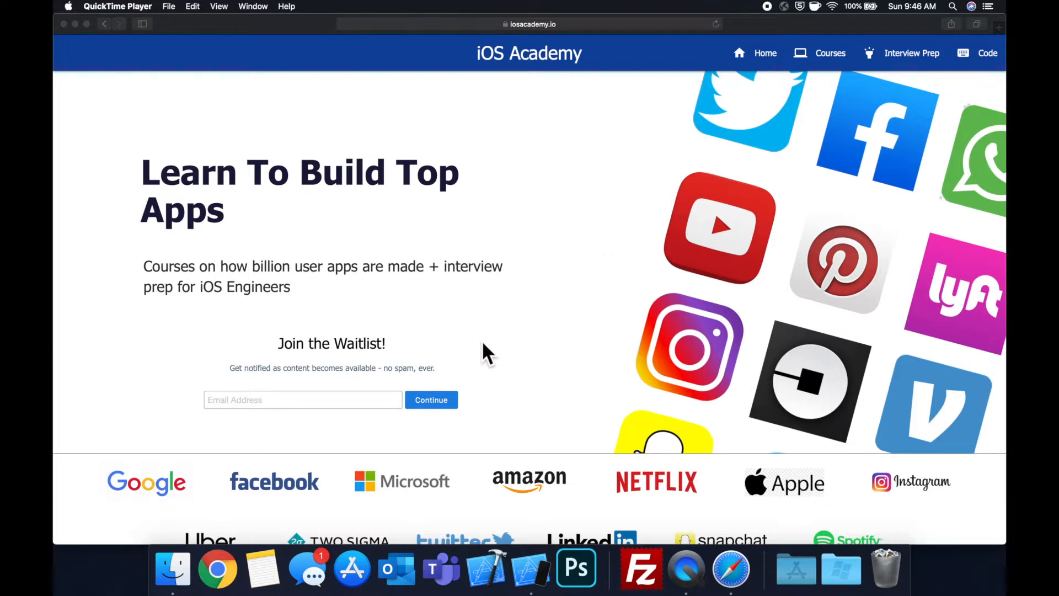
mouse_move(336, 476)
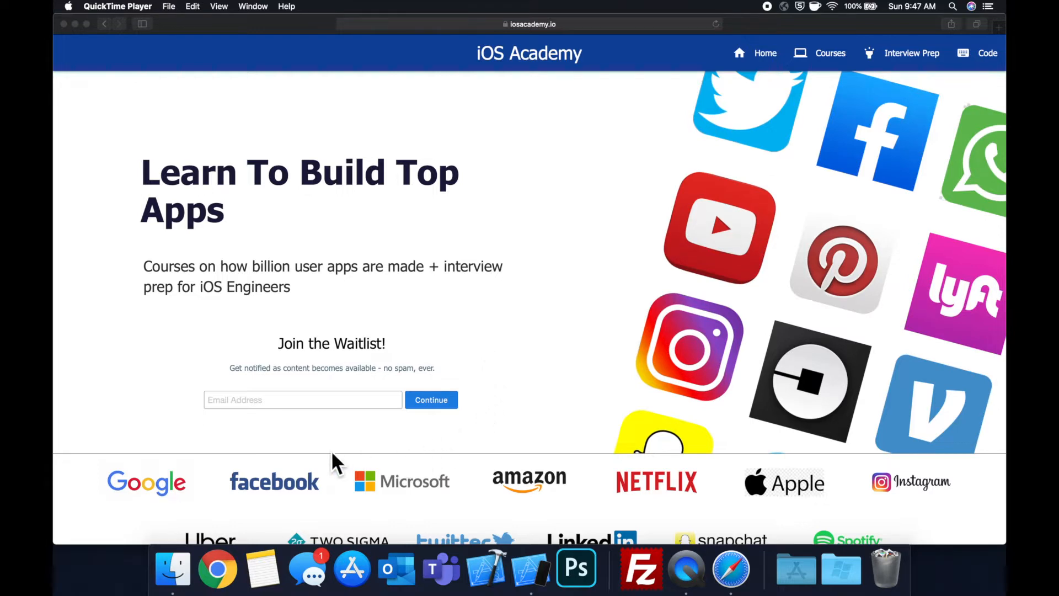
mouse_move(440, 454)
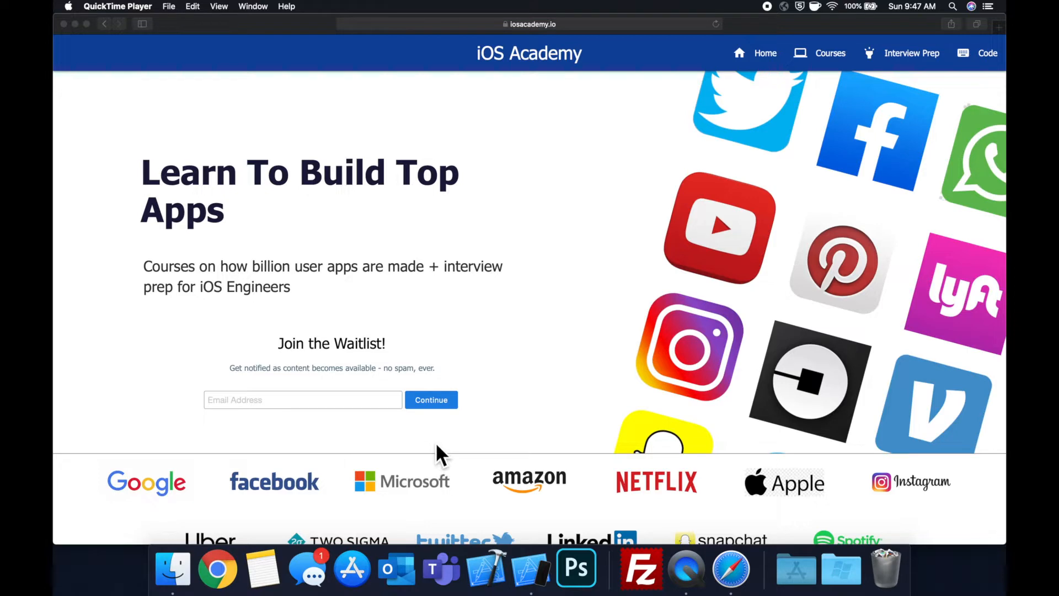
mouse_move(448, 452)
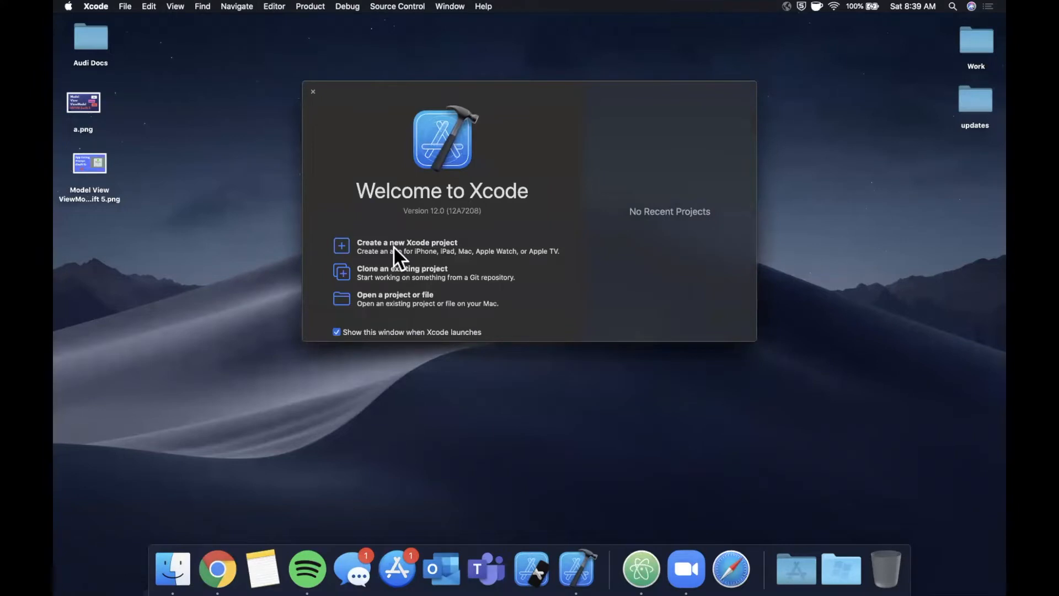
left_click(402, 242)
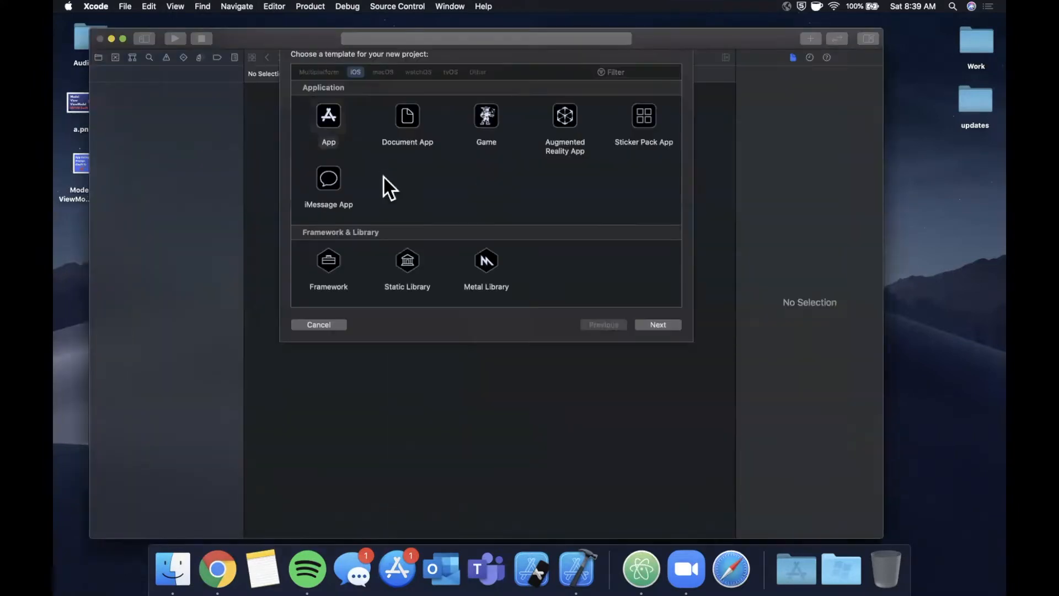
left_click(658, 324)
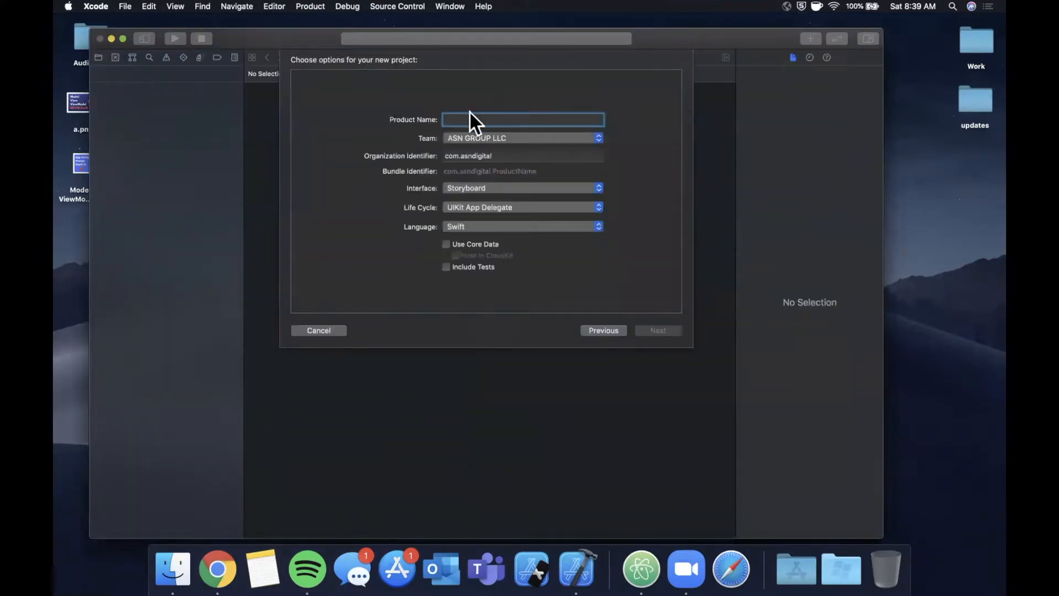
Name the project RatingPrompt and save it on the Desktop.
type("RatingPrompt")
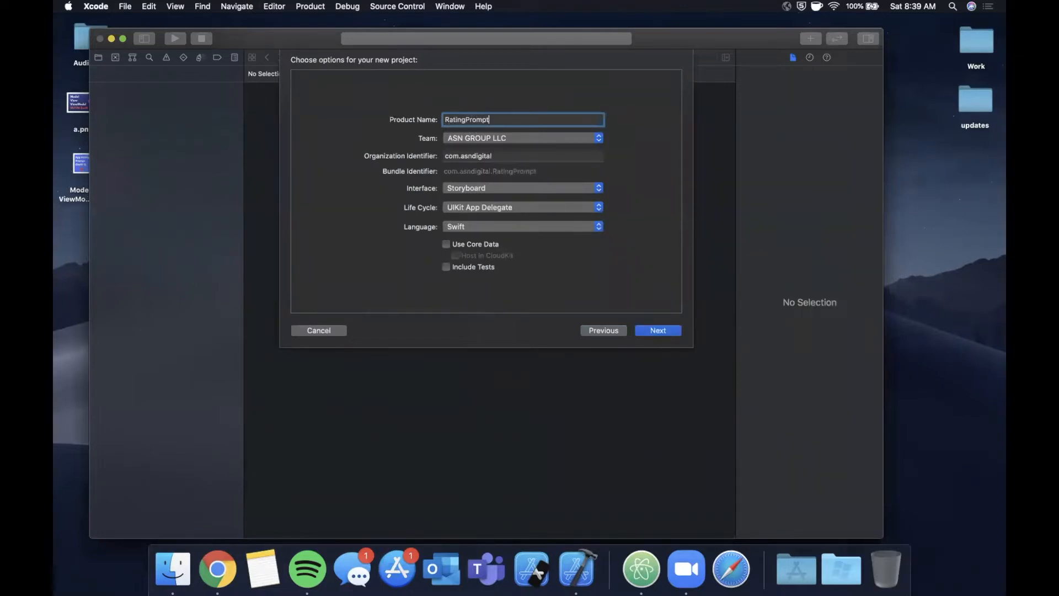
left_click(658, 331)
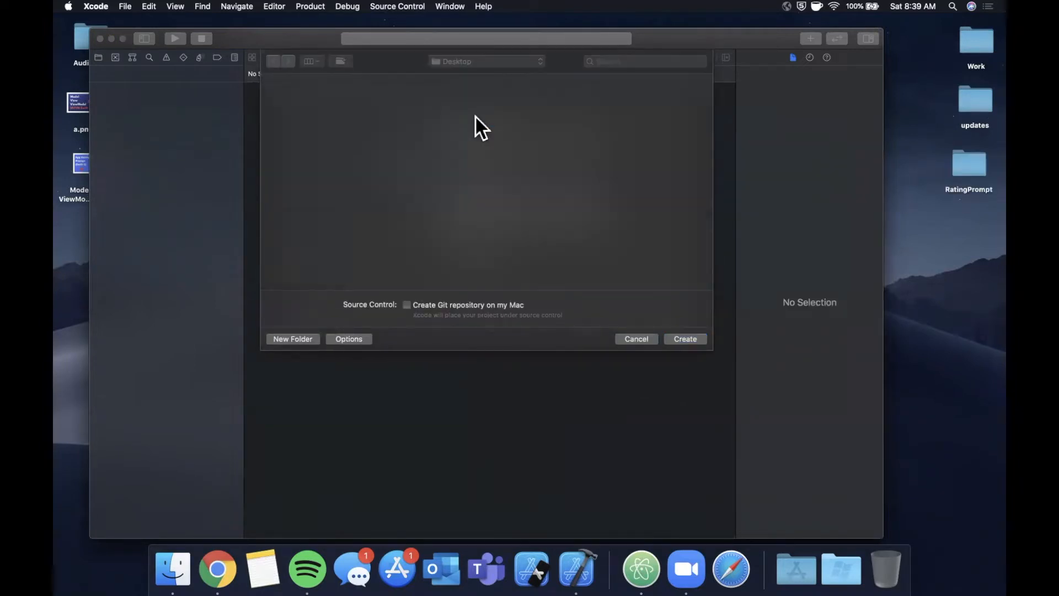
left_click(685, 339)
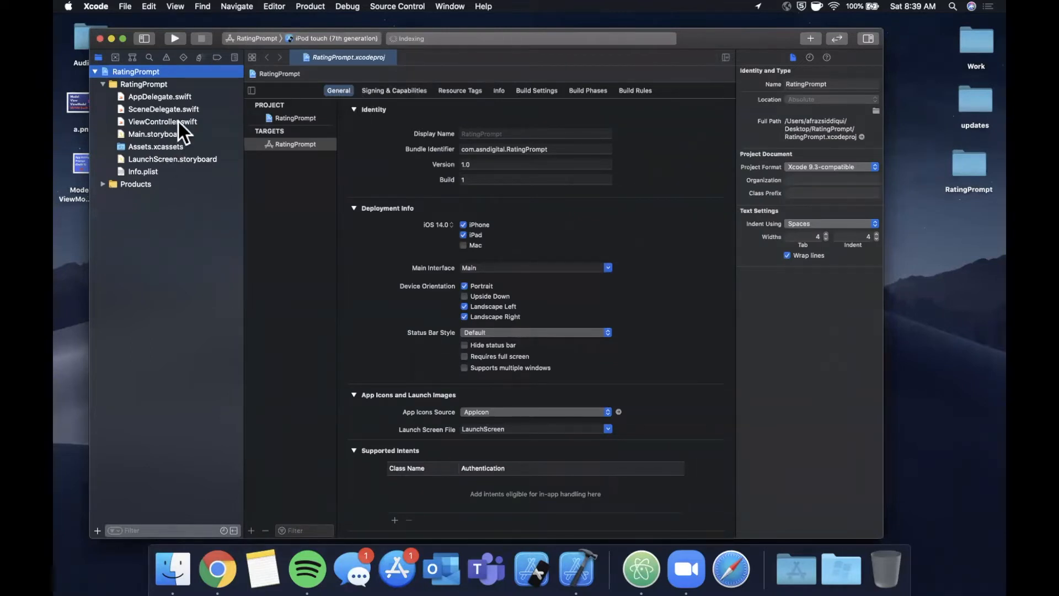
Open ViewController.swift and set the run destination to iPhone 8.
left_click(160, 121)
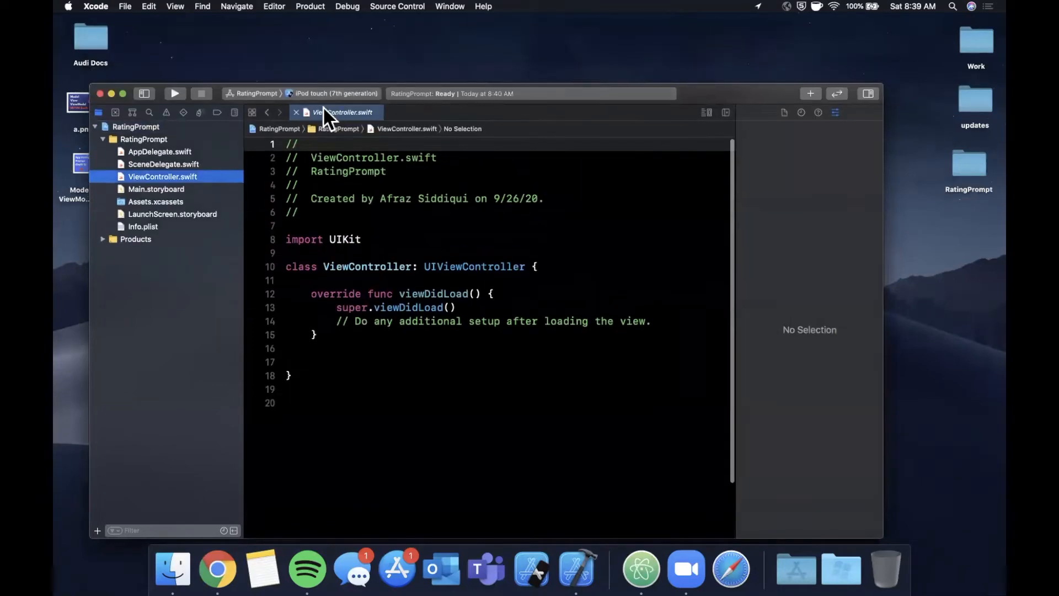
left_click(336, 93)
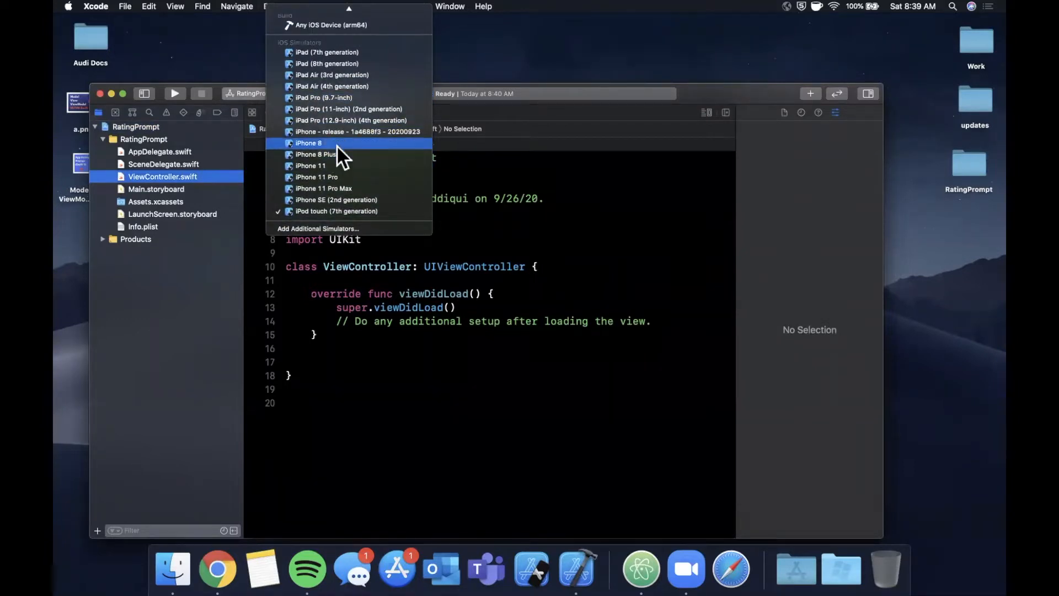
left_click(307, 143)
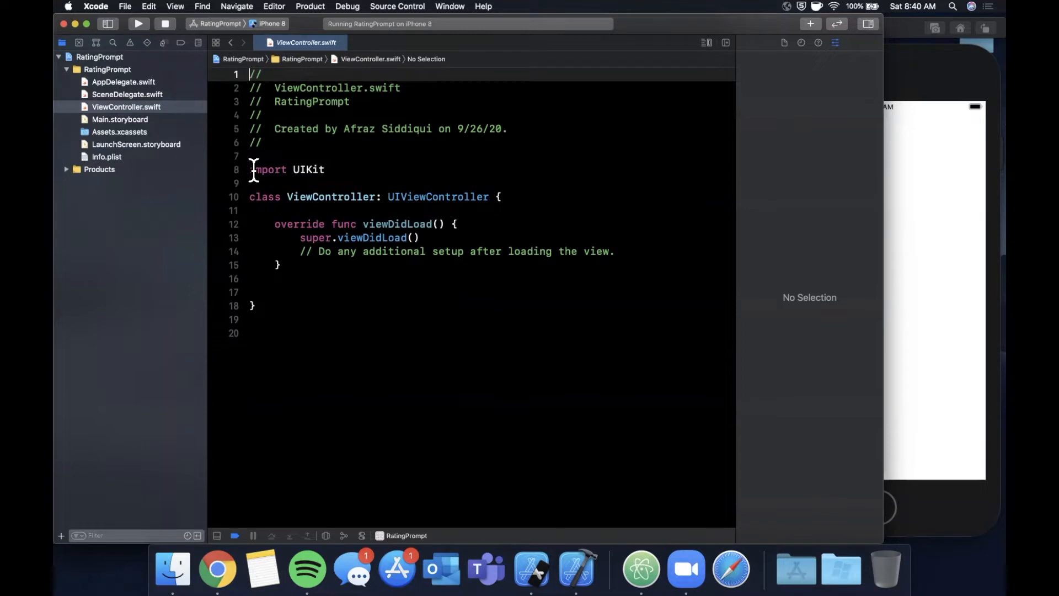
mouse_move(267, 179)
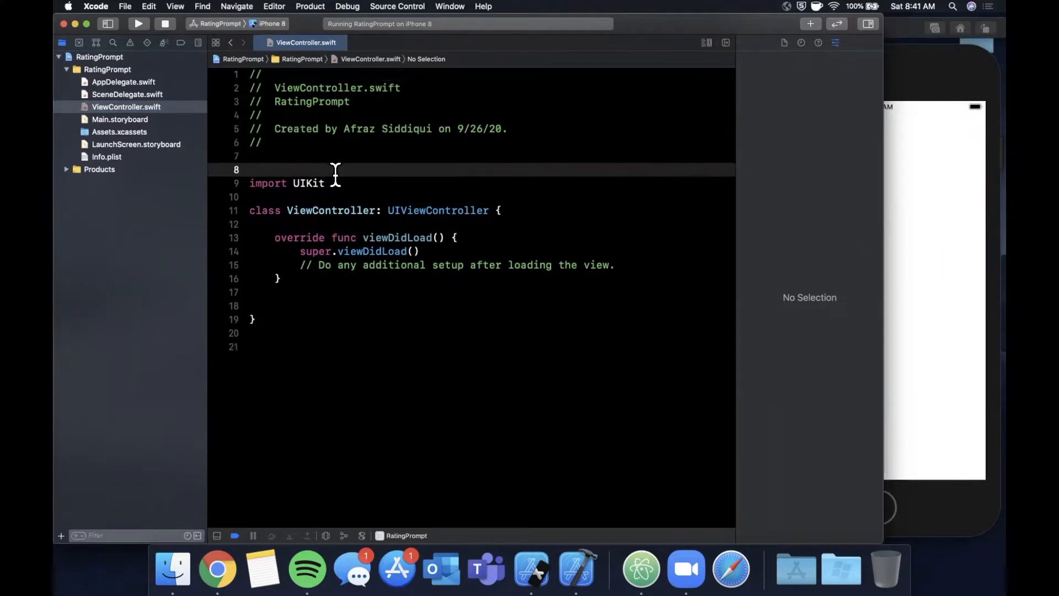
Import StoreKit and begin a private closure-initialized UIButton property named button.
type("import")
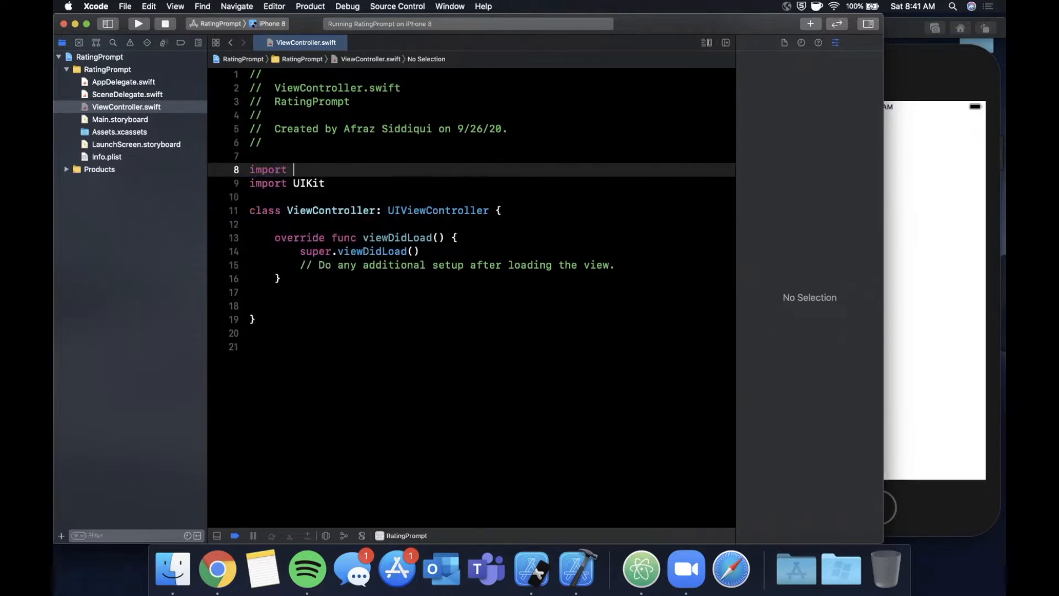
type("Storek")
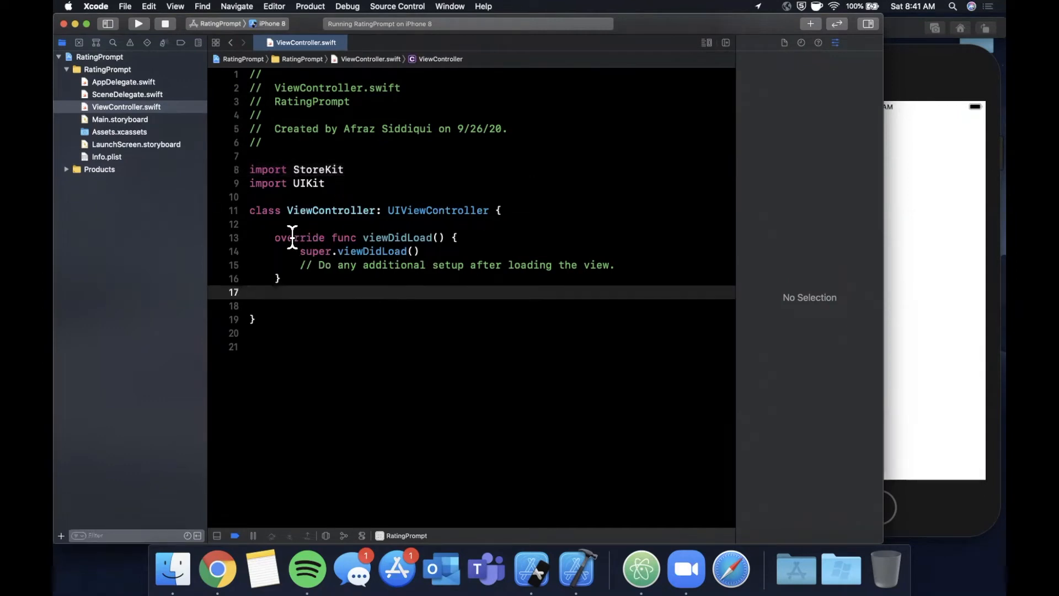
type("pr")
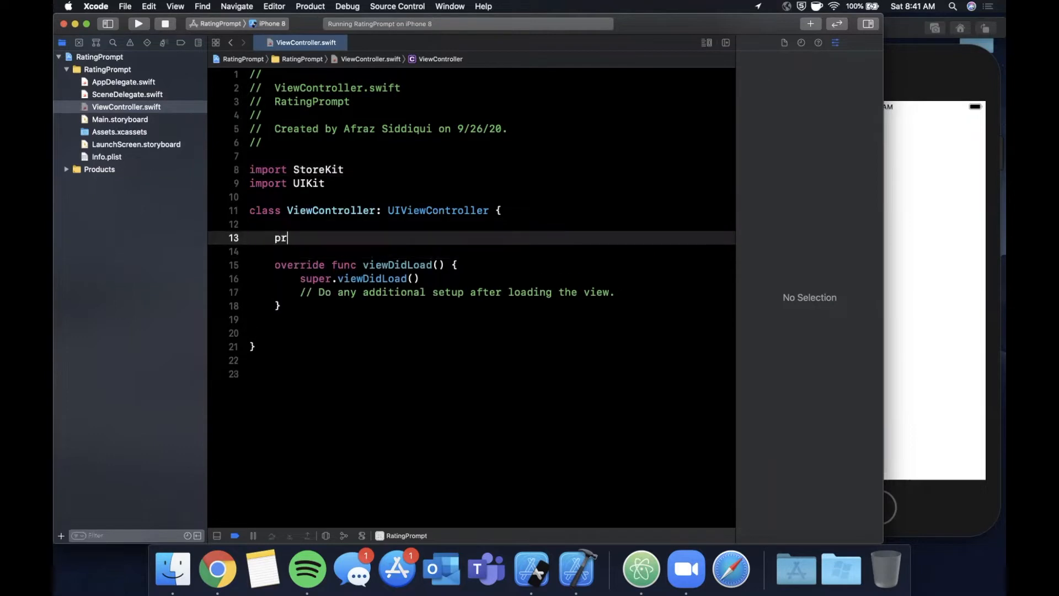
type("ivate")
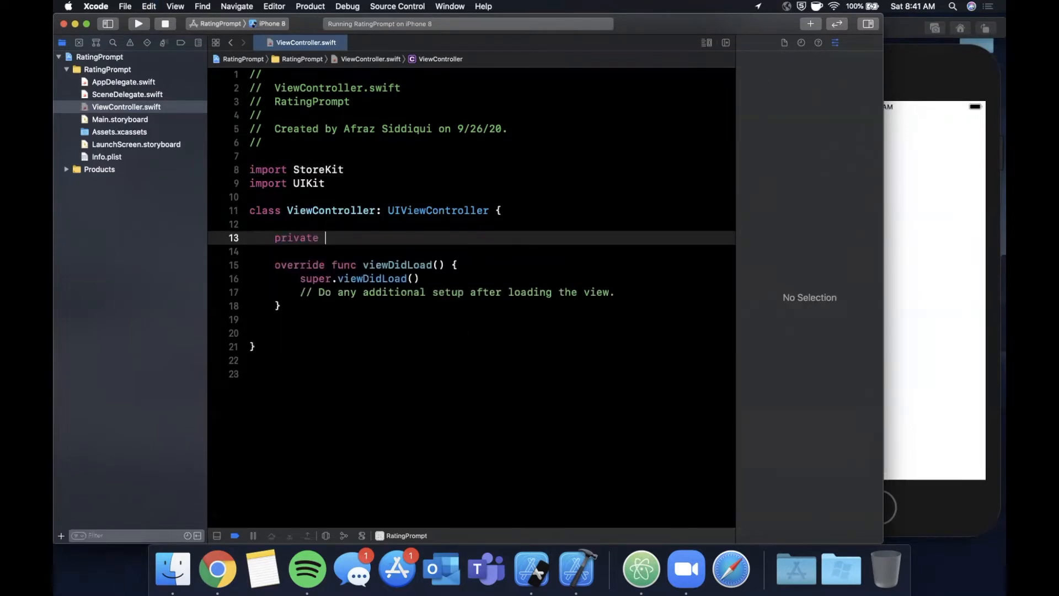
type("let button")
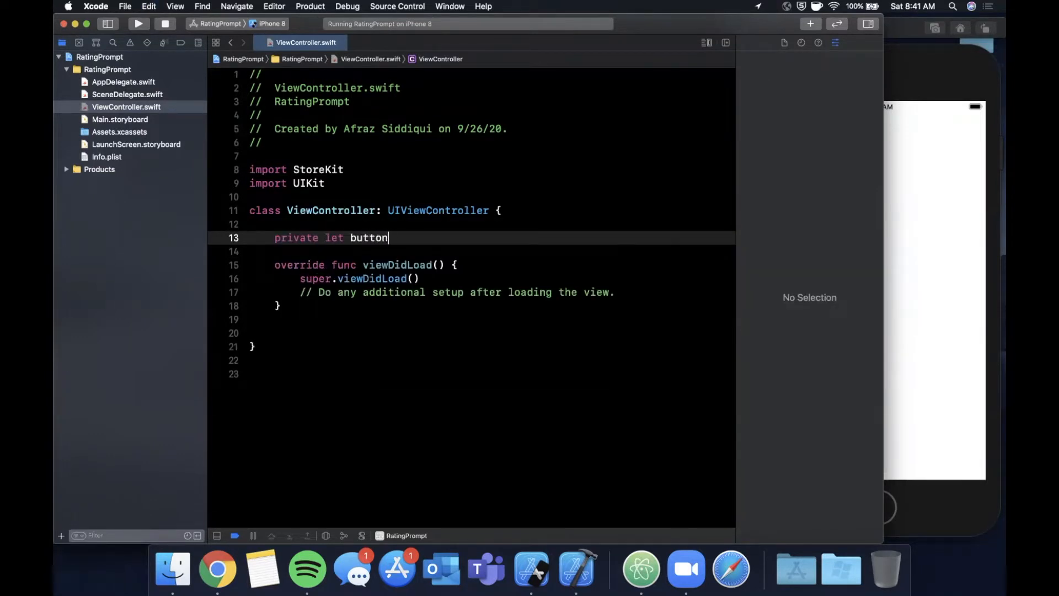
type(": UIButton")
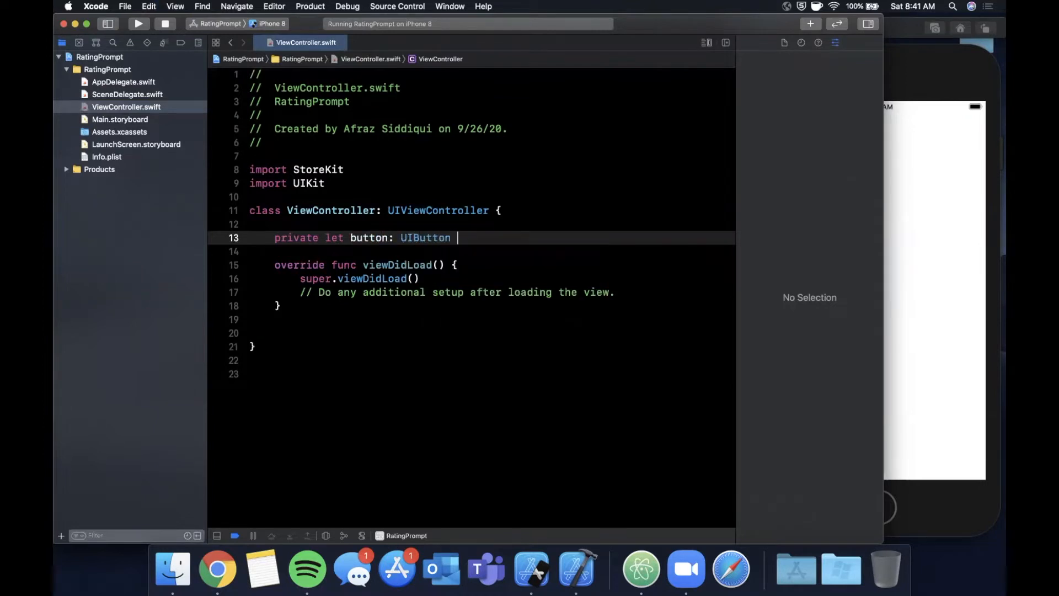
type("= {")
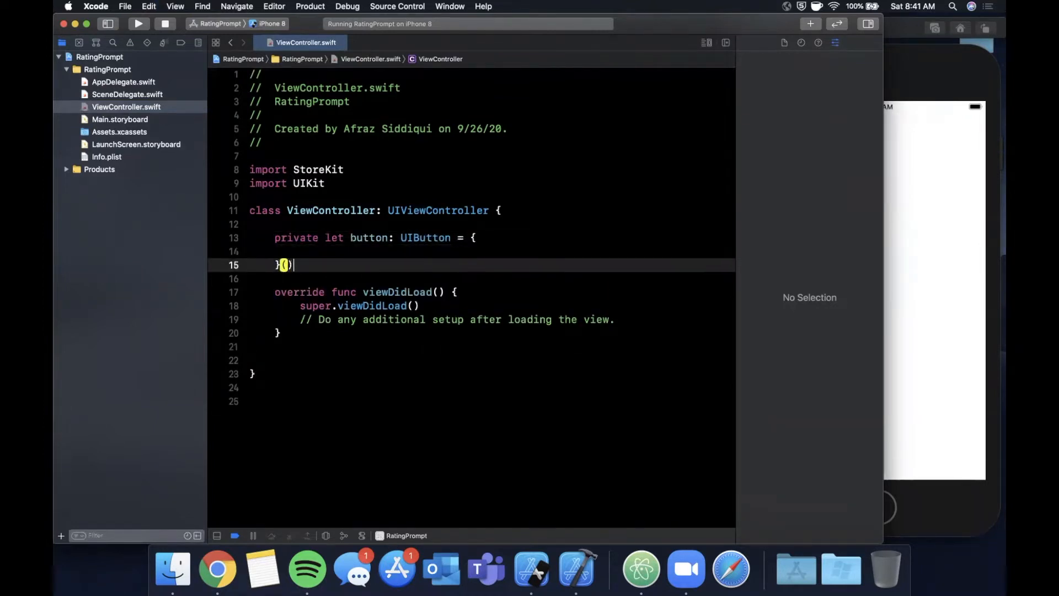
Build the button titled 'Rate Now' with .systemBlue background and white title color.
type("let button")
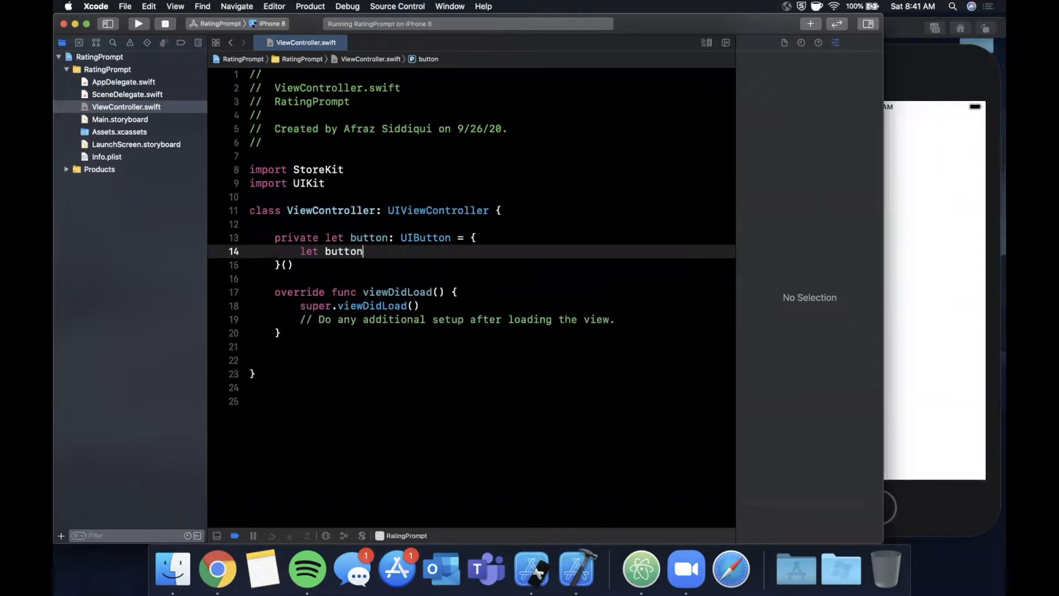
type("= UIButton()")
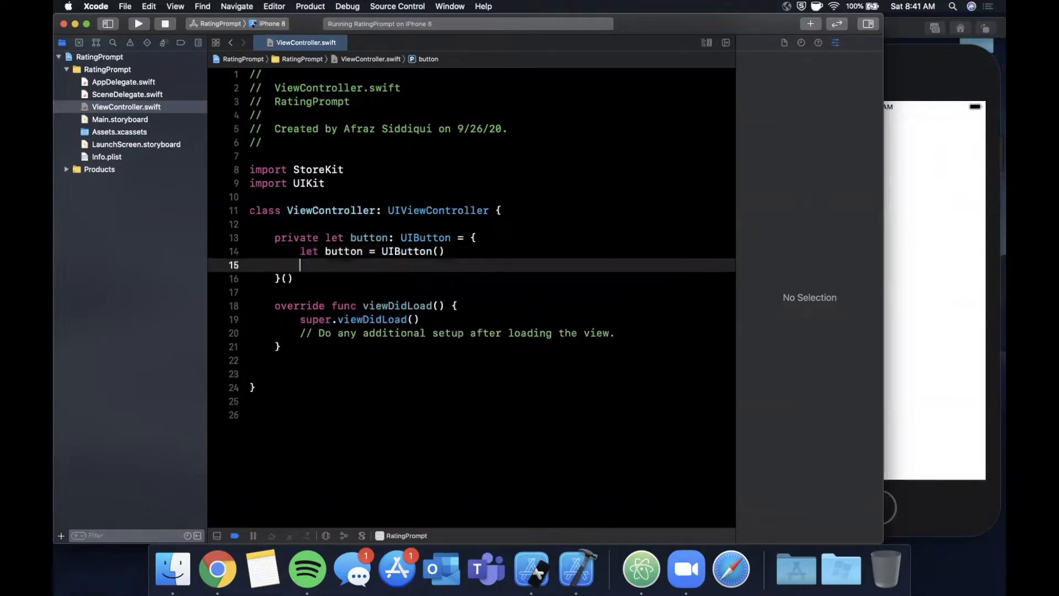
type("return button")
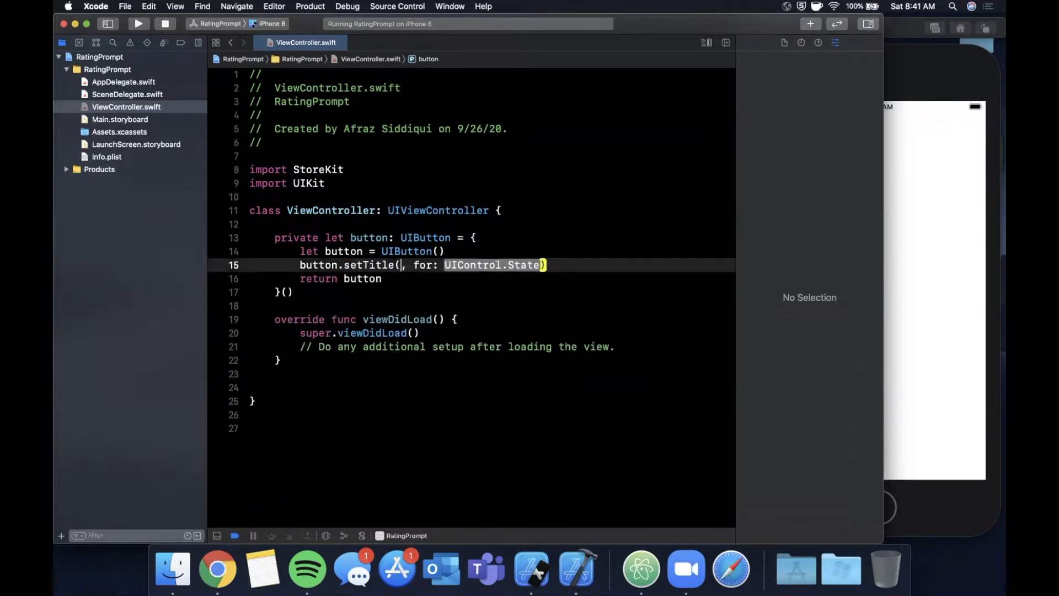
type("\"Rate Now")
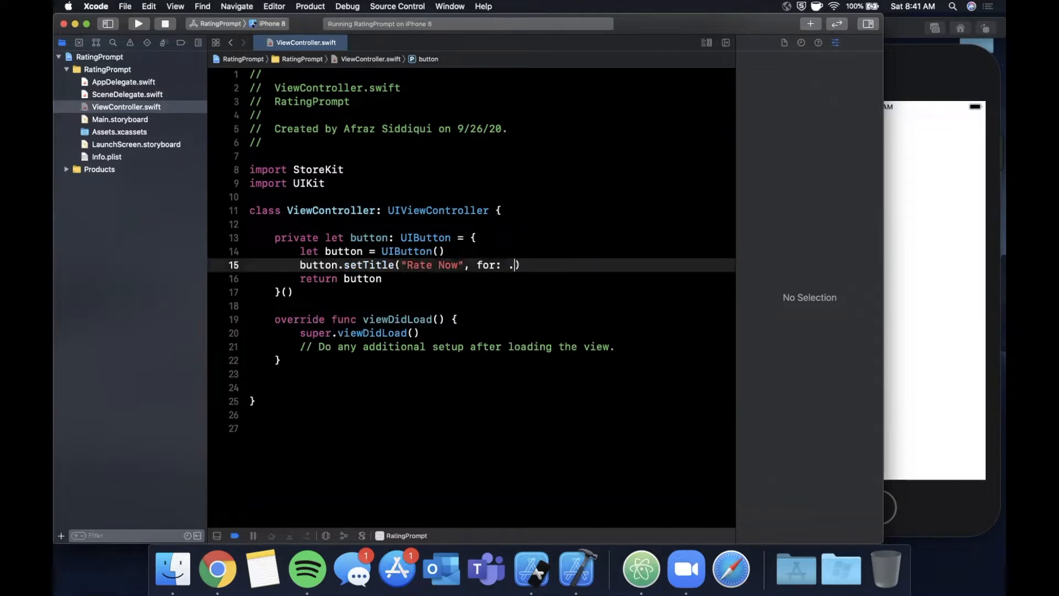
type("normal")
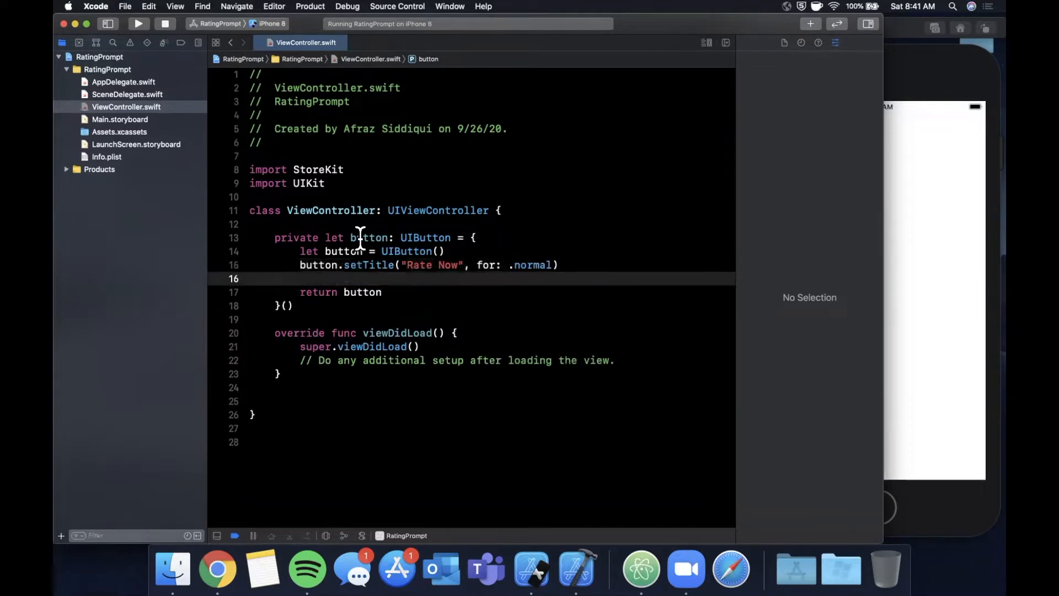
type("button.b")
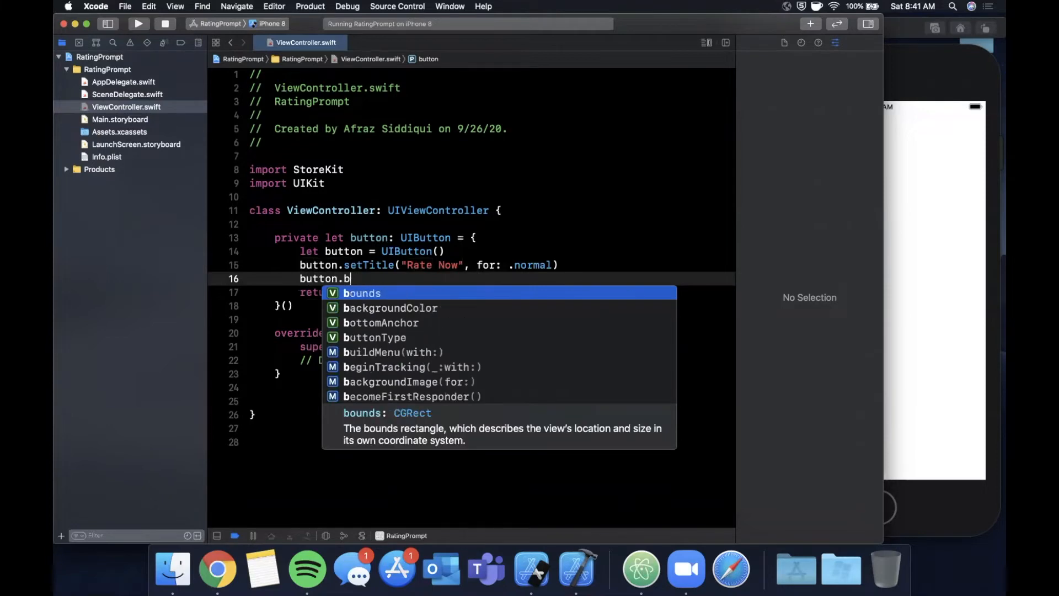
type("ackgroundColor = .systemBlue")
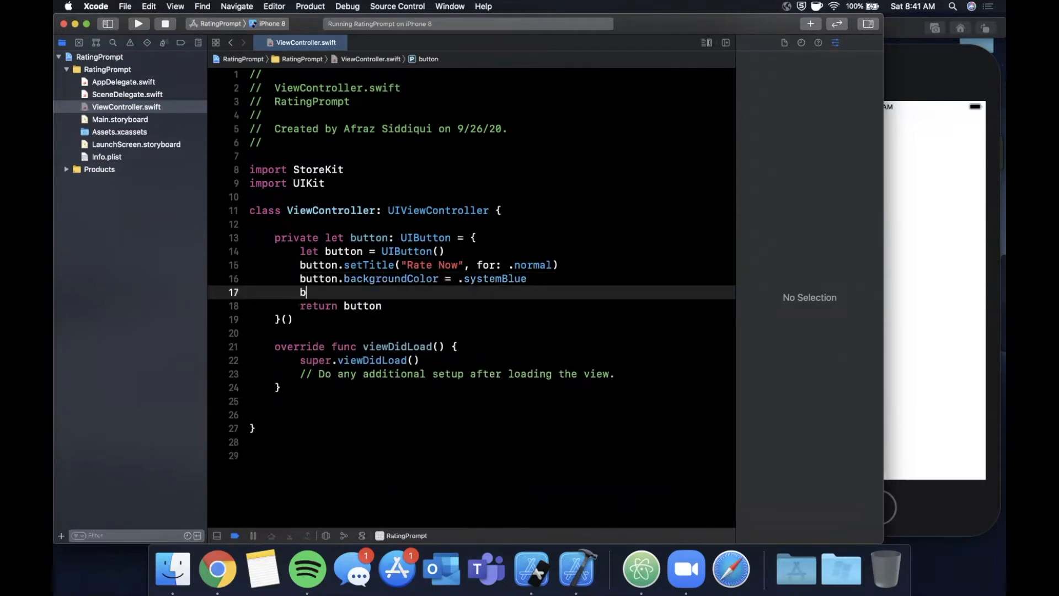
type("utton.setTitleColor(color: UIColor?, for: UIControl.State")
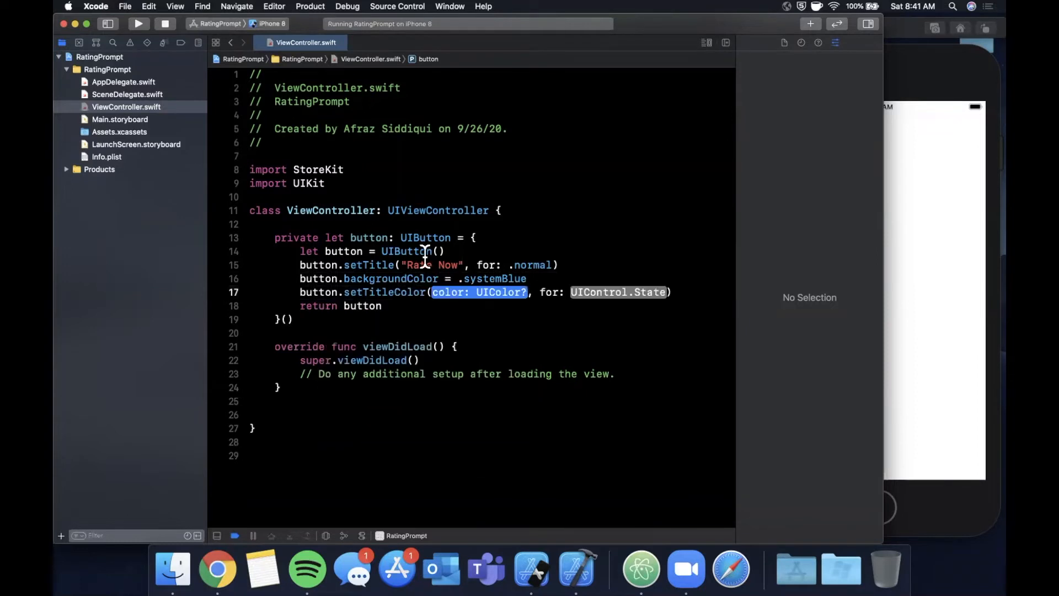
type(".white, for: .norma")
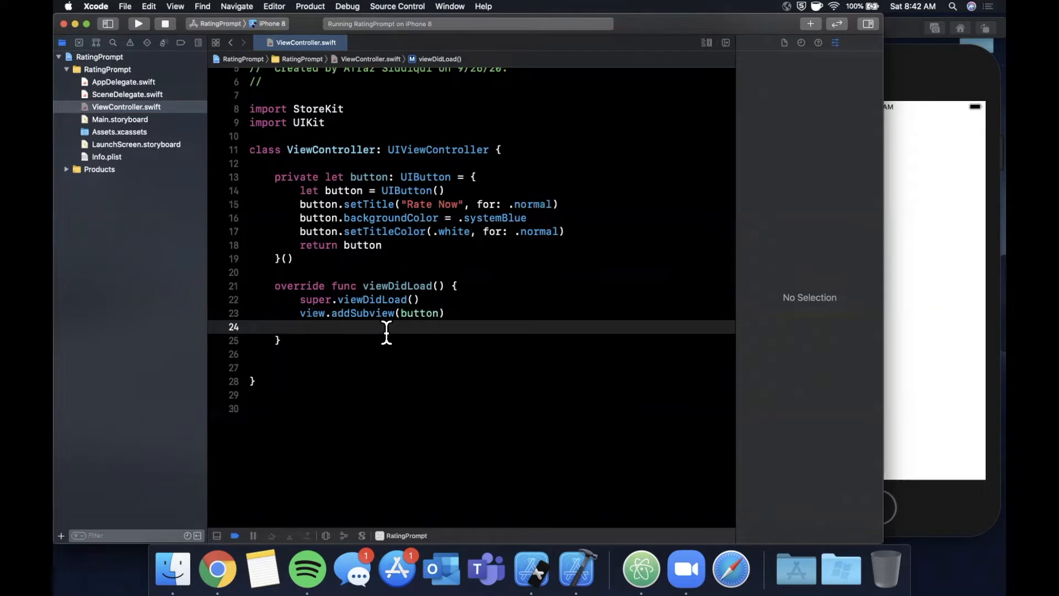
Set the button frame to CGRect 200x55 and centre it at view.center.
type("button.frame")
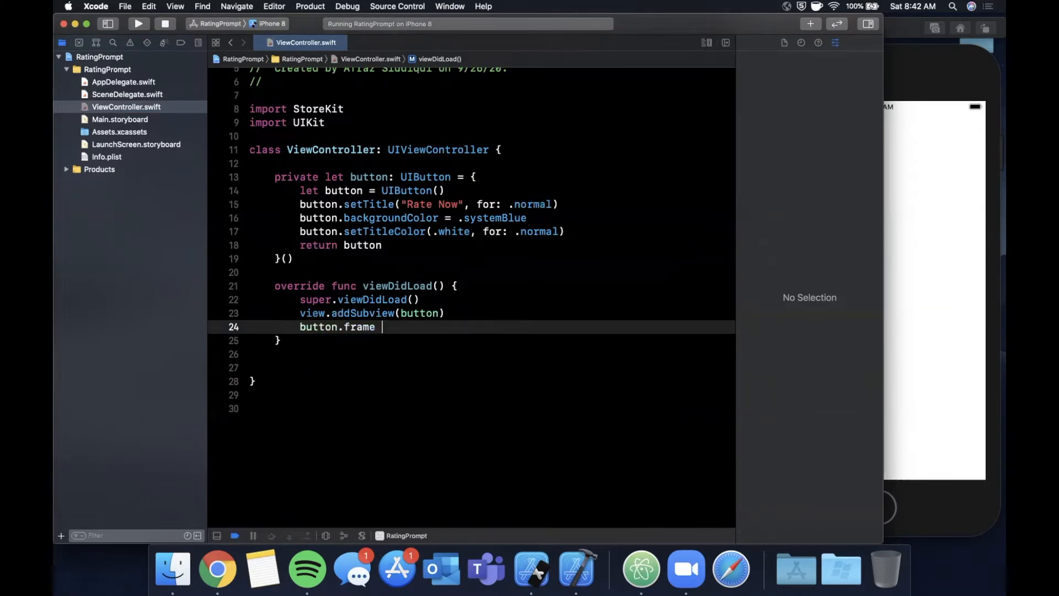
type("= CGRect(x: 0, y: 0, width: CGFloat, height: CGFloat")
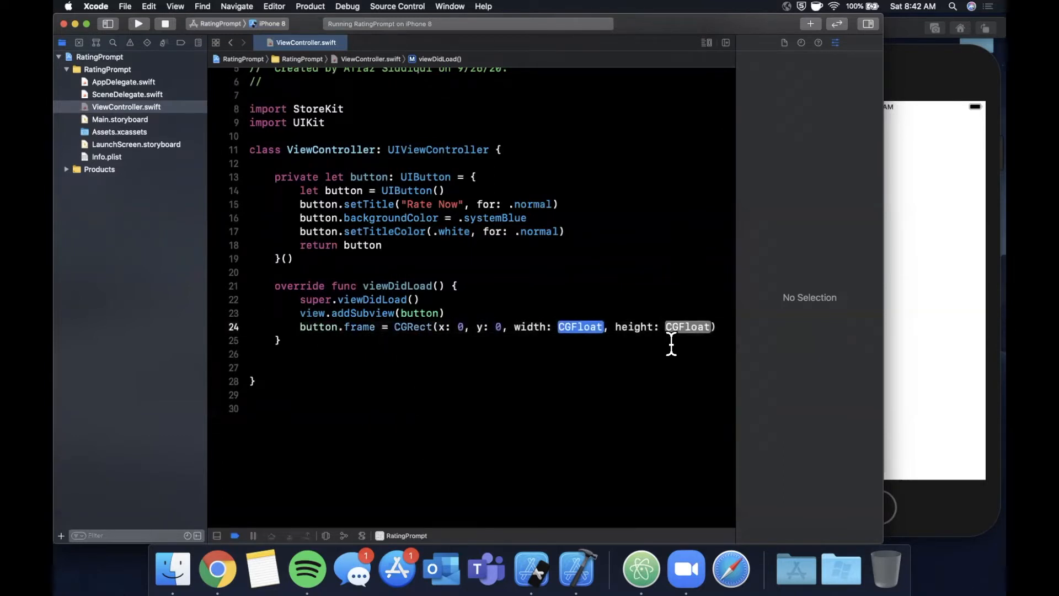
type("20")
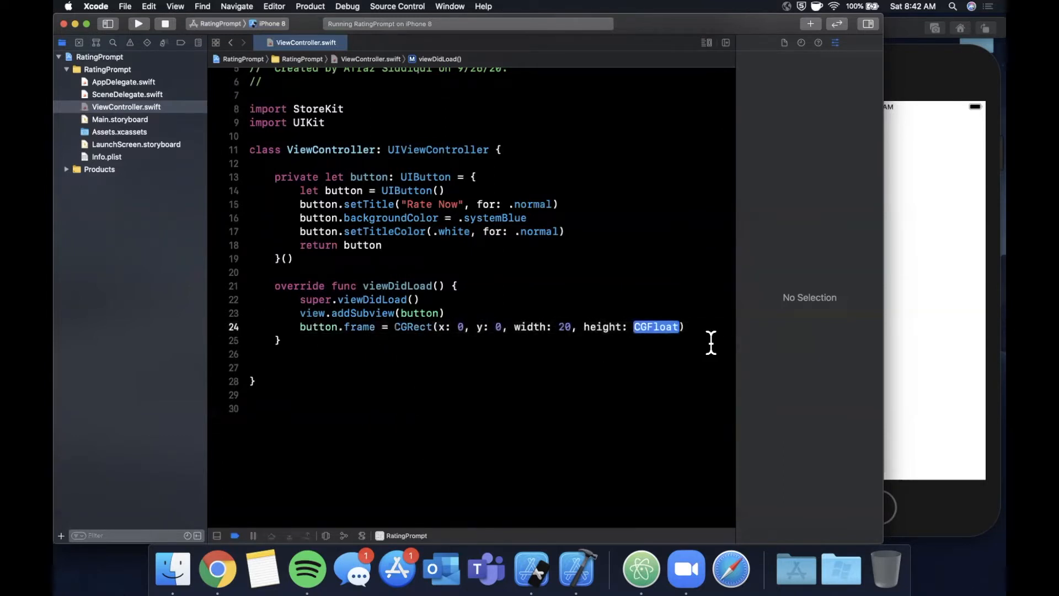
type("00")
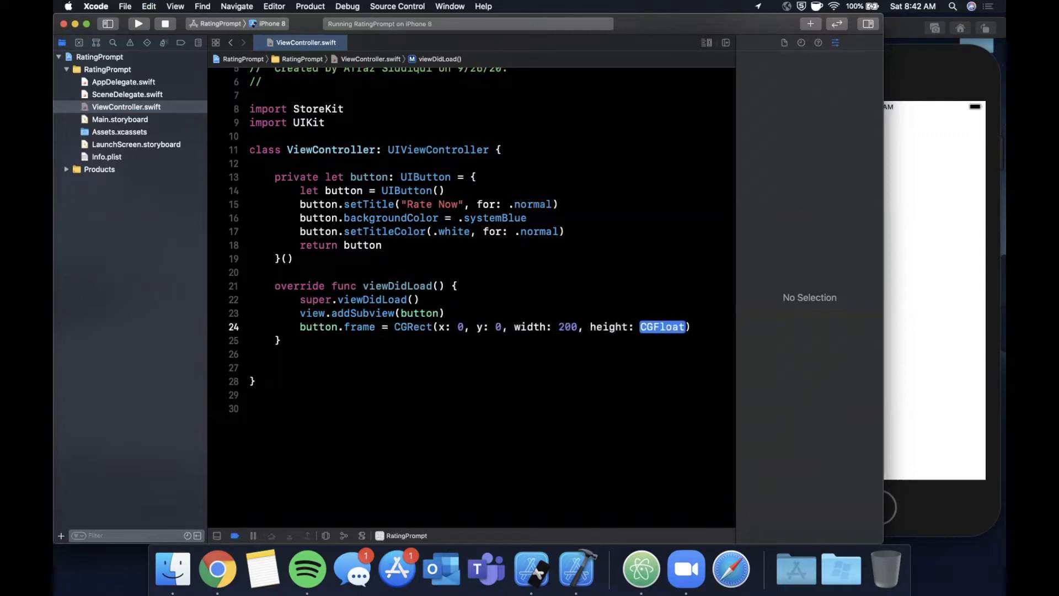
type("55")
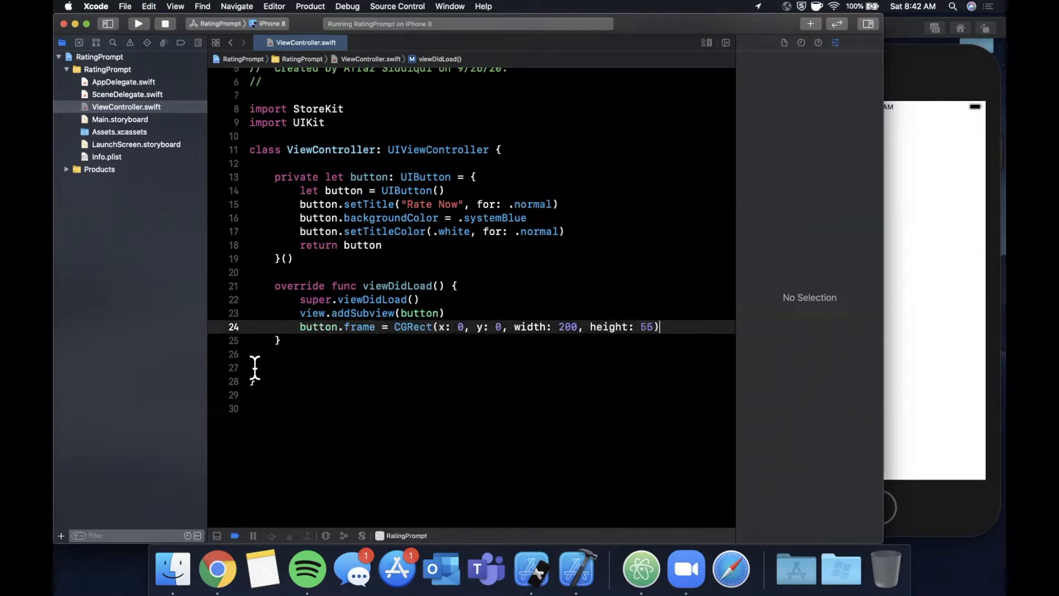
type("button")
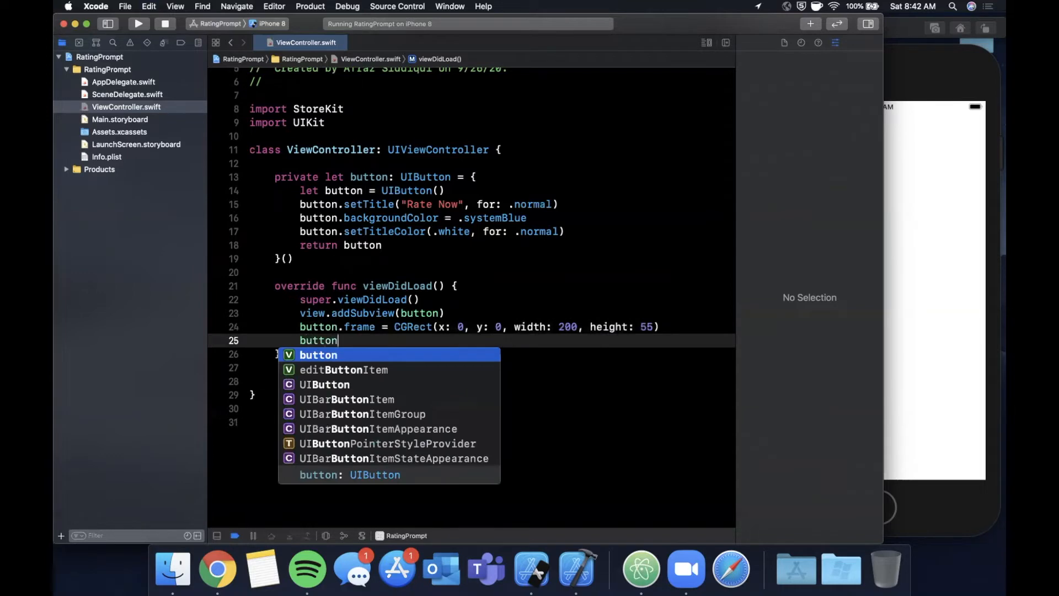
type(".center = v")
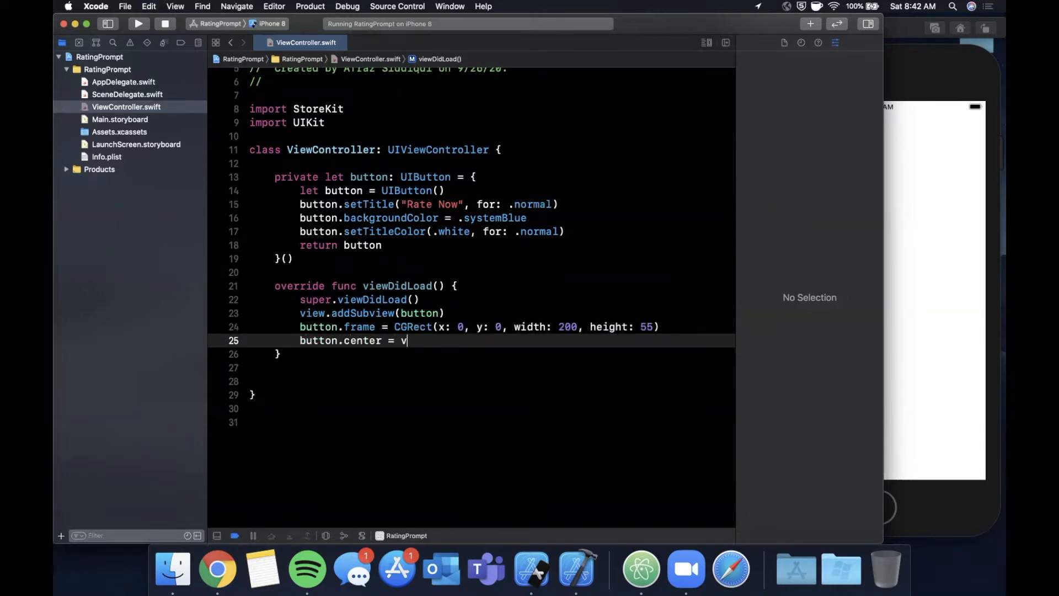
type("iew.center")
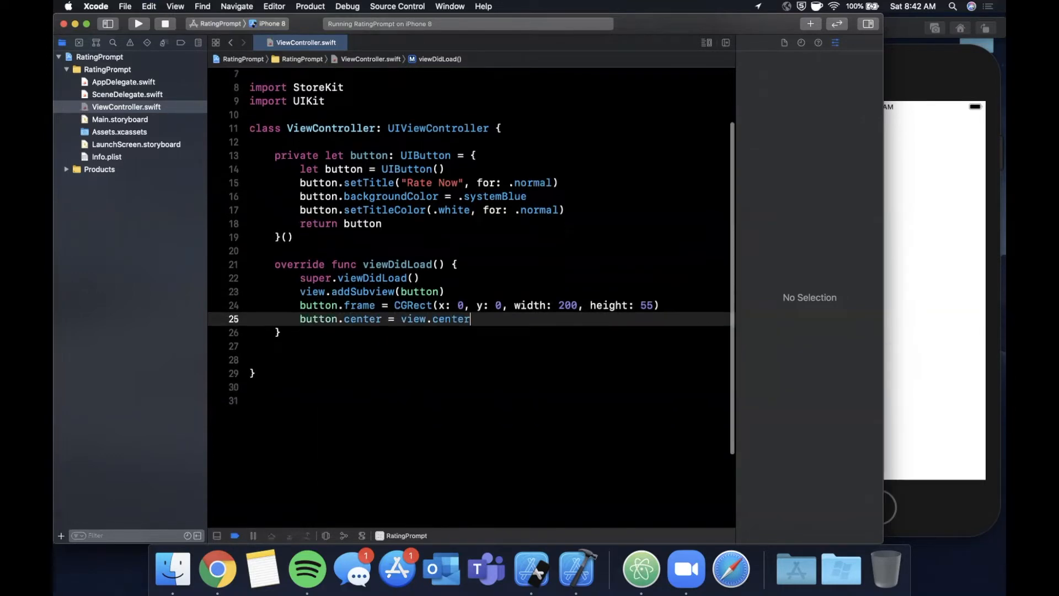
Add a target calling #selector(didTapButton) on .touchUpInside.
type("button.")
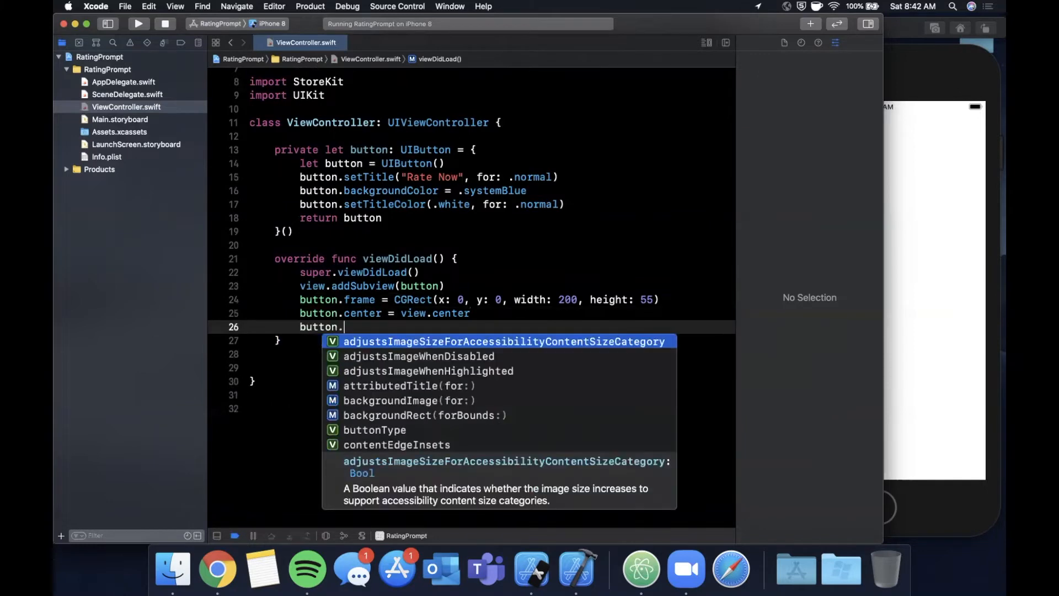
type("addt")
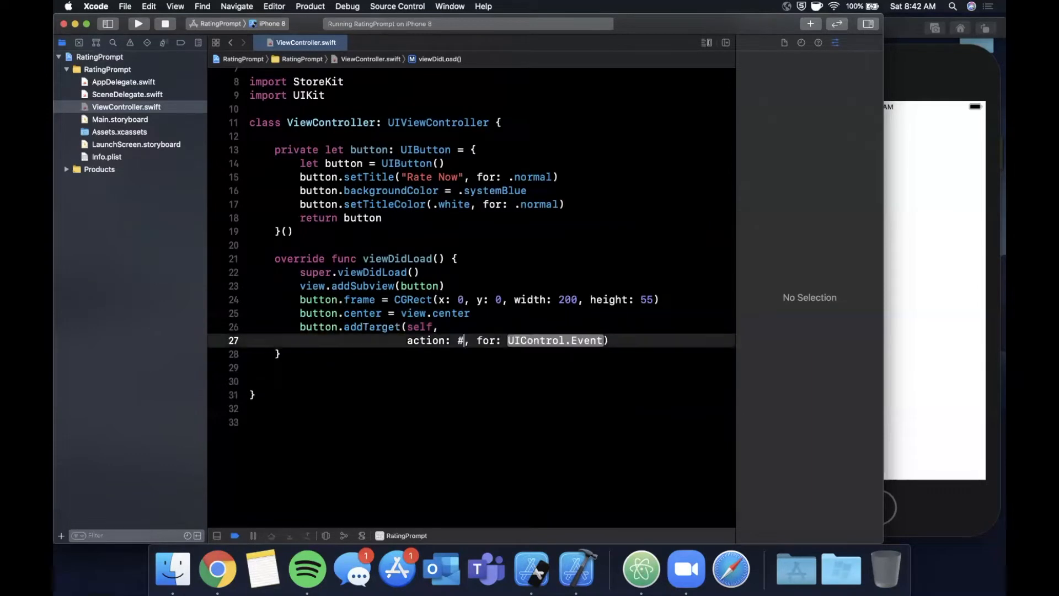
type("selector(didTapButton")
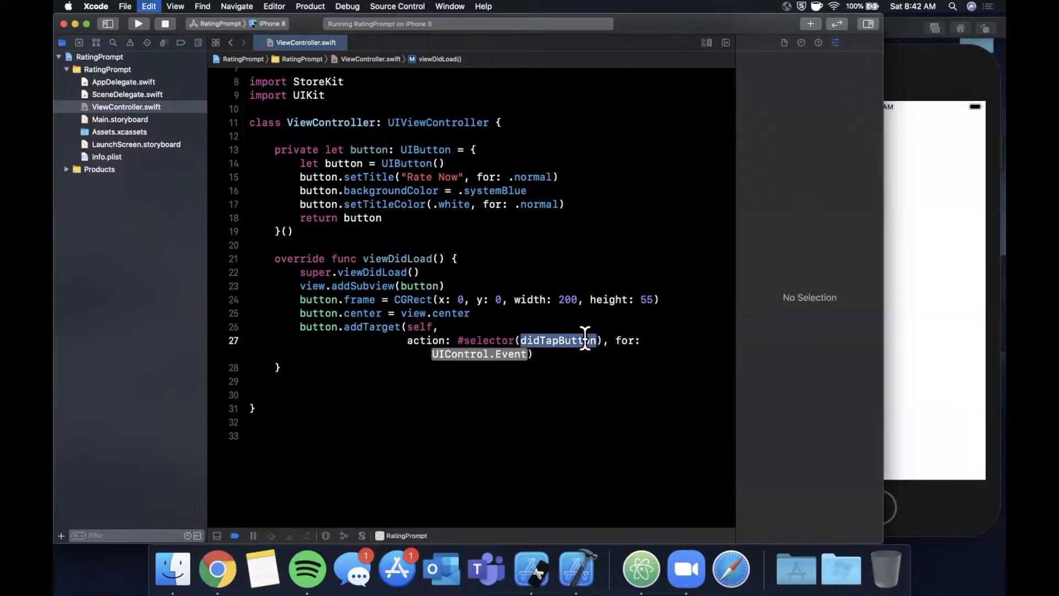
type(".touchUpInside")
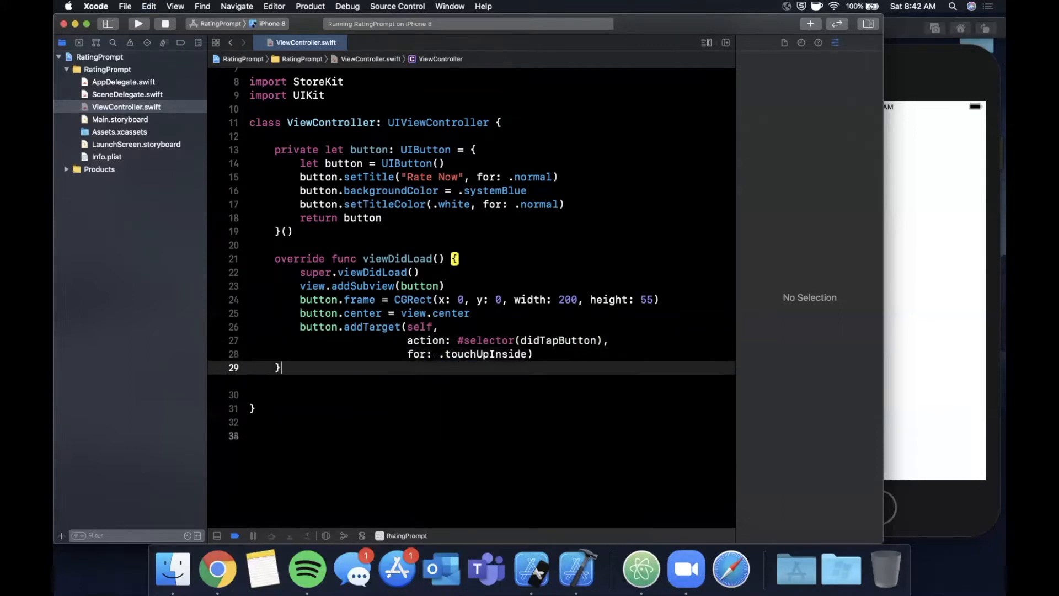
type("2objc")
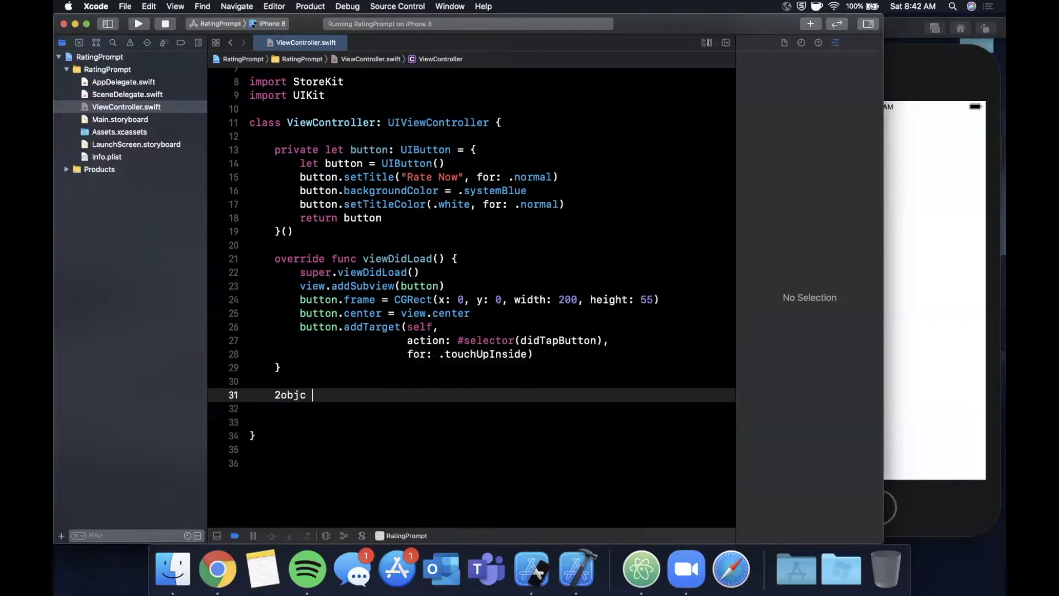
type("@objc")
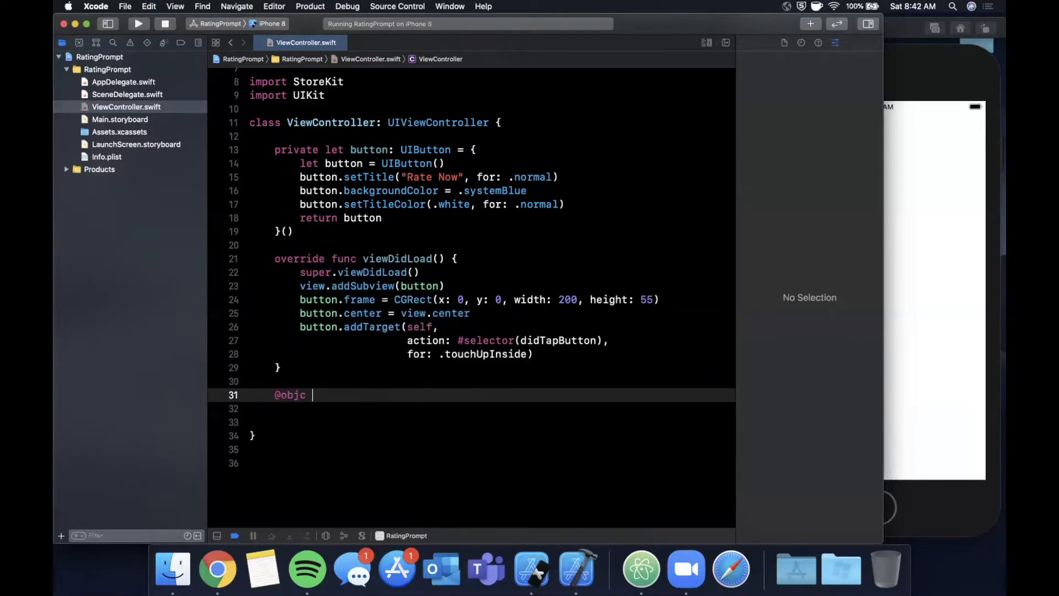
type("private func didTapButton()")
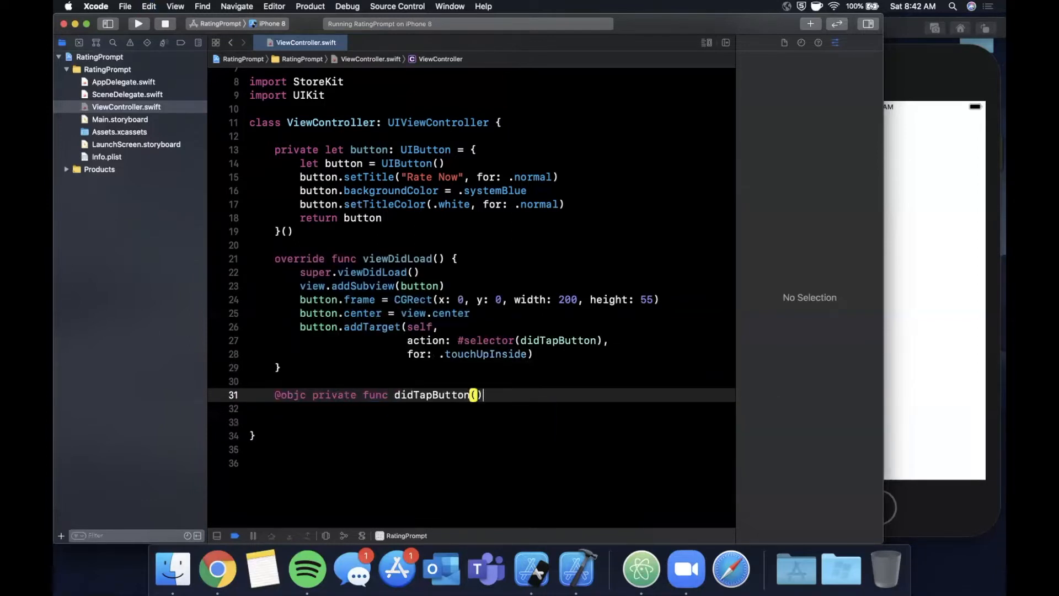
type("{")
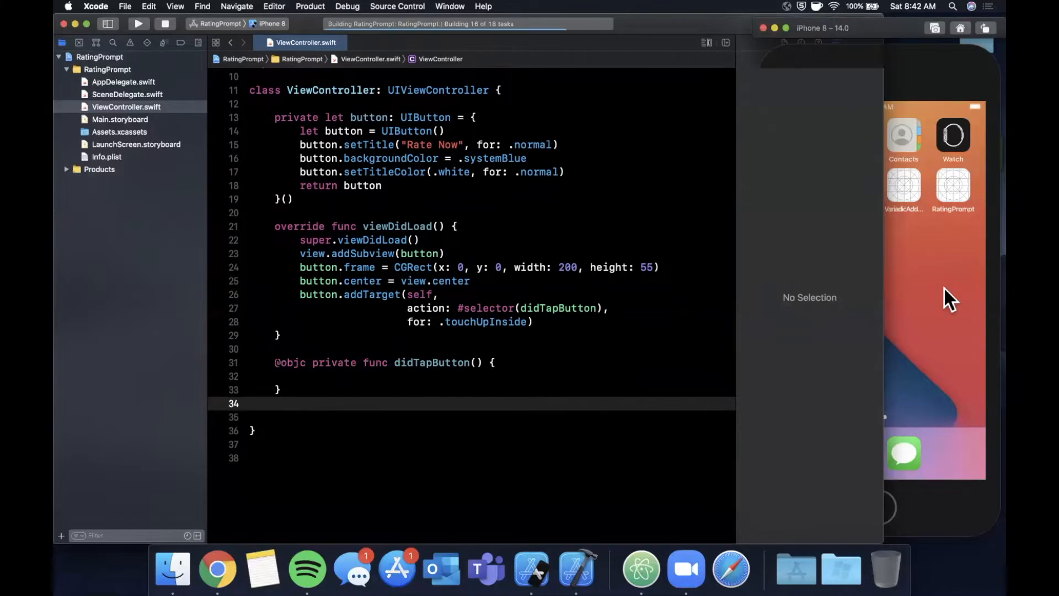
Bring the Simulator forward to show the centred blue Rate Now button.
left_click(139, 24)
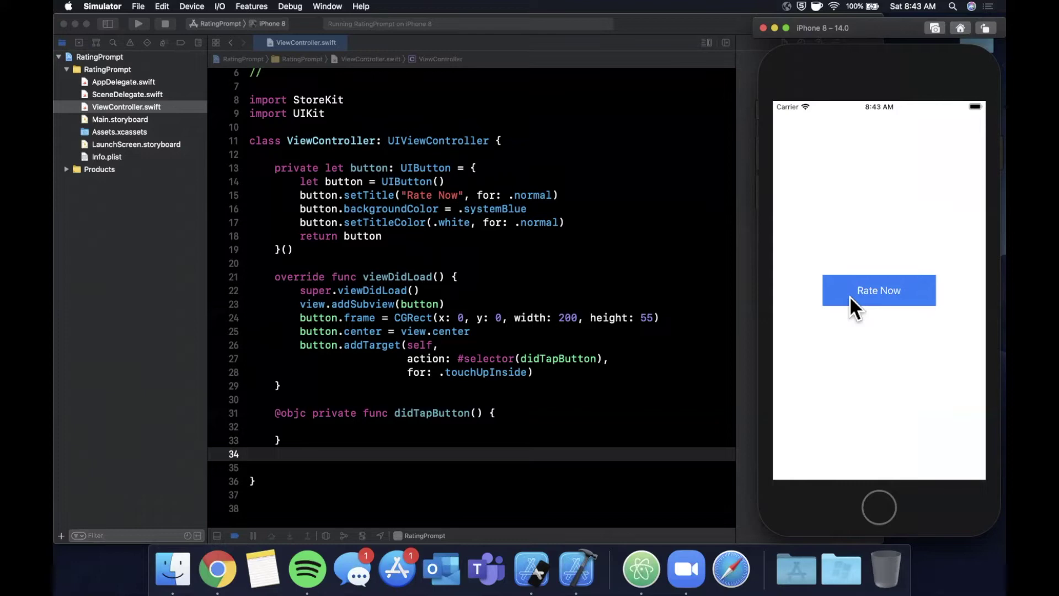
mouse_move(633, 260)
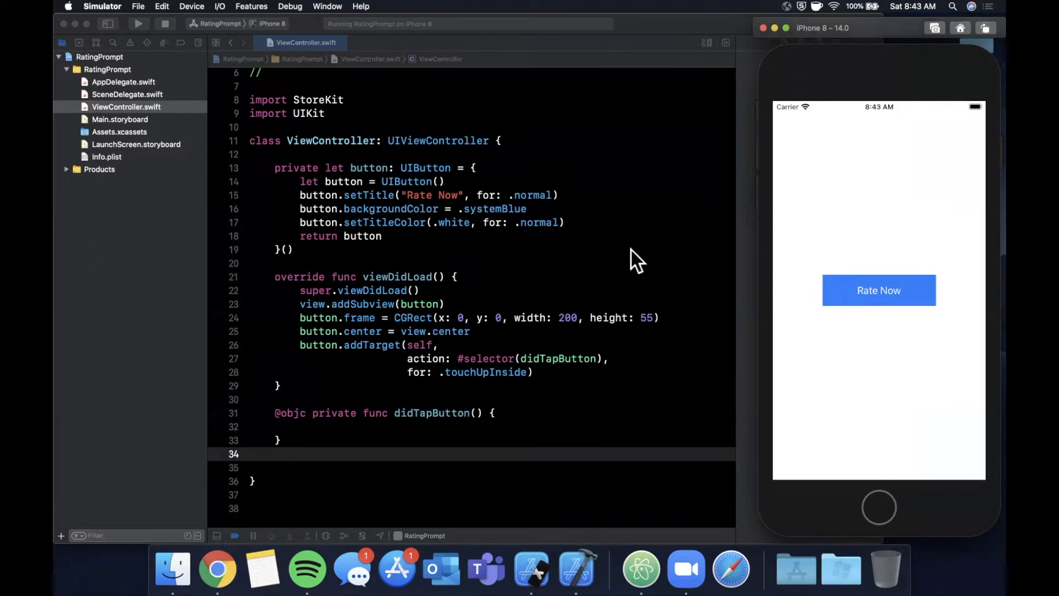
scroll("down", 3)
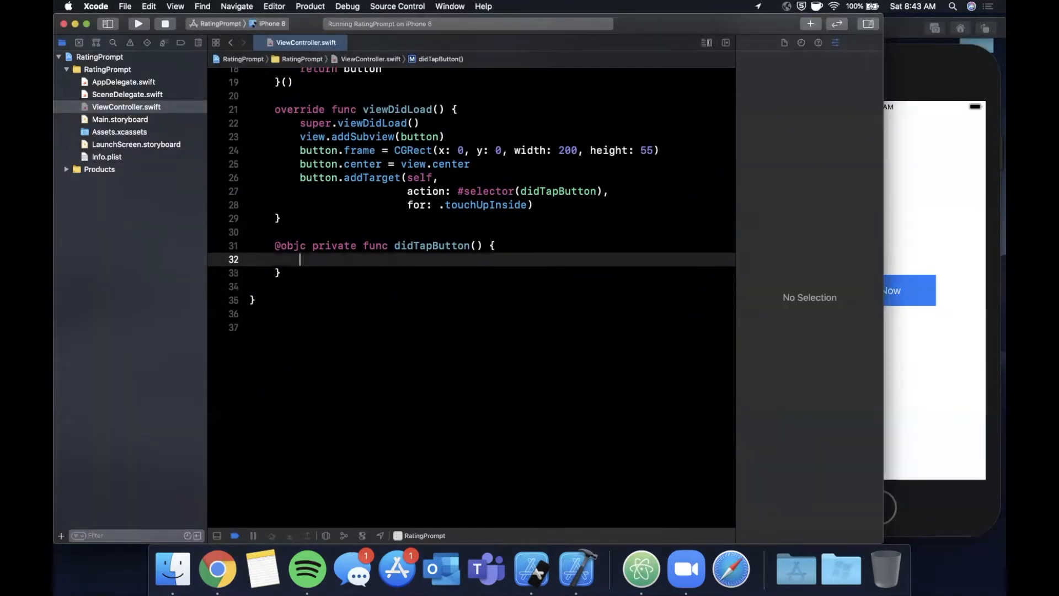
mouse_move(396, 289)
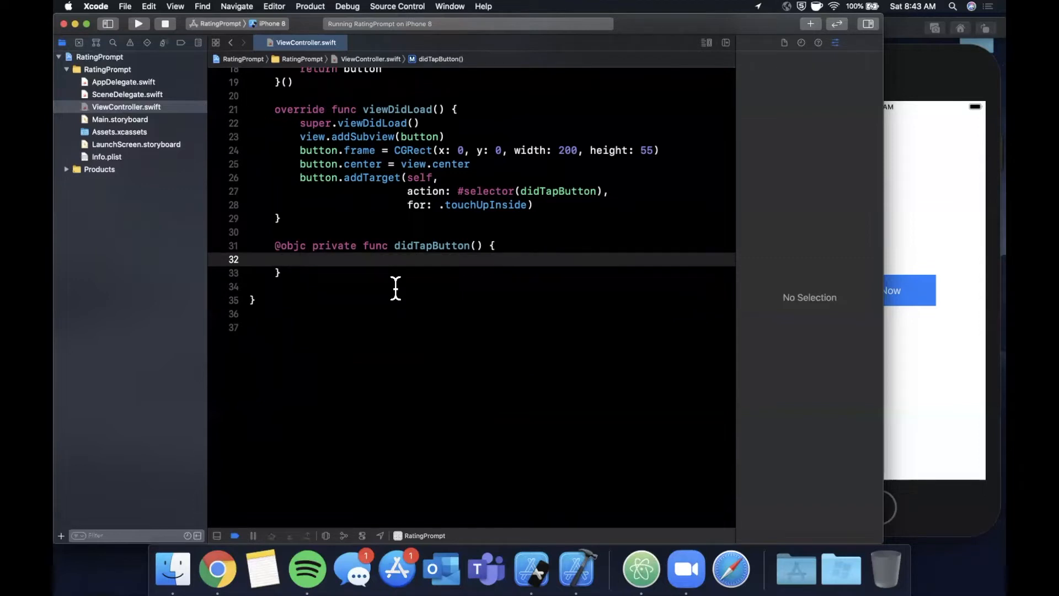
Type SKStoreReviewController.req and select the requestReview(in:) suggestion.
type("sks")
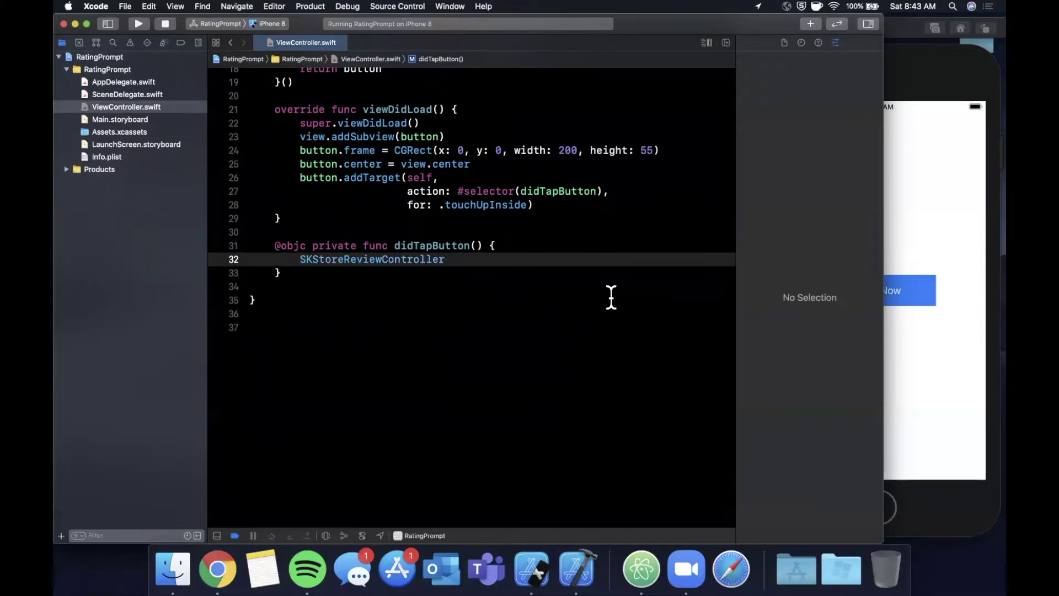
type(".req")
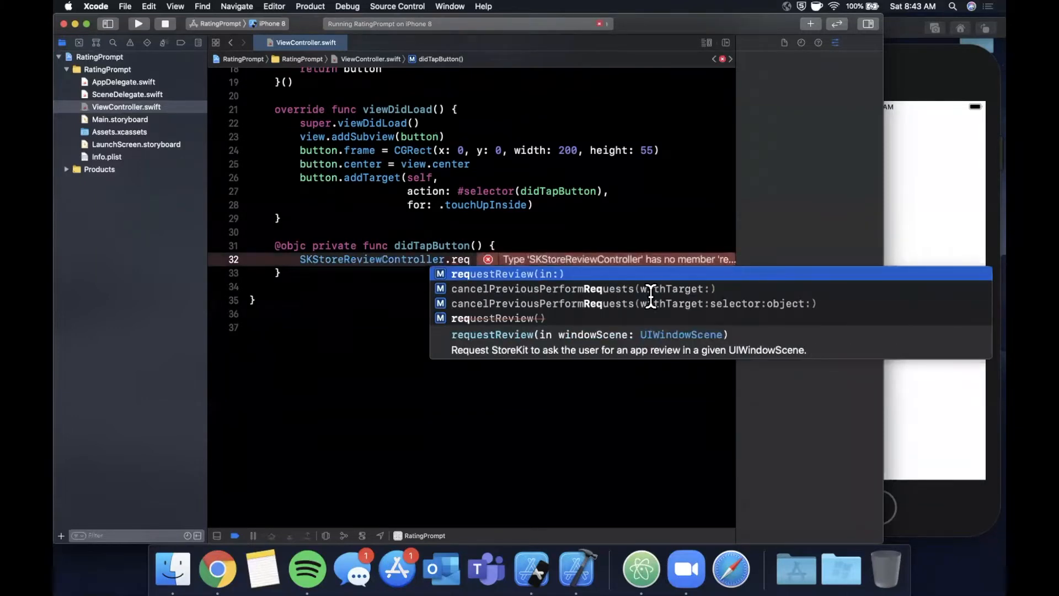
key("Down")
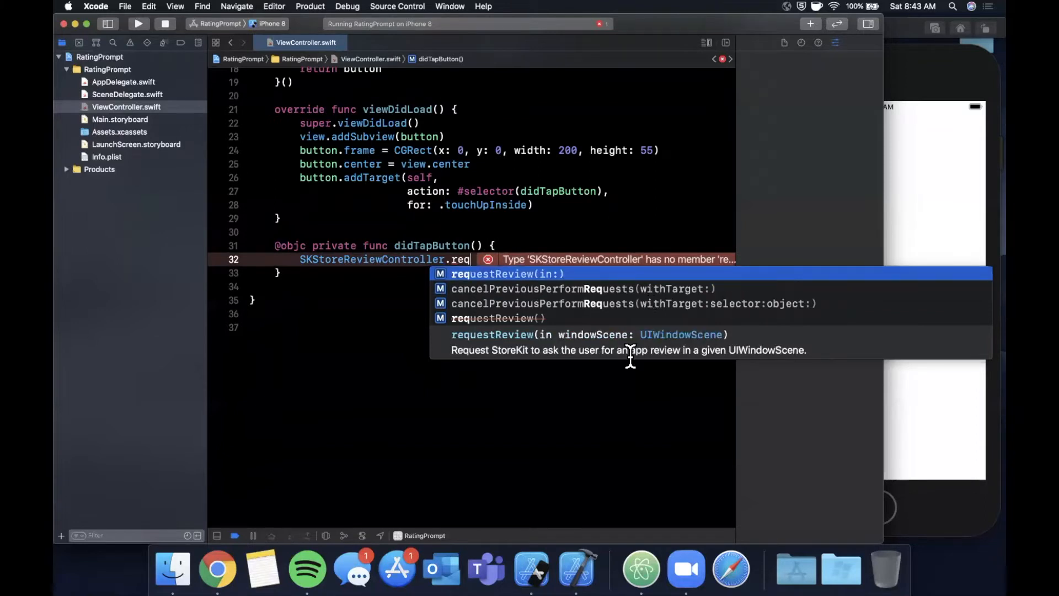
mouse_move(720, 373)
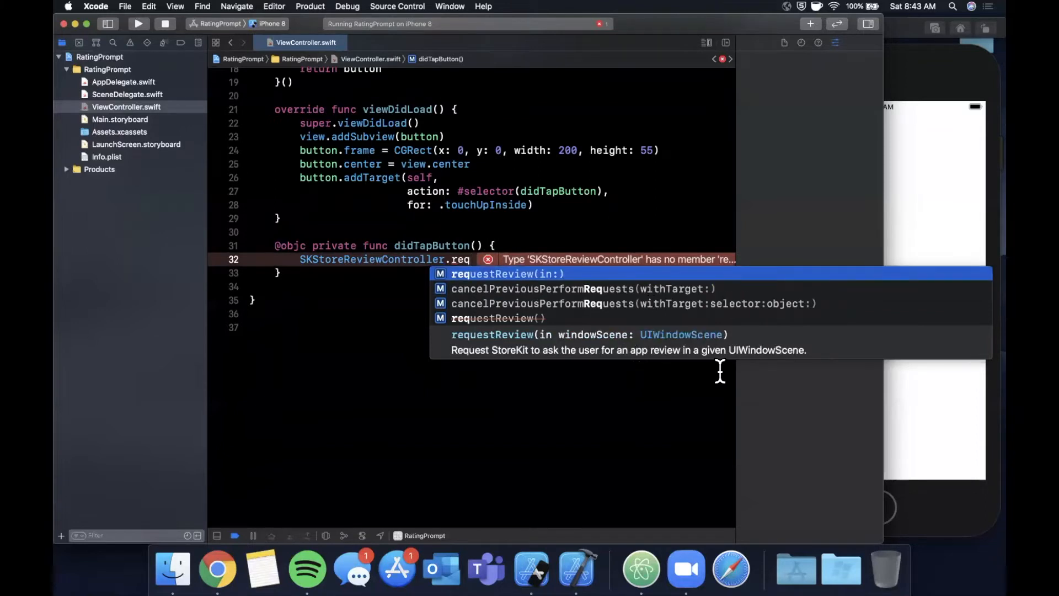
mouse_move(565, 377)
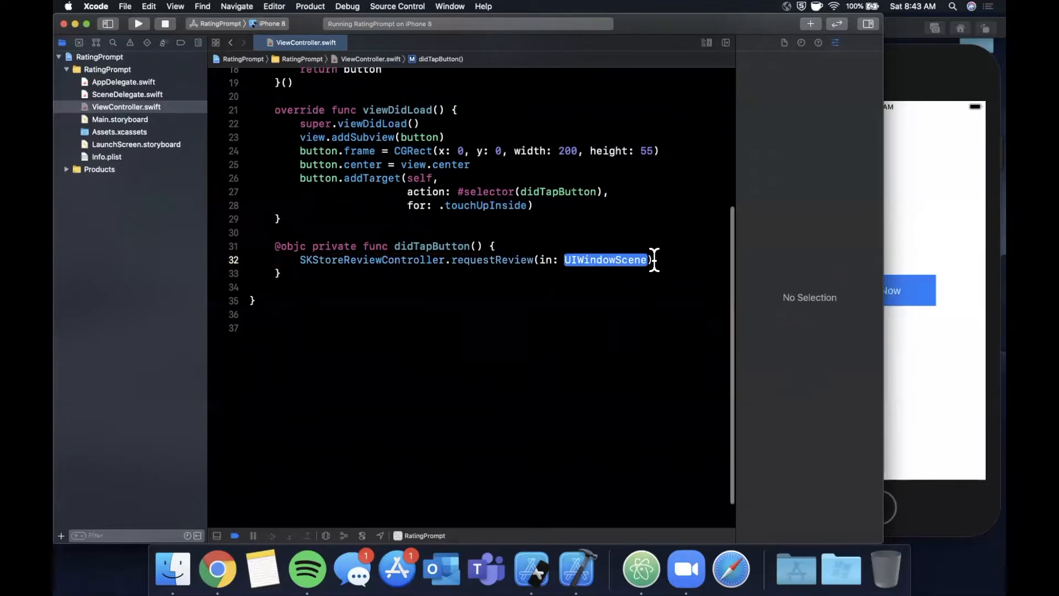
Add 'guard let scene = view.window?.windowScene else { print("no scene"); return }'.
type("view.")
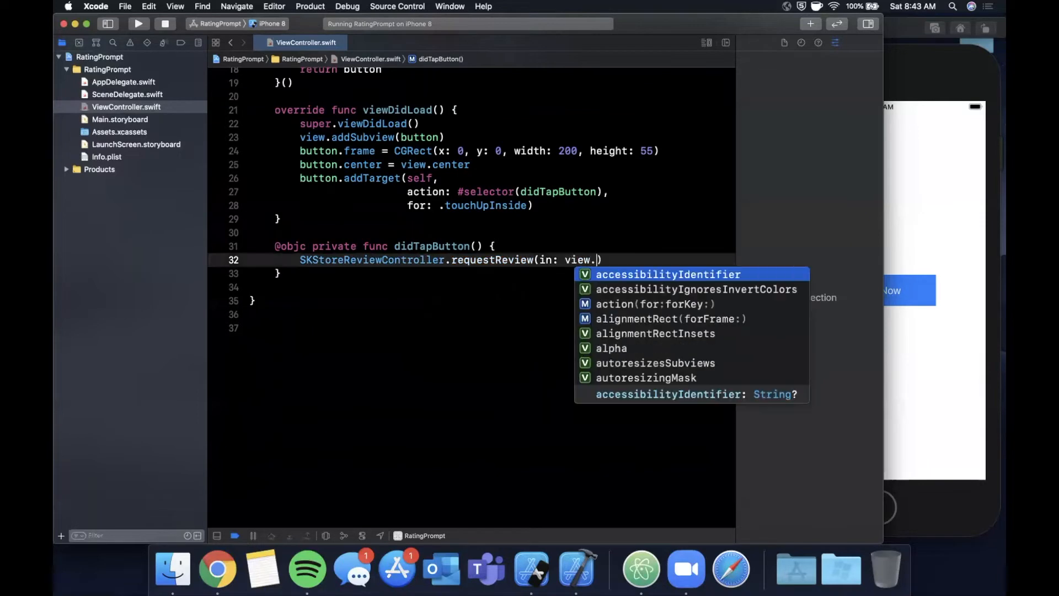
type("window")
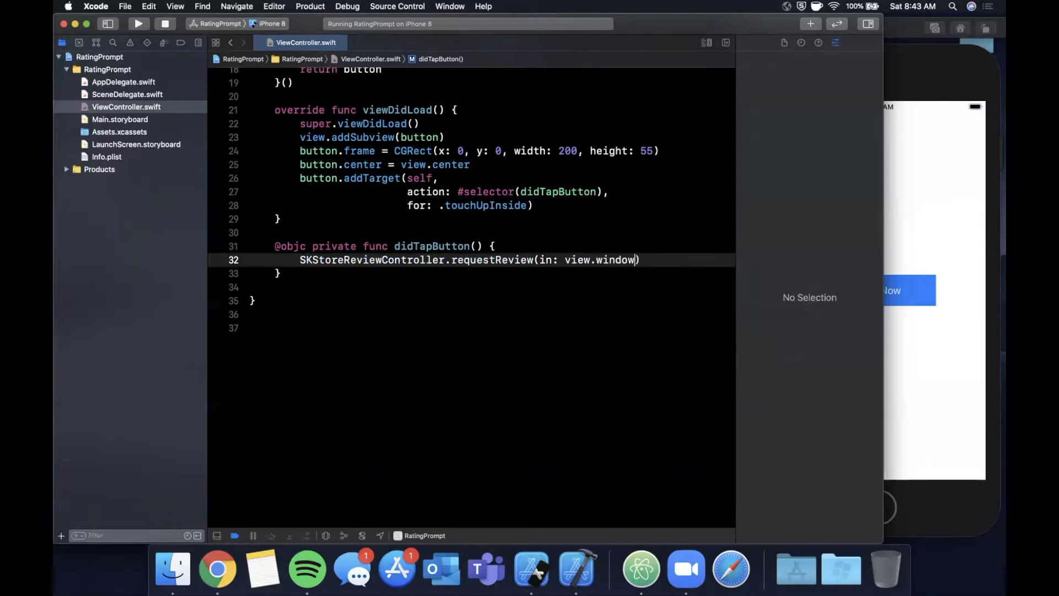
type(".windowScene")
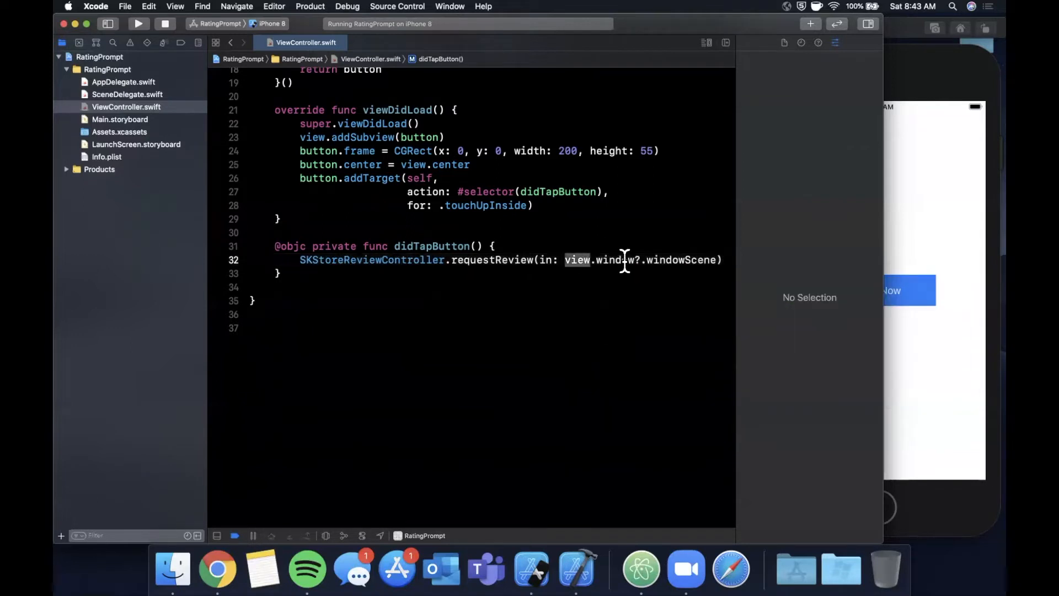
type("scene")
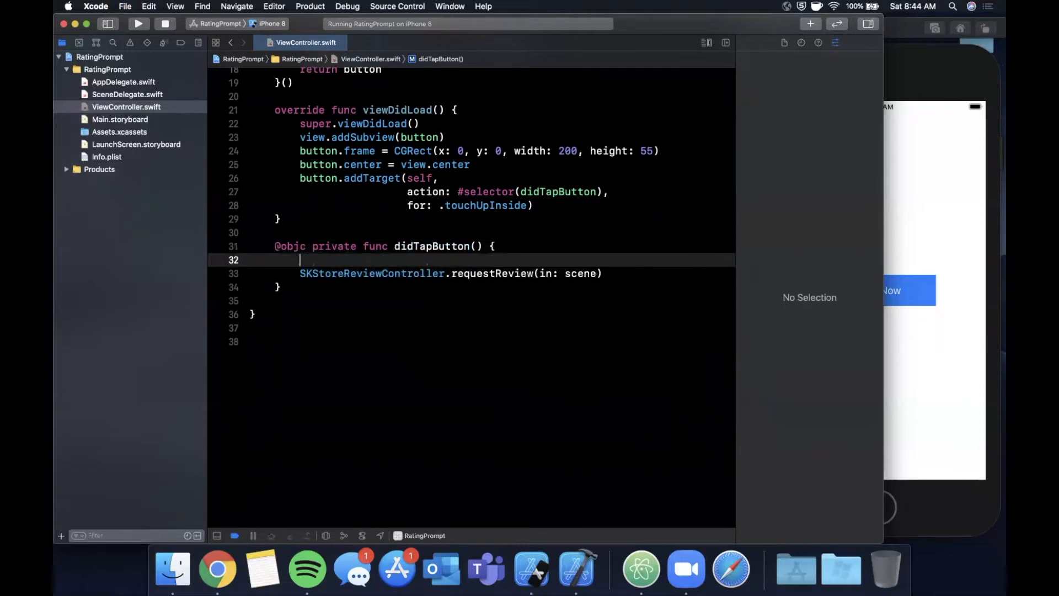
type("guard let scene = view.window?.windowScene e")
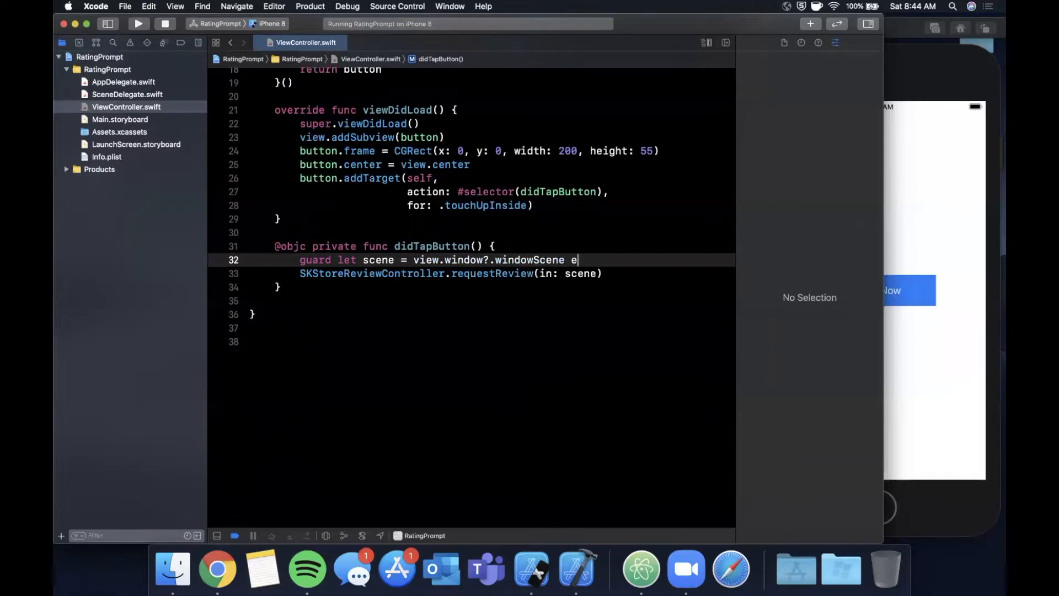
type("lse {")
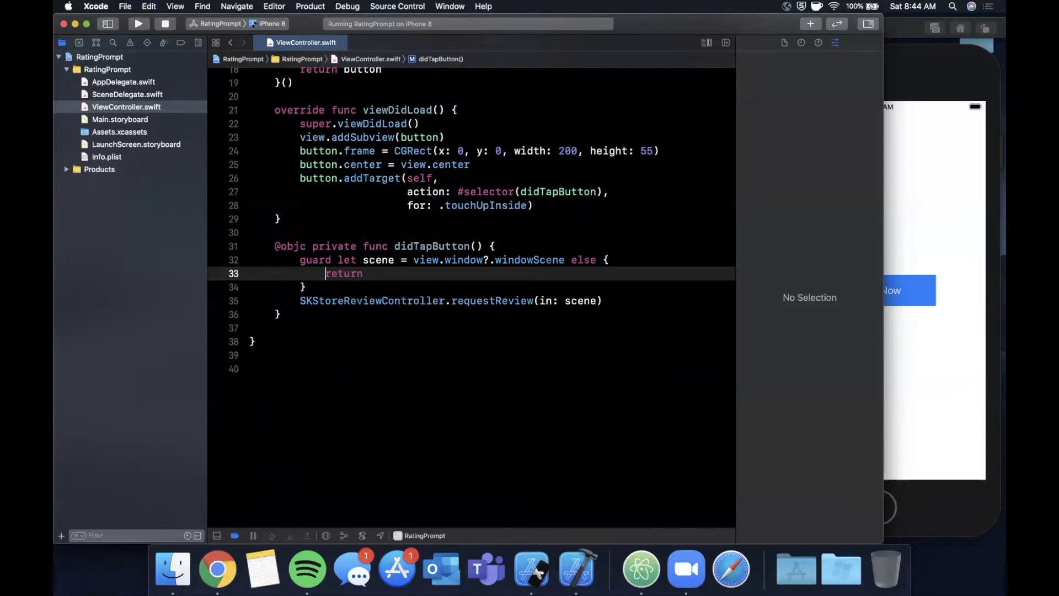
type("print(\"no scene")
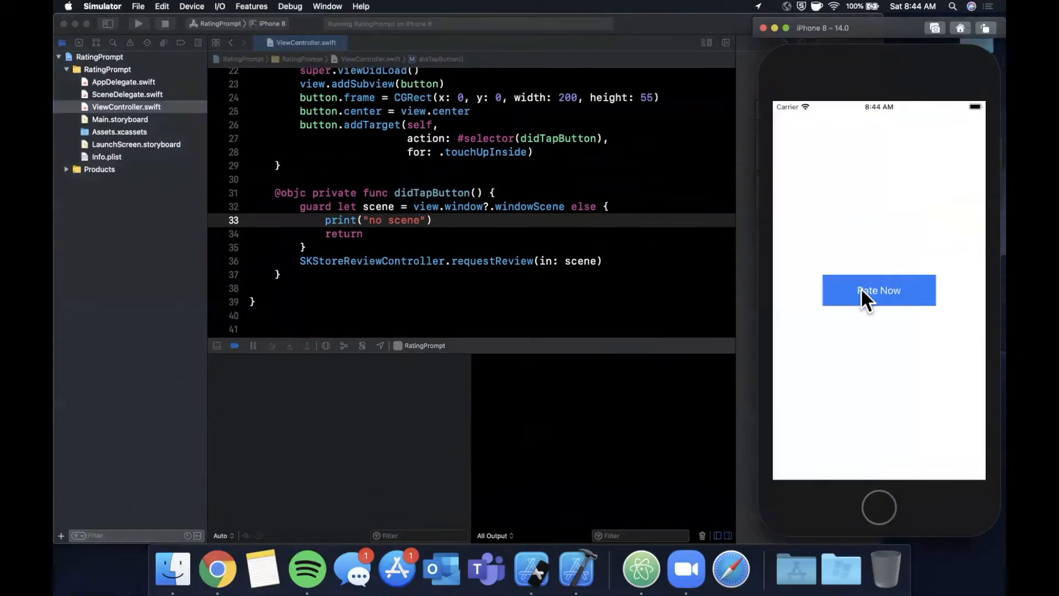
left_click(879, 290)
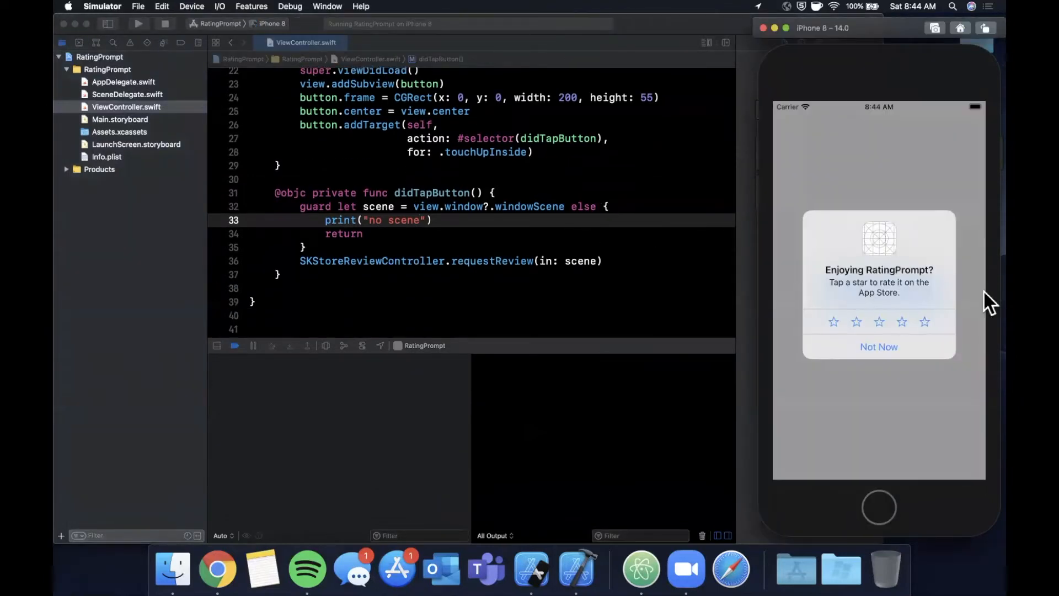
mouse_move(920, 296)
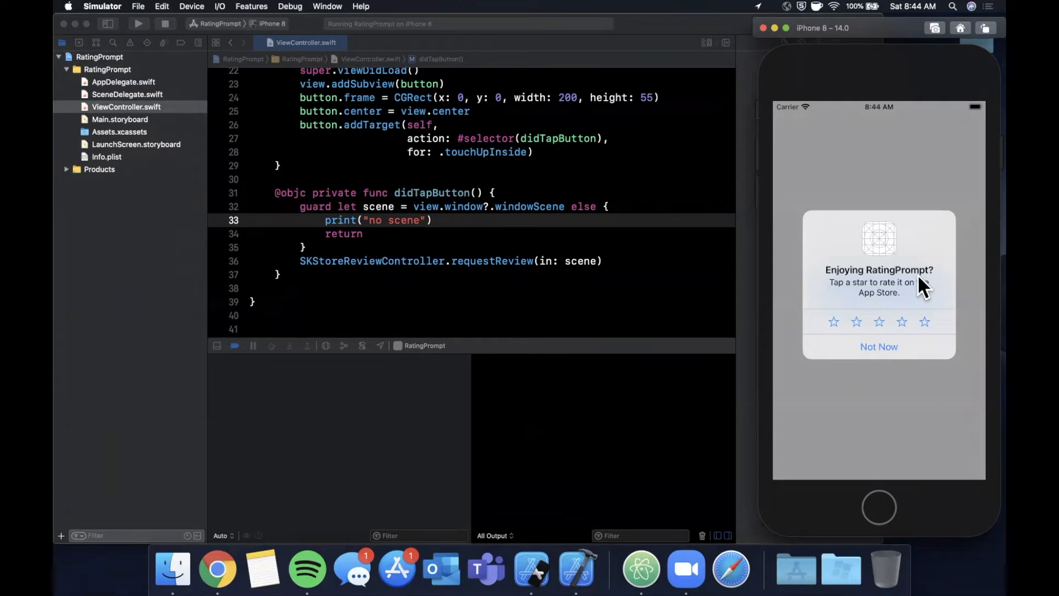
mouse_move(911, 343)
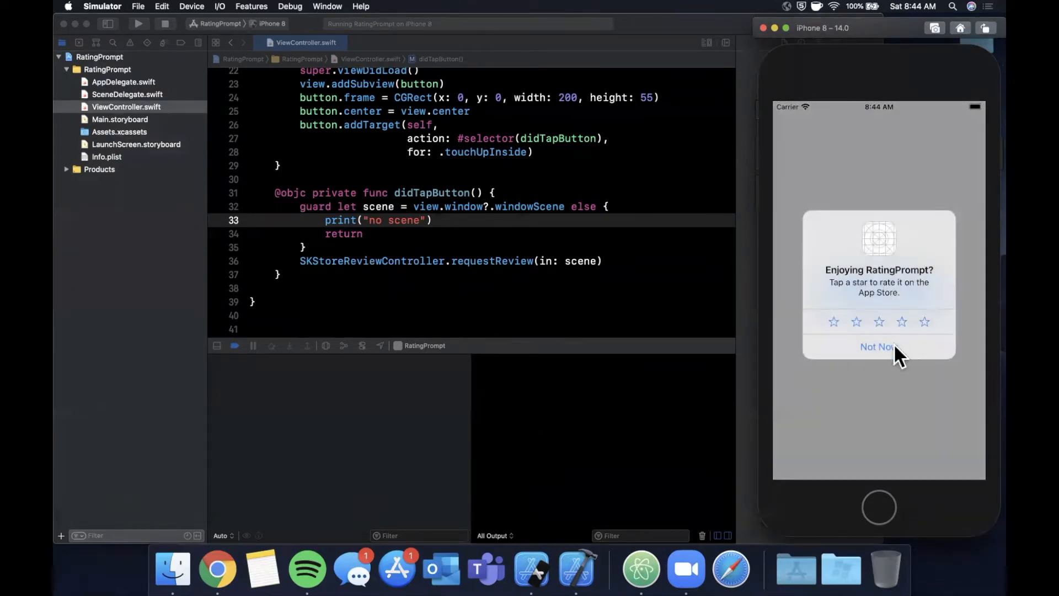
left_click(877, 347)
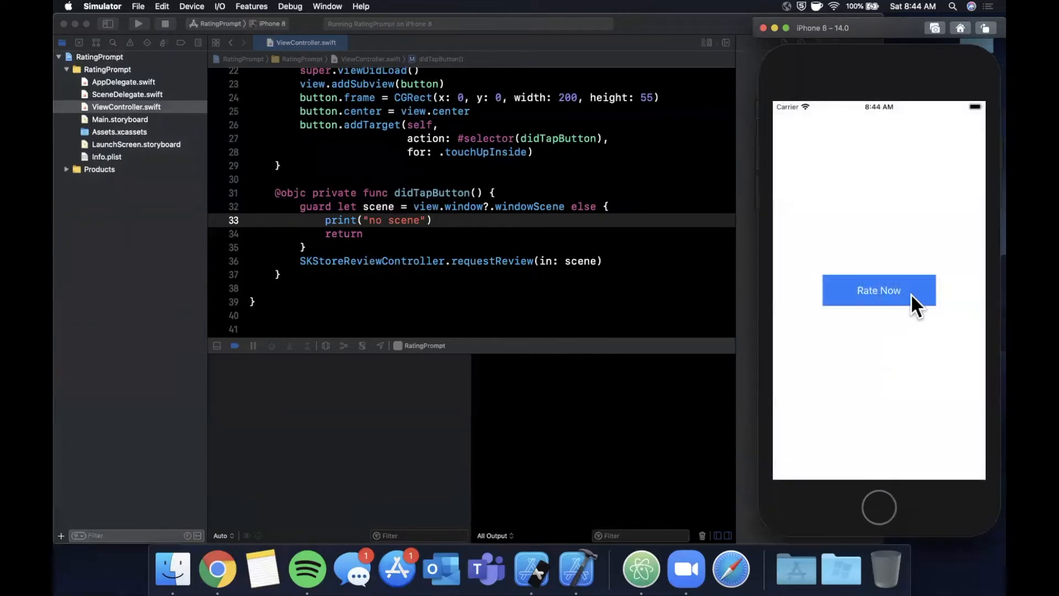
left_click(879, 290)
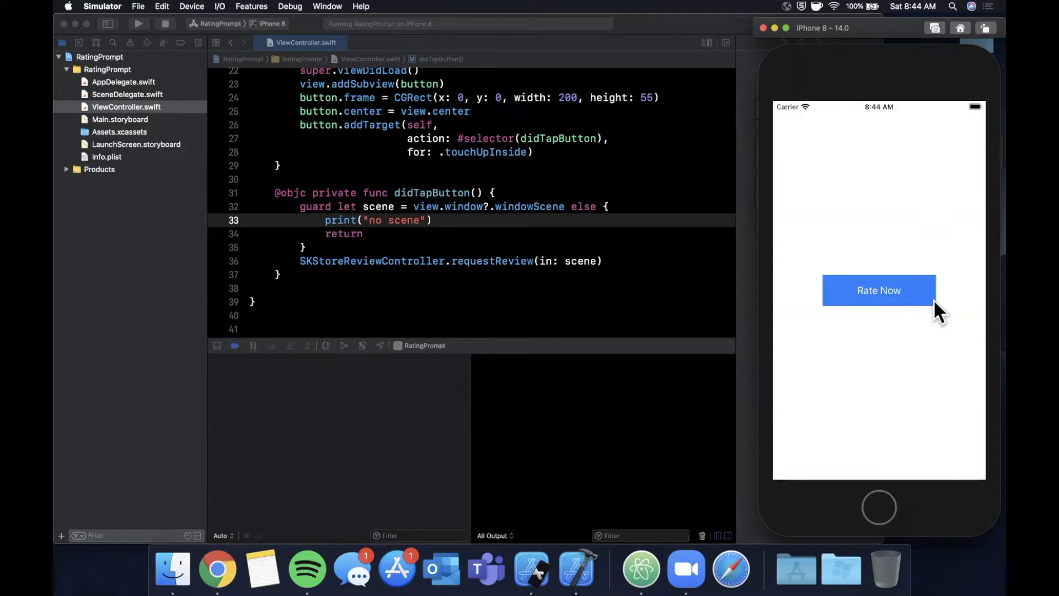
left_click(880, 291)
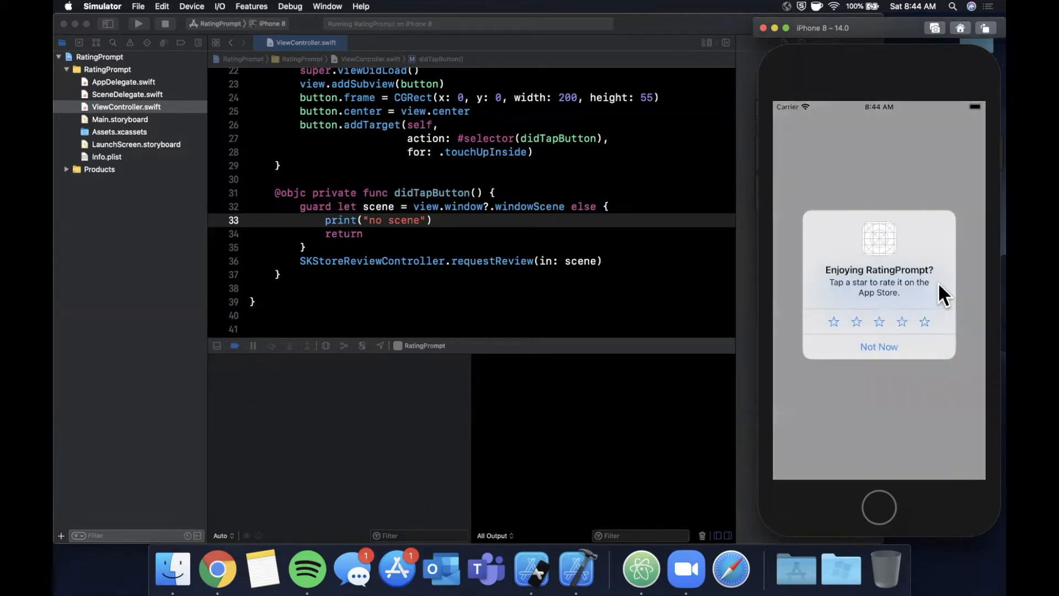
mouse_move(938, 333)
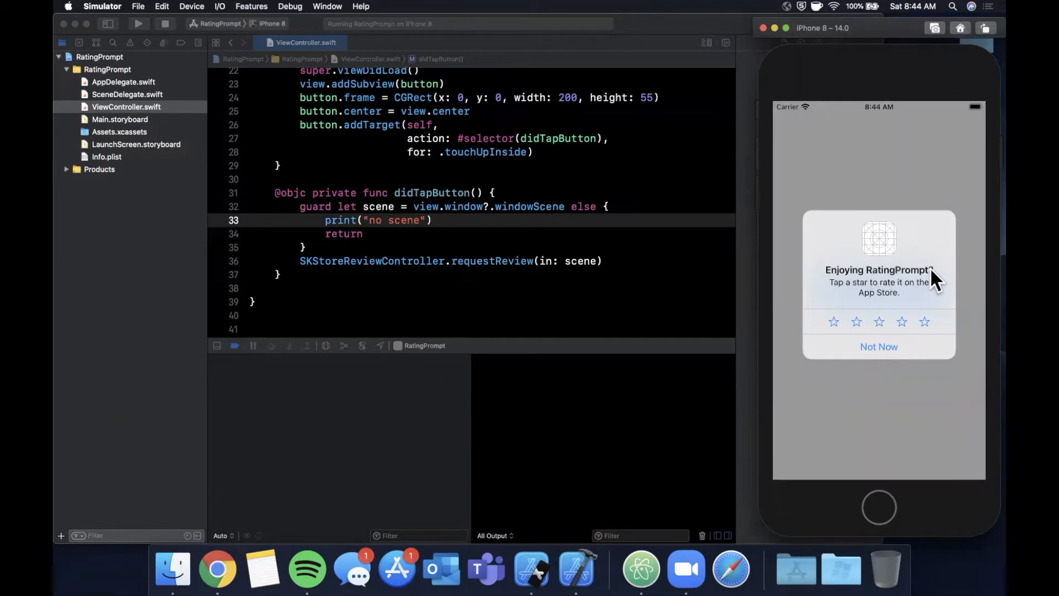
left_click(833, 322)
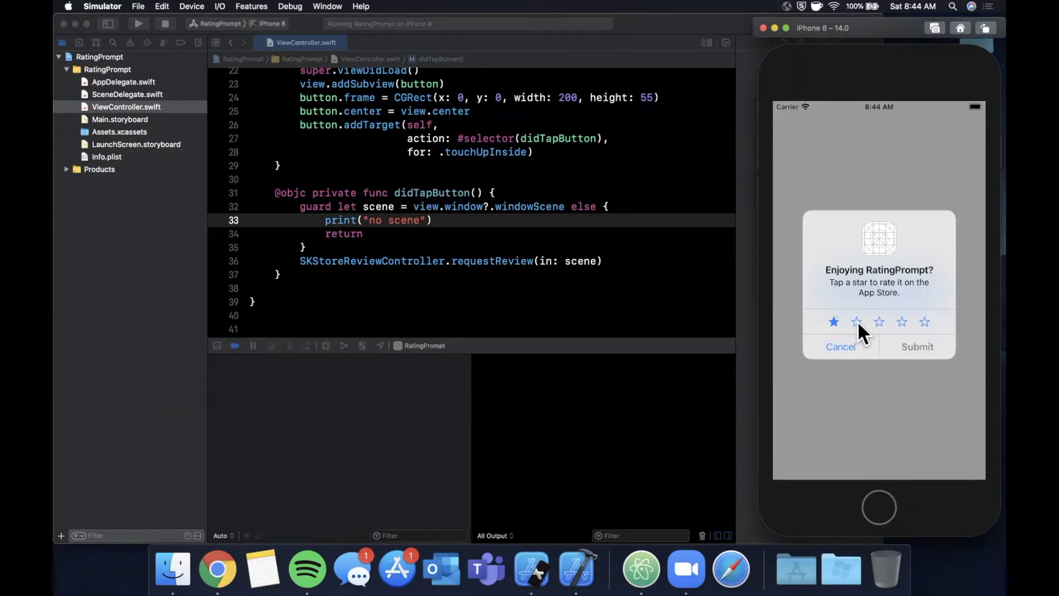
left_click(902, 321)
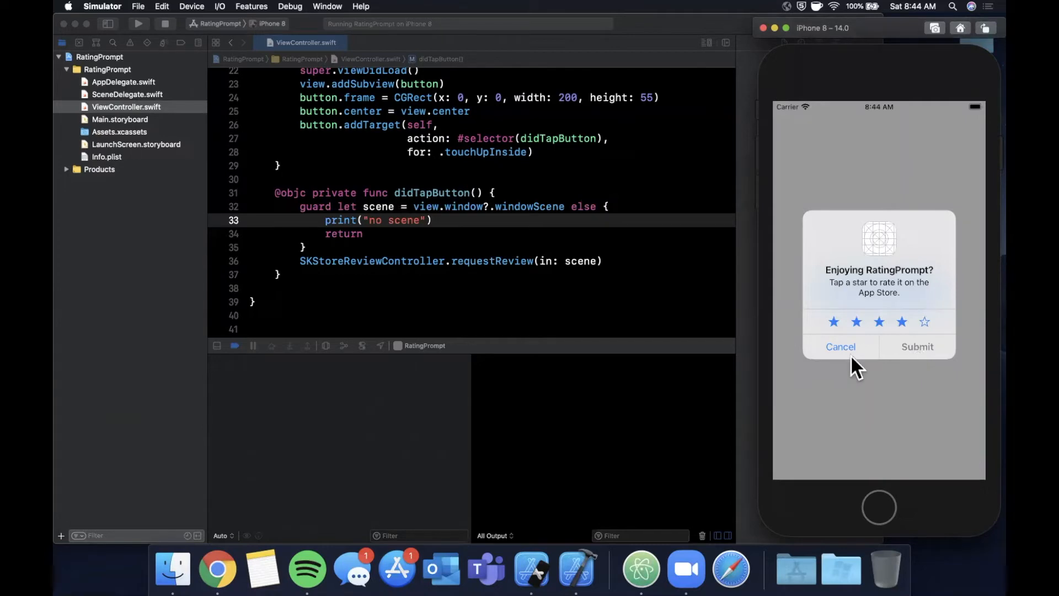
left_click(841, 347)
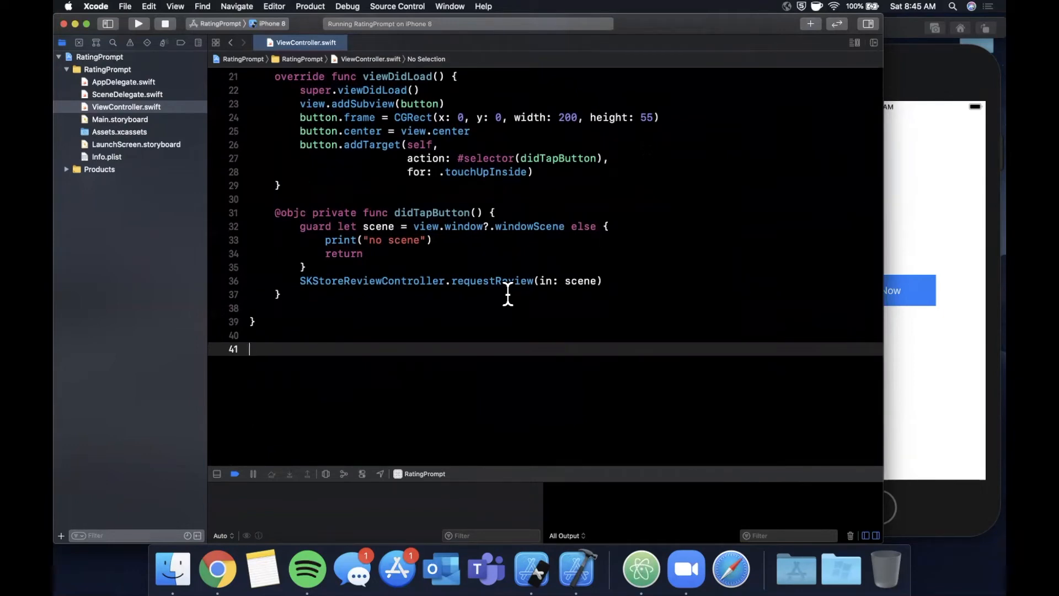
mouse_move(581, 300)
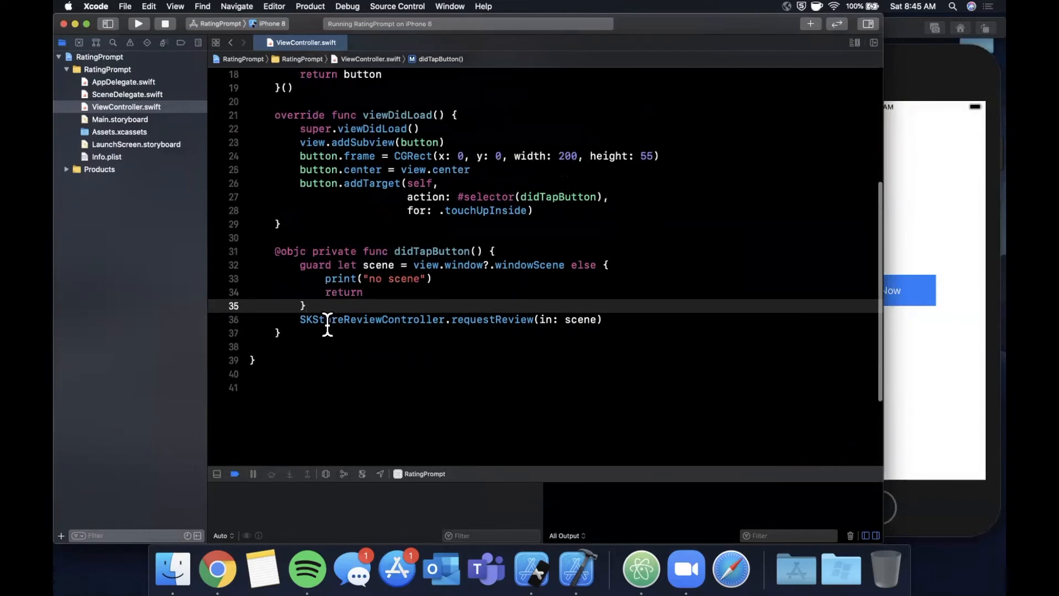
left_click_drag(328, 265, 314, 306)
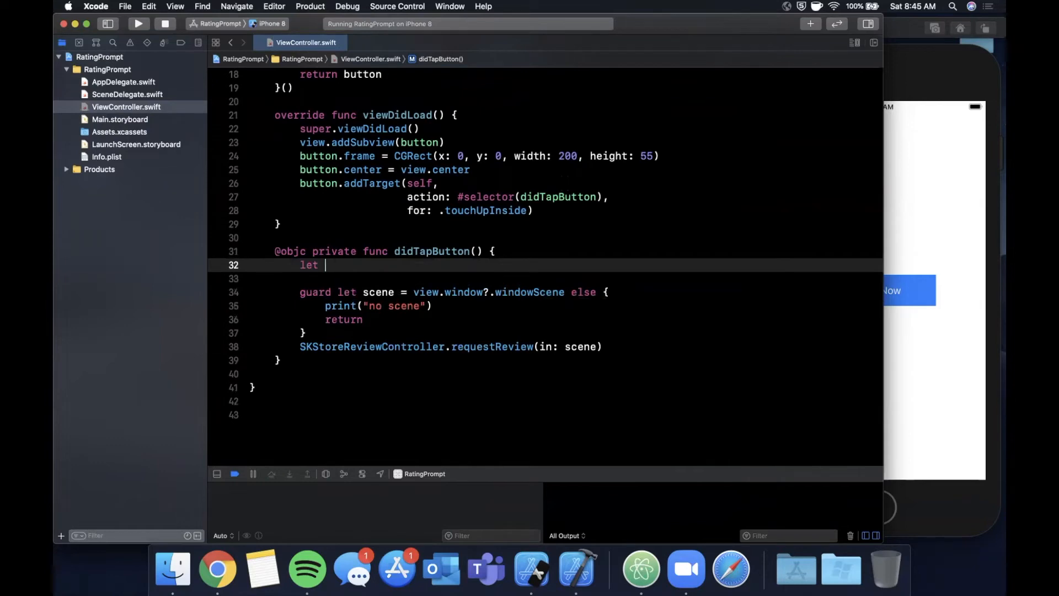
Create a UIAlertController titled 'Feedback' with message 'Are you enjoying the app?'.
type("alert = uiale")
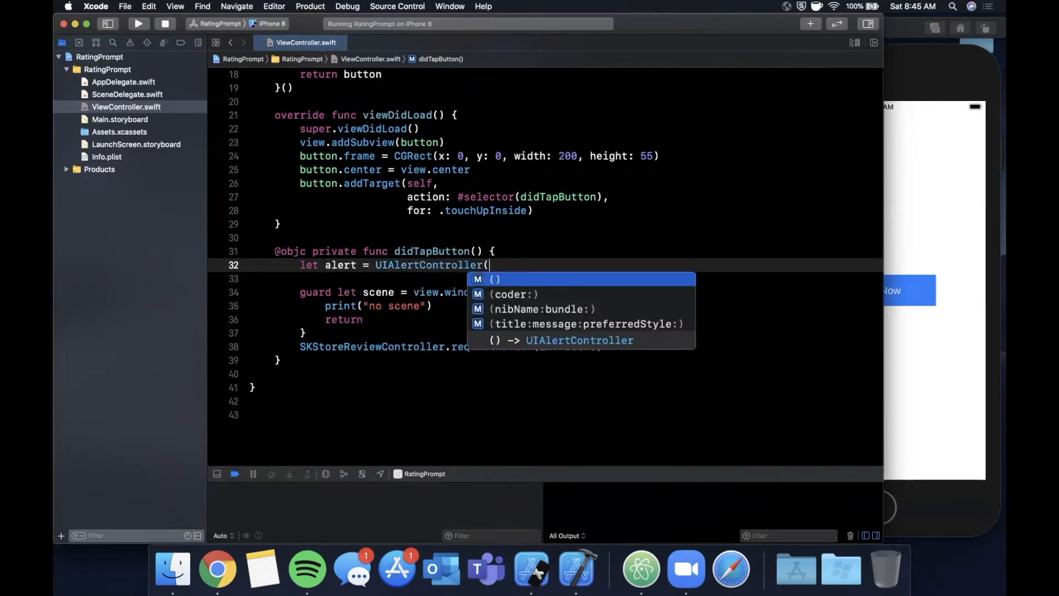
left_click(588, 324)
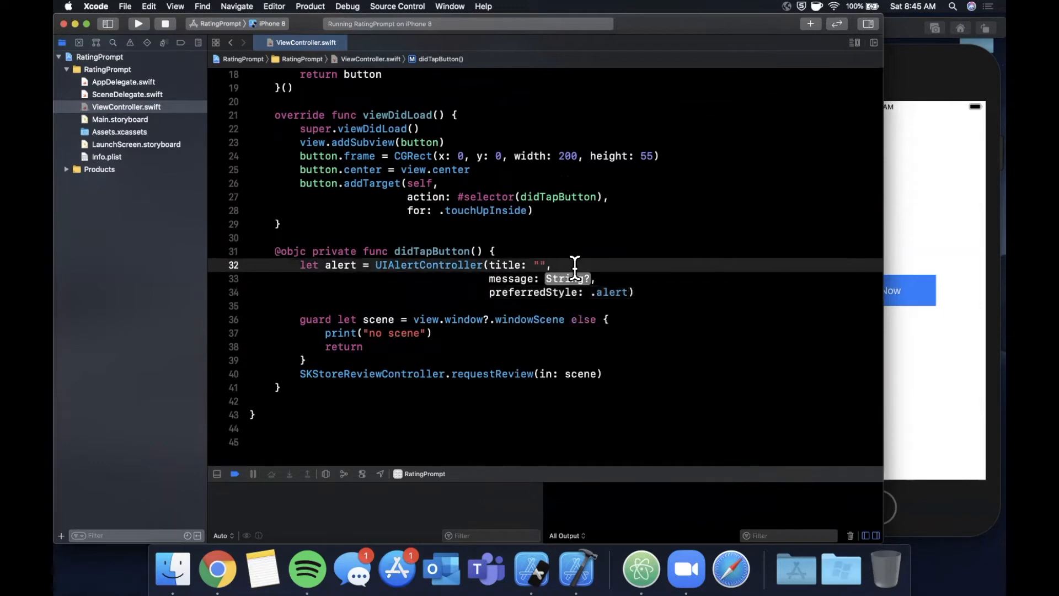
type("Enjoying")
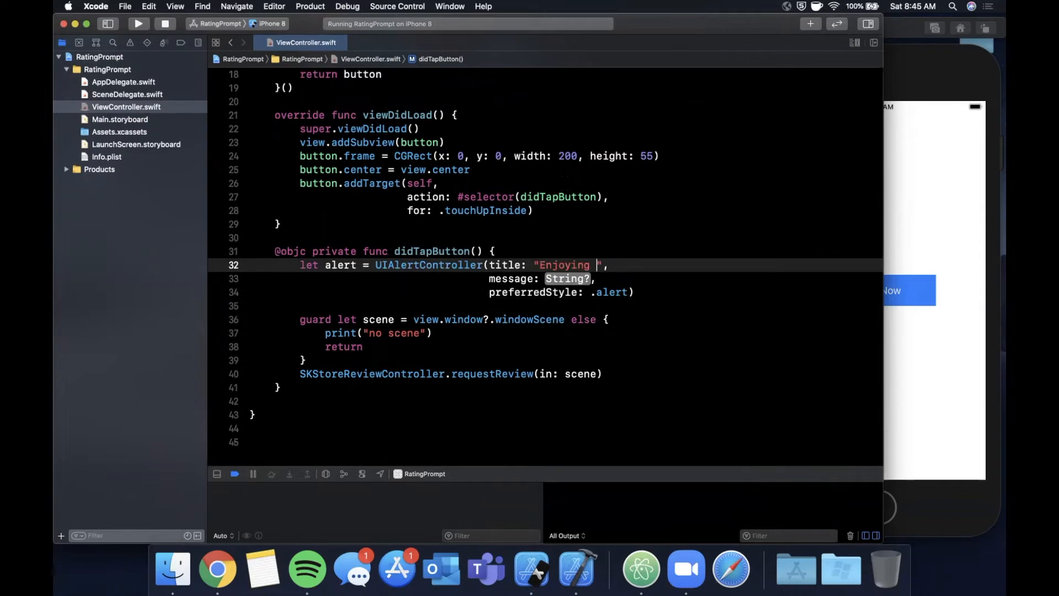
type("RatingPr")
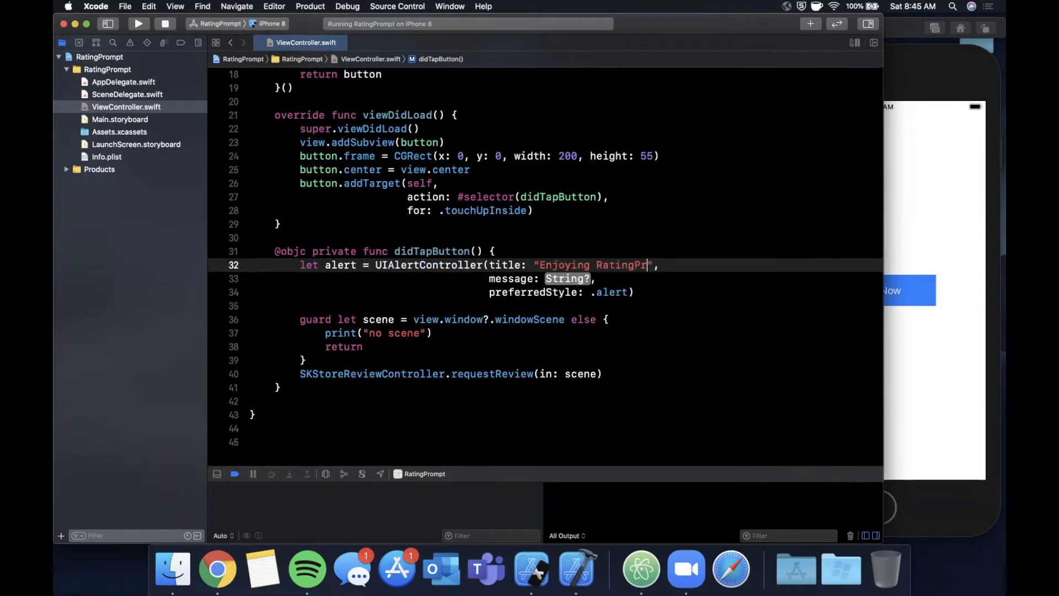
type("ompt?")
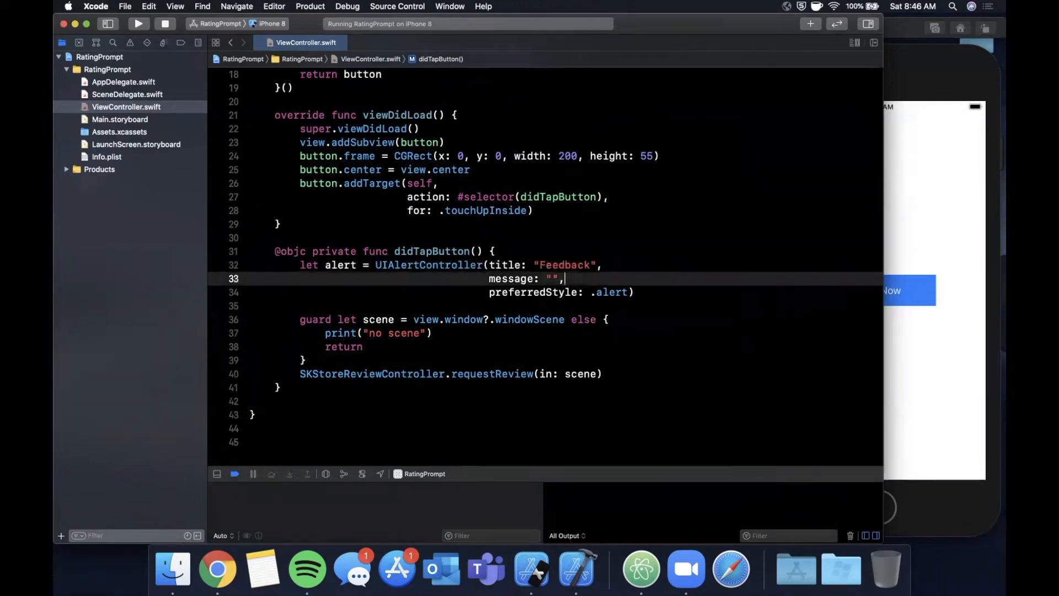
type("Are you enjo")
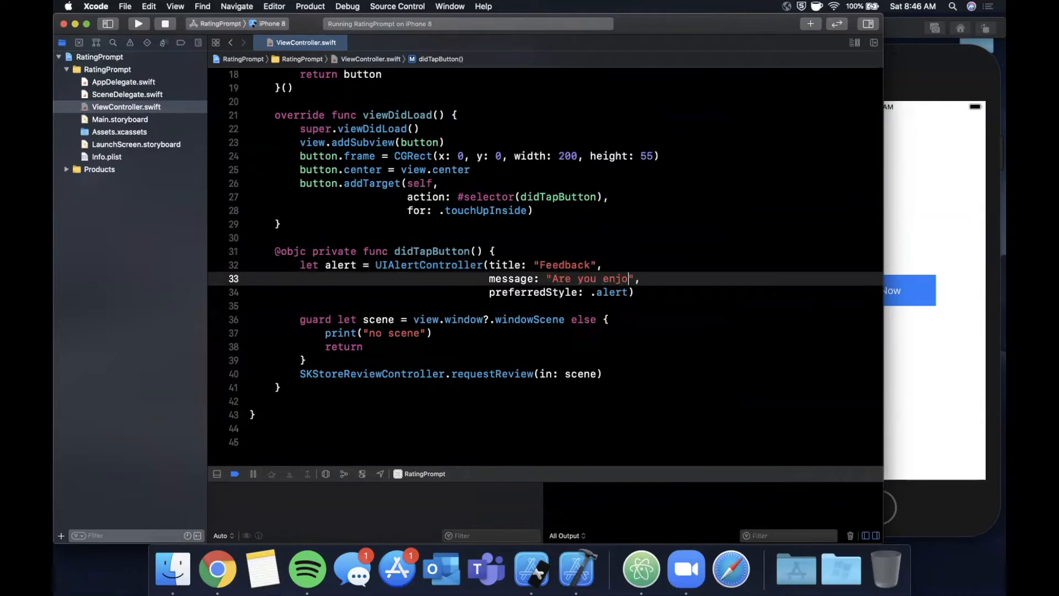
type("ying the app?")
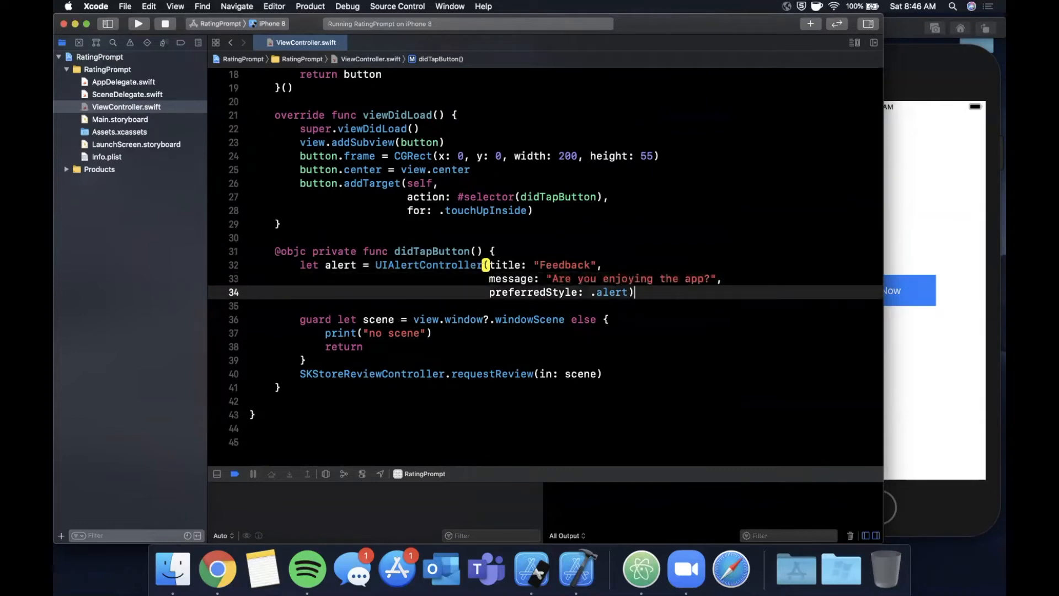
key("Return")
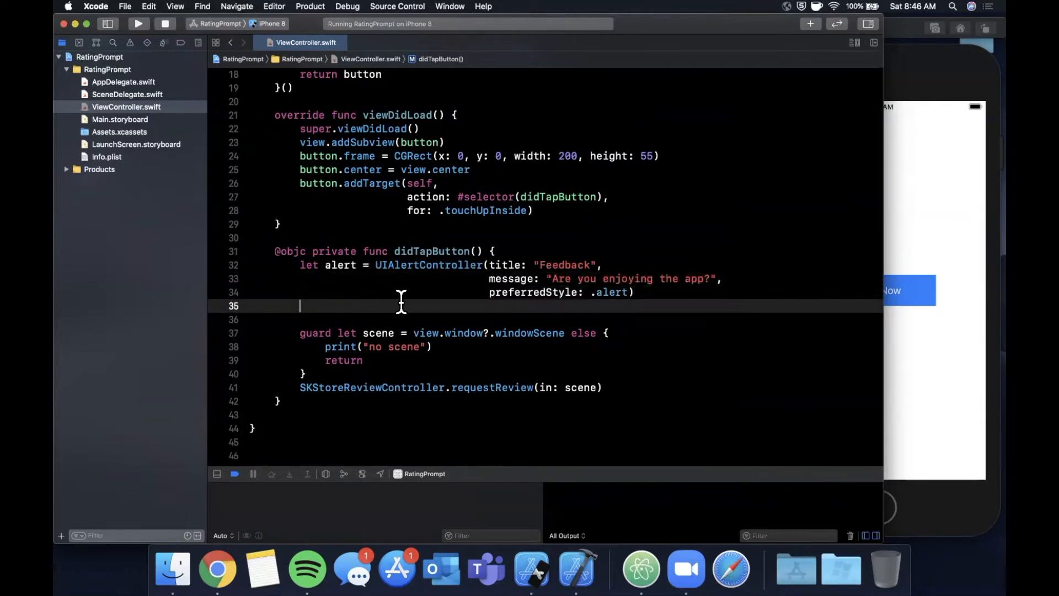
Add alert actions Dismiss (.cancel), 'Yes, I love it!' and 'No, this sucks!' (.default).
type("alert.addAction(action: UIAlertAction")
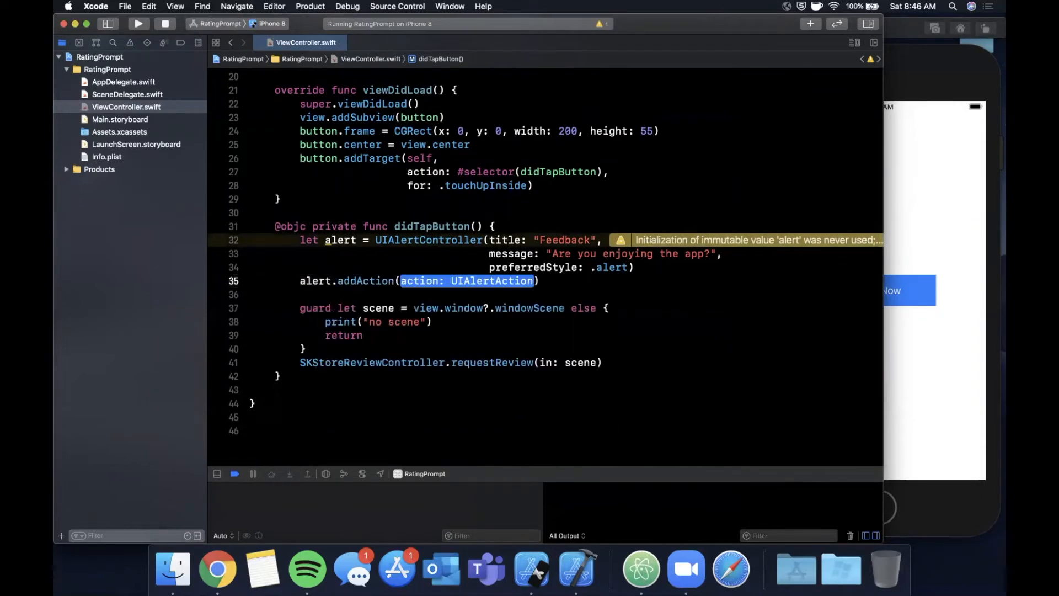
type("UIAlertA")
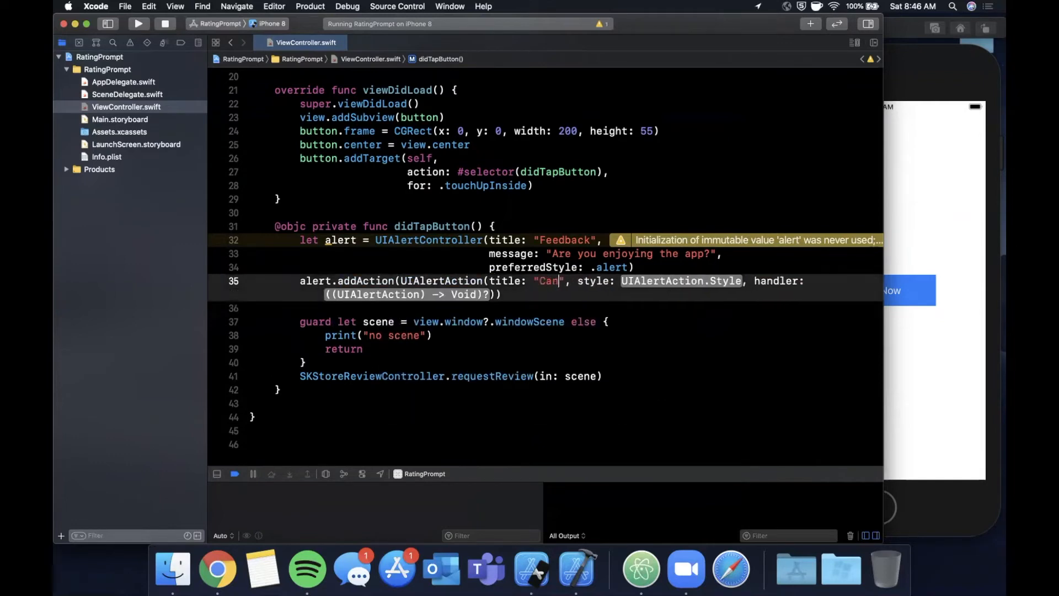
type("Cancel\", style: .")
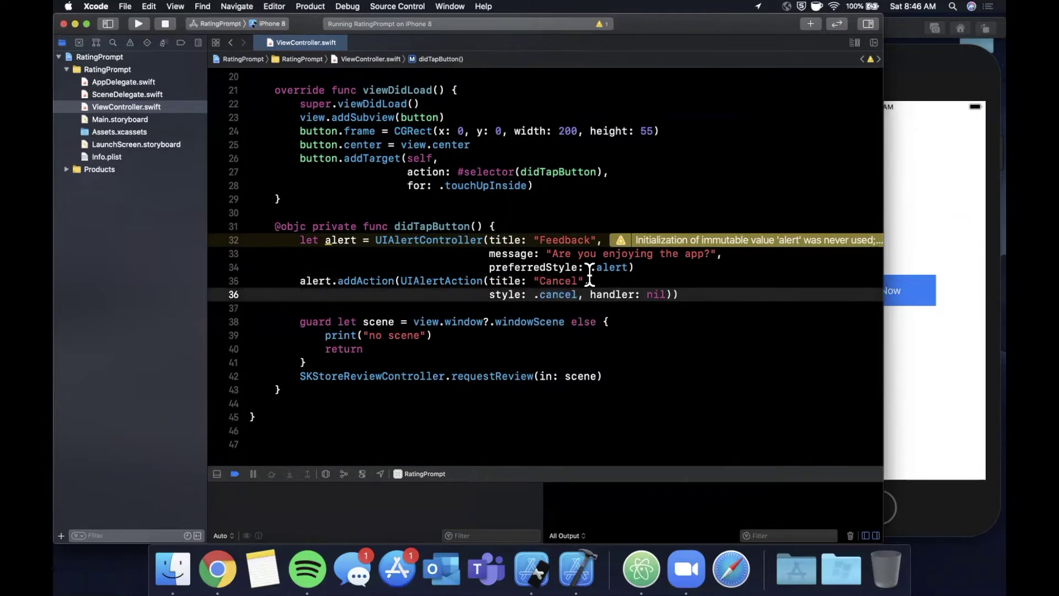
type("Dismiss")
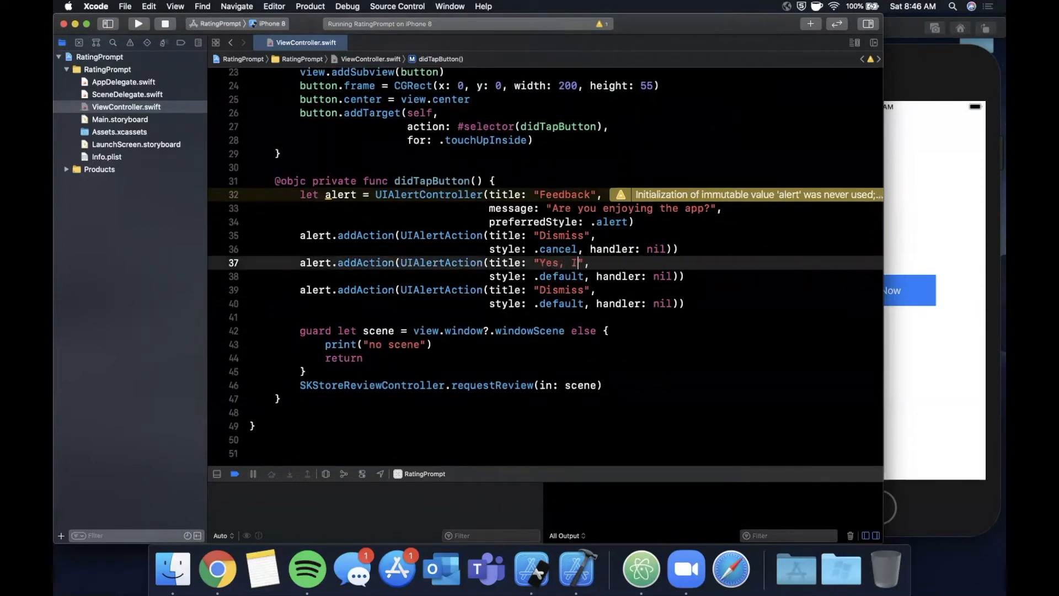
type("Love")
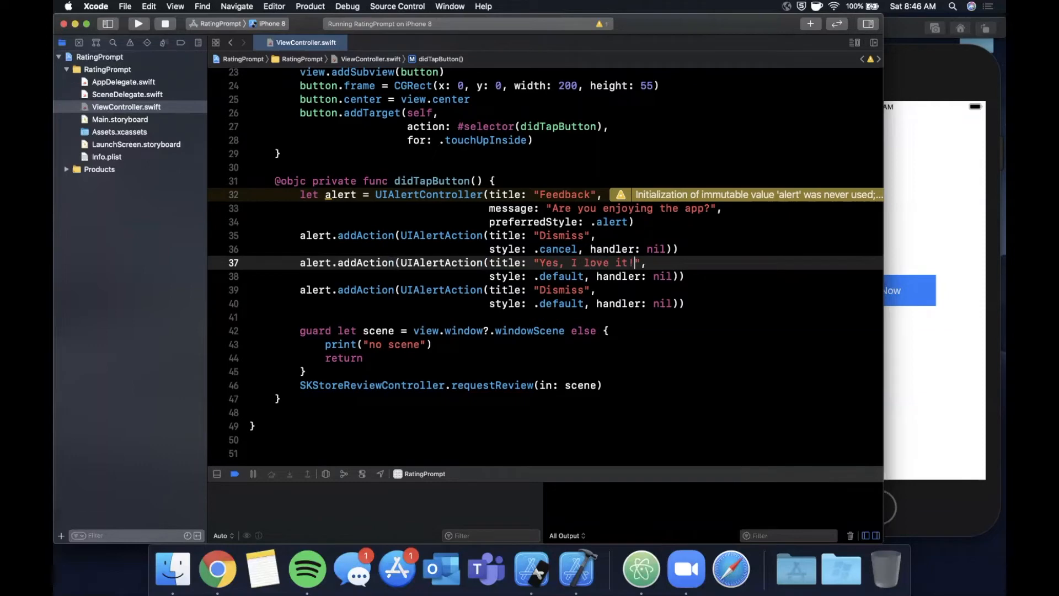
double_click(562, 290)
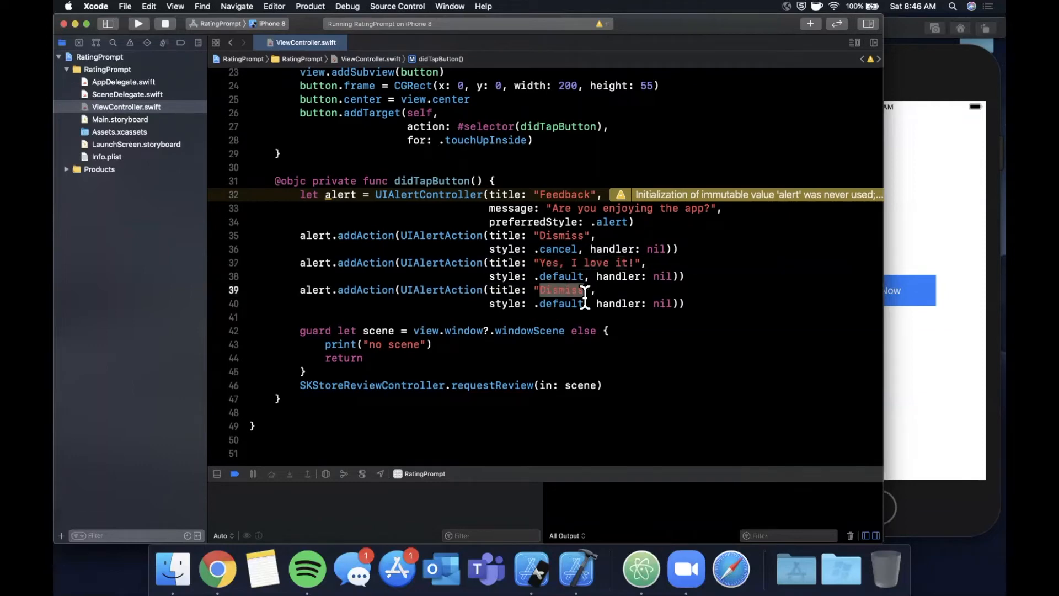
type("No,")
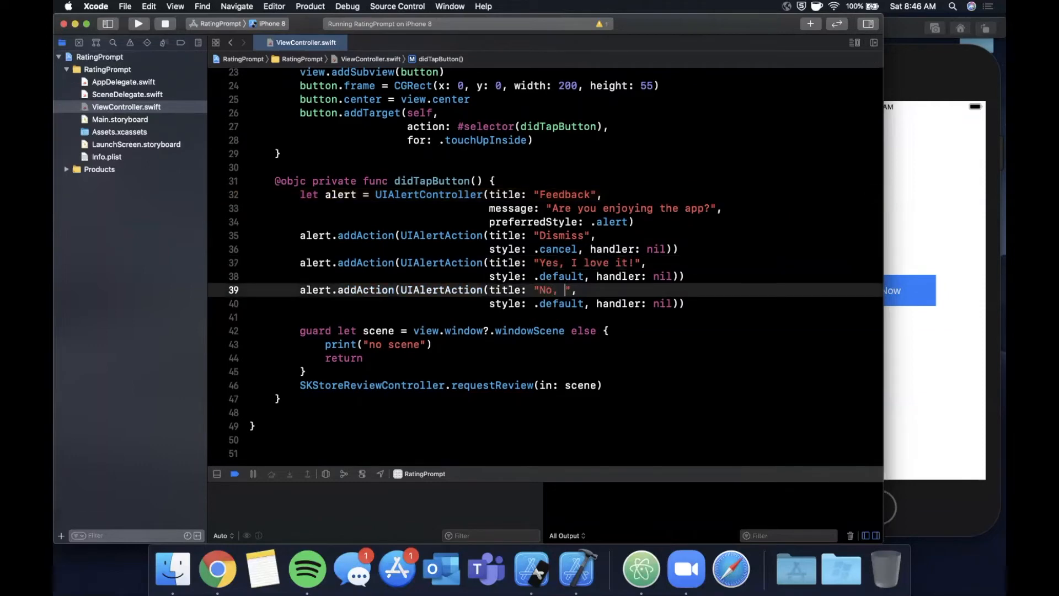
type("this sucks!")
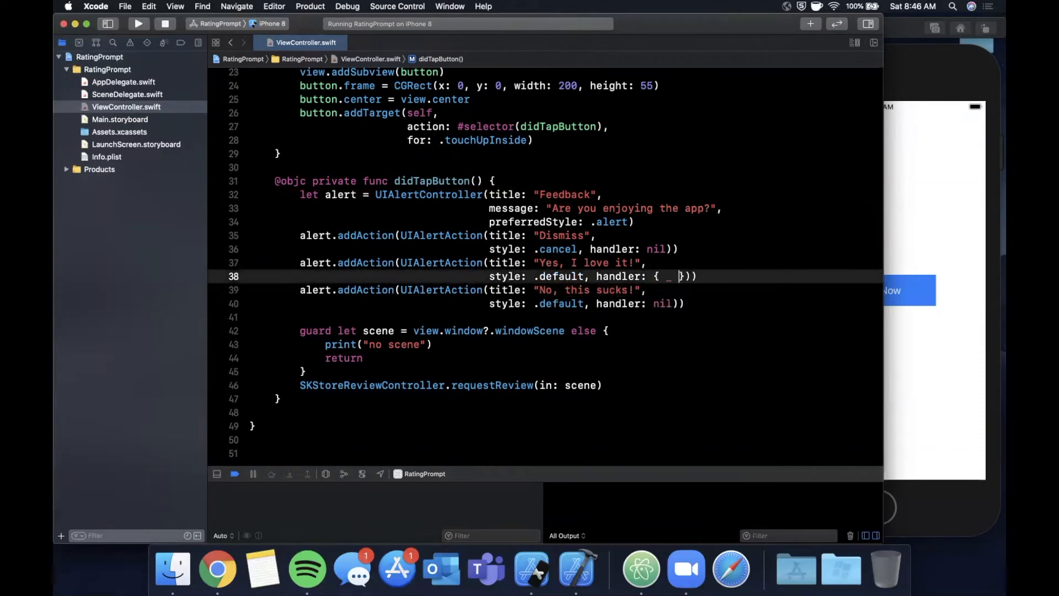
Move the review request into the 'Yes, I love it!' handler with [weak self] and self?.view.
type("in")
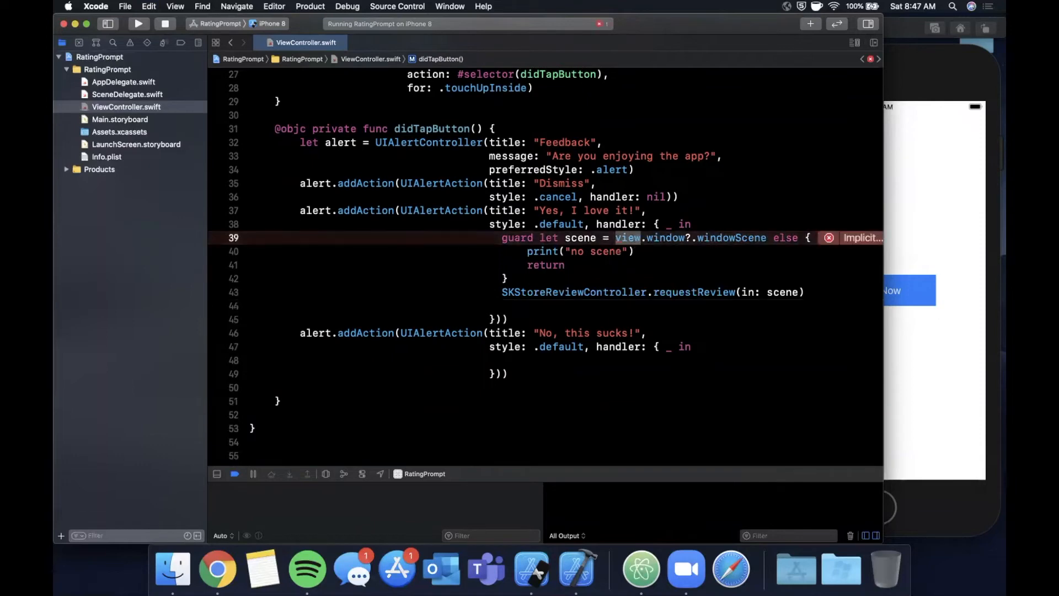
type("self?.")
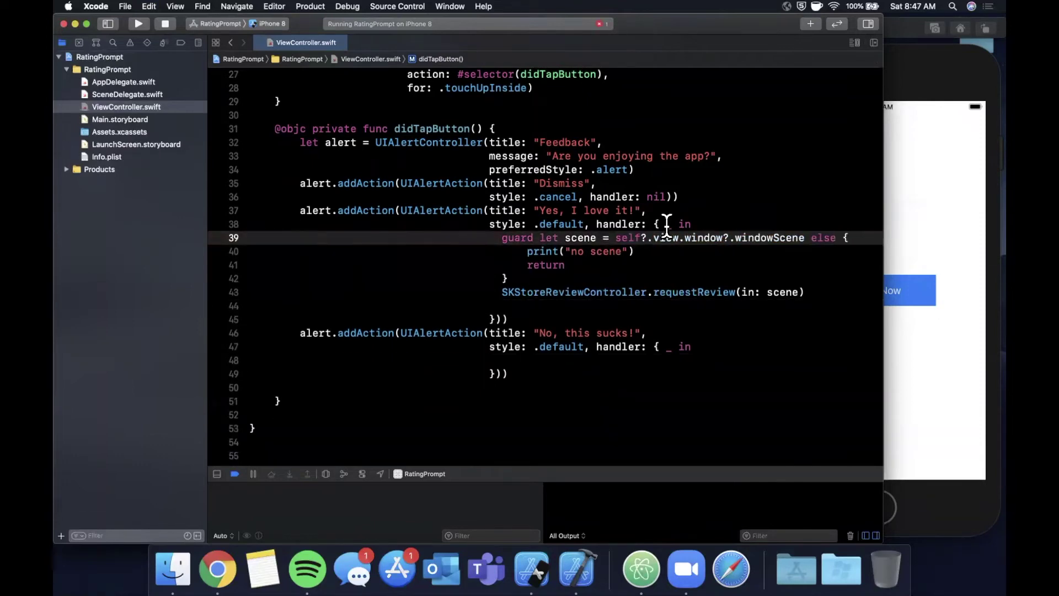
type("[weak s")
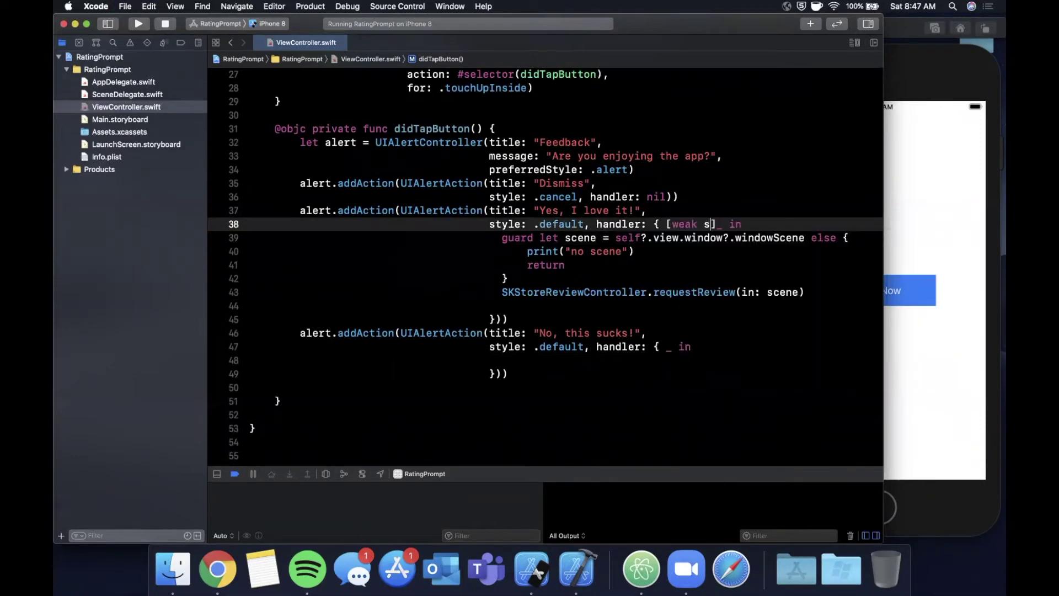
type("elf")
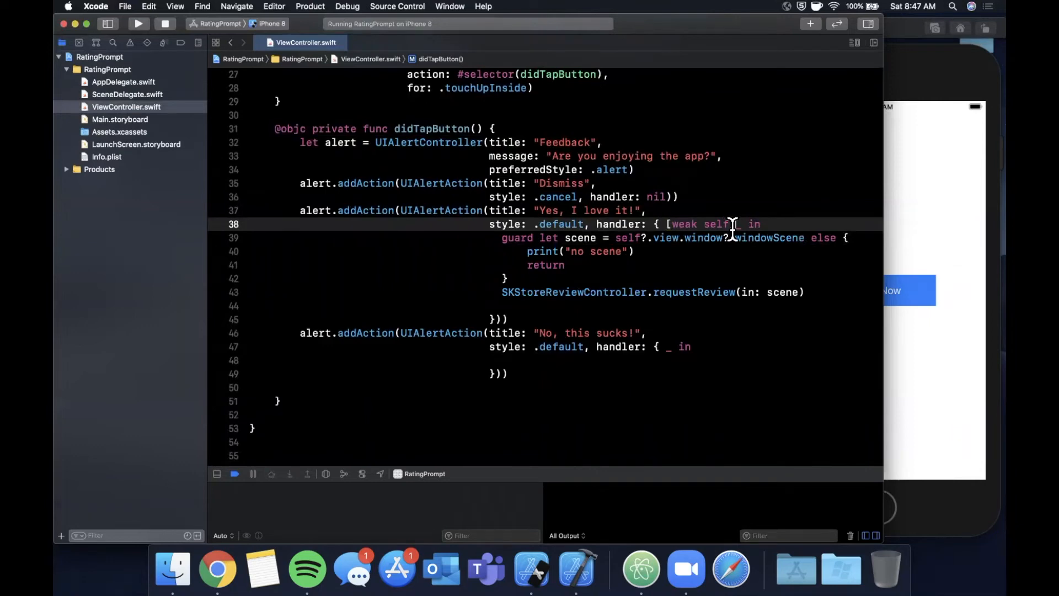
left_click_drag(665, 224, 729, 292)
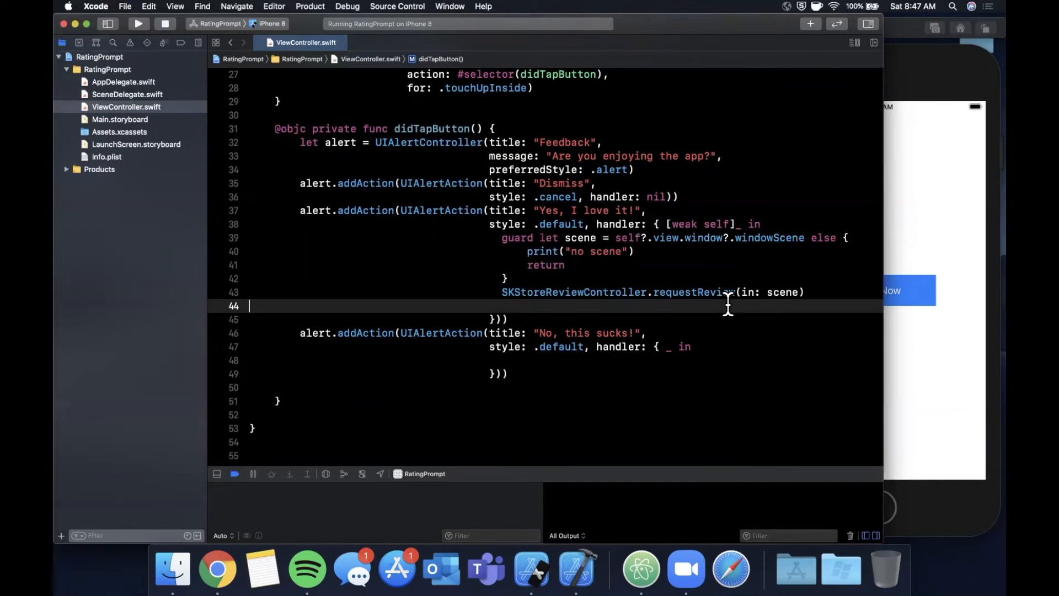
scroll("down", 3)
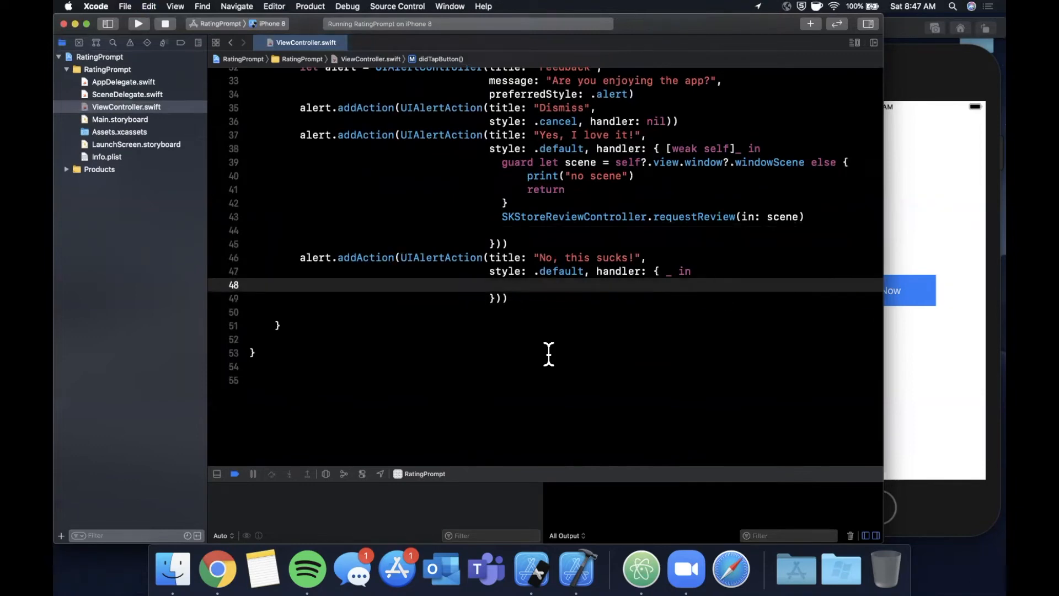
Comment the 'No' handler: collect feedback, prompt an email, open Safari to a contact page.
type("// collect")
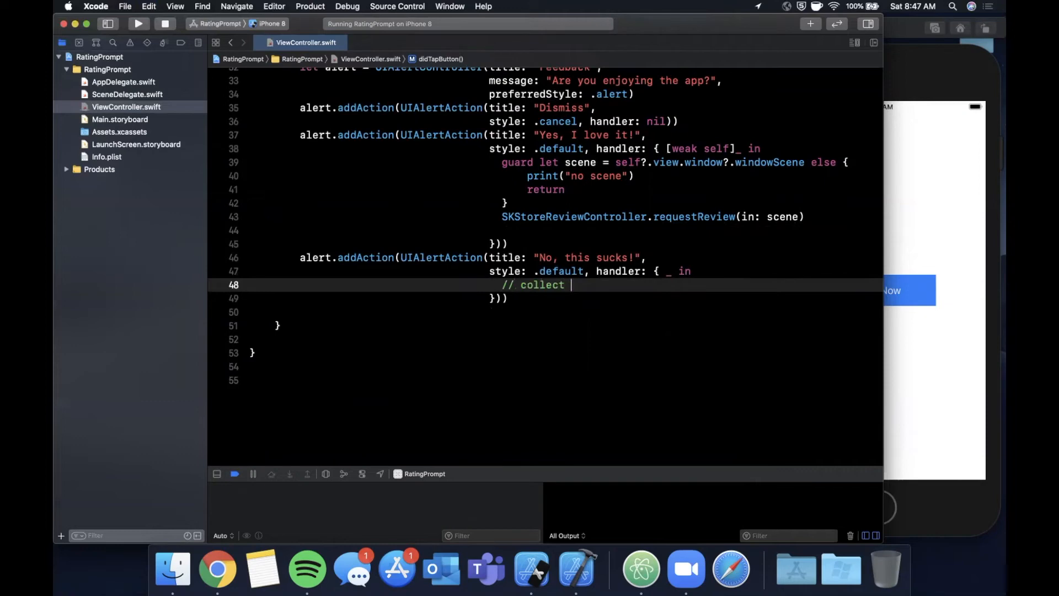
type("feedback")
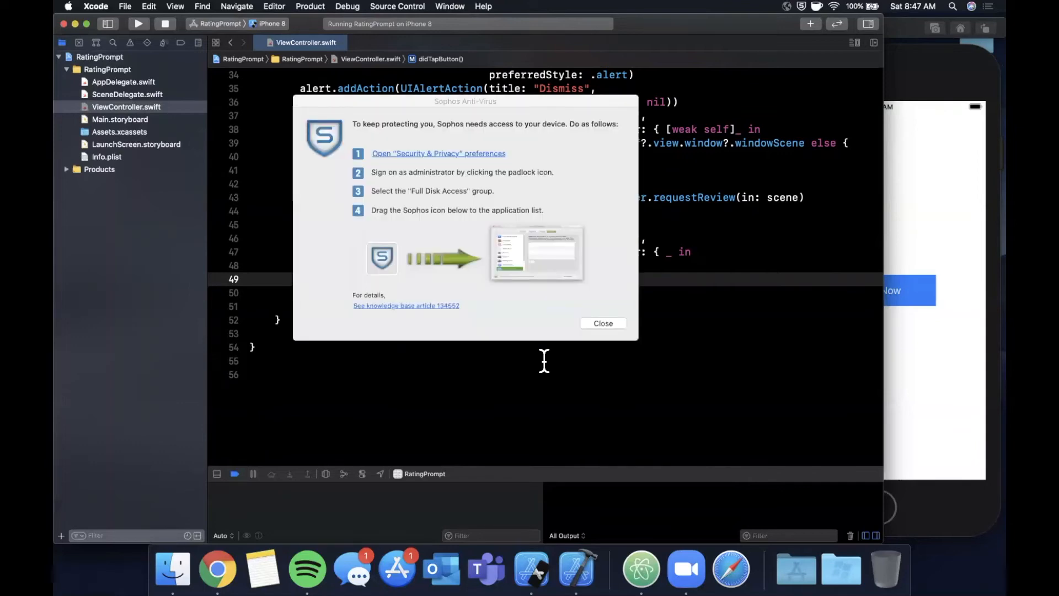
left_click(603, 323)
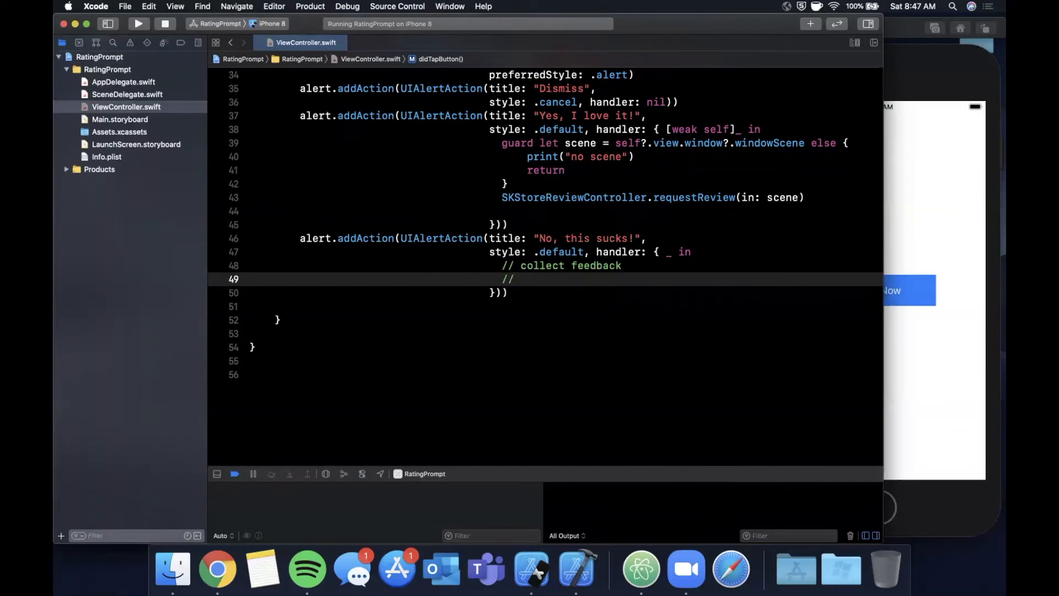
type("Prompt user to email you")
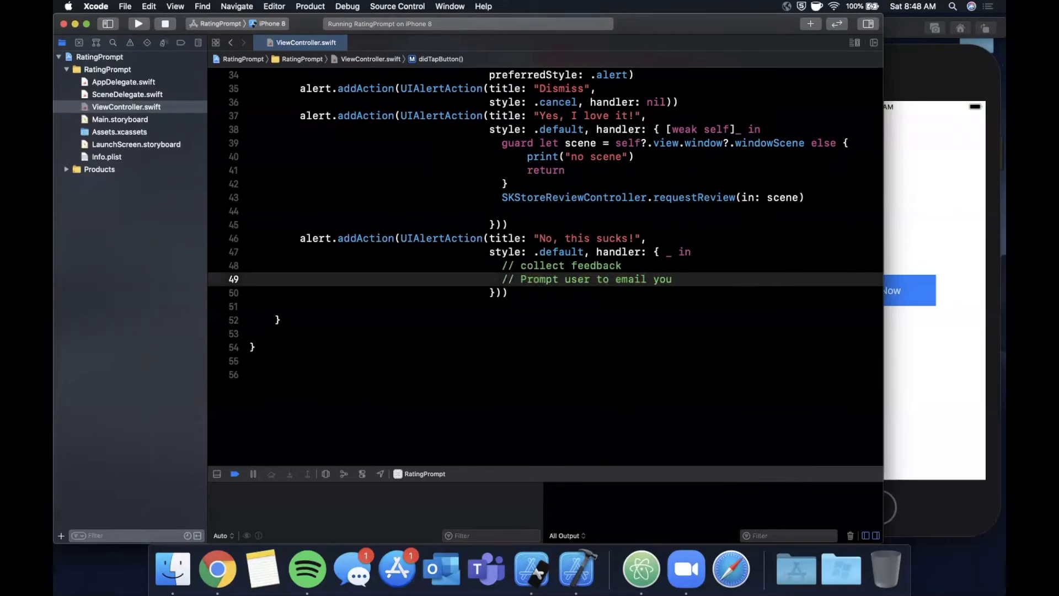
double_click(603, 280)
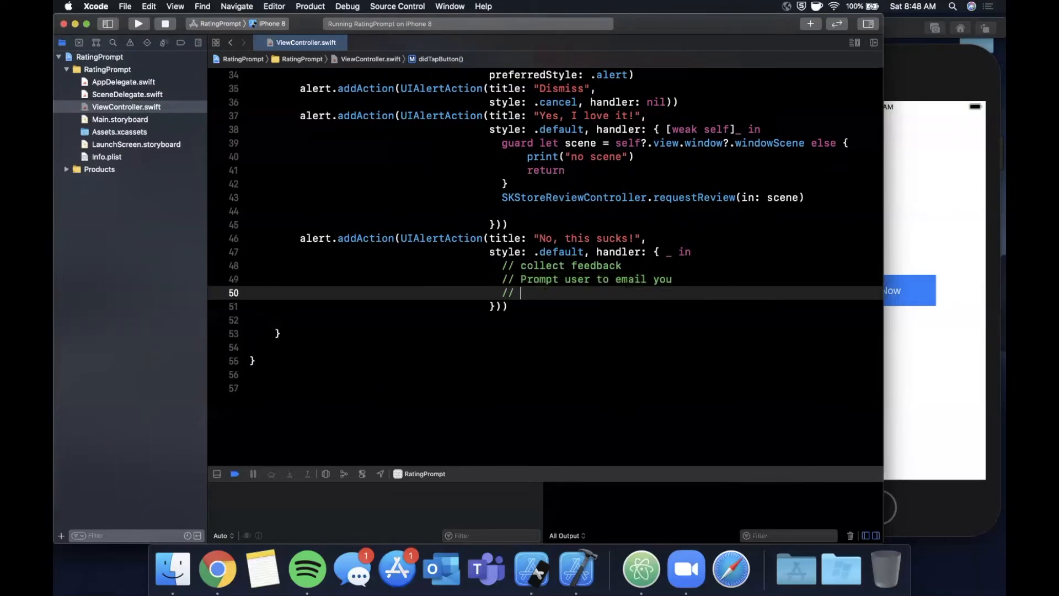
type("Open")
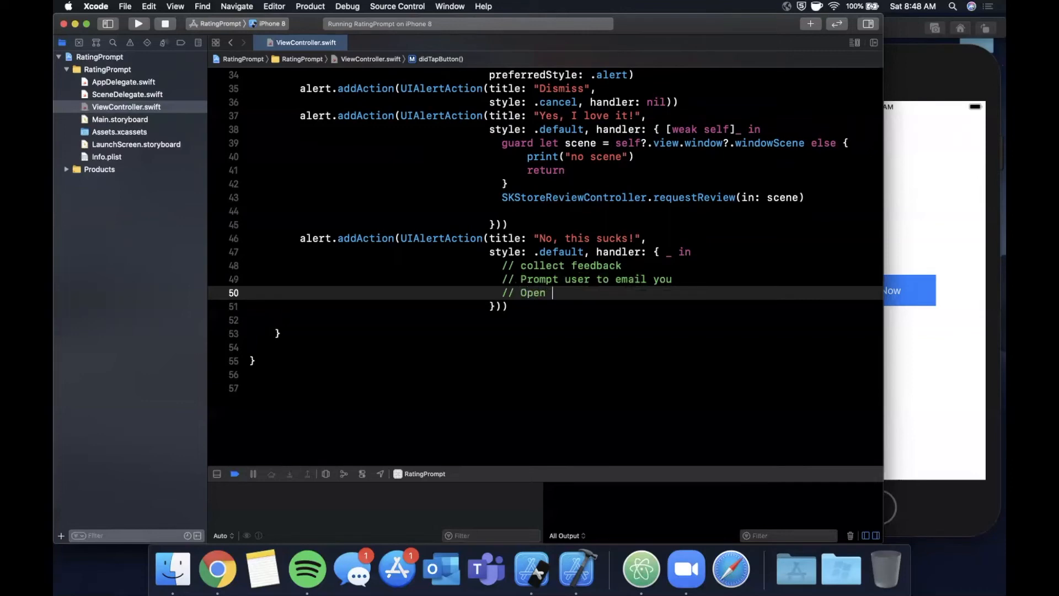
type("safari f")
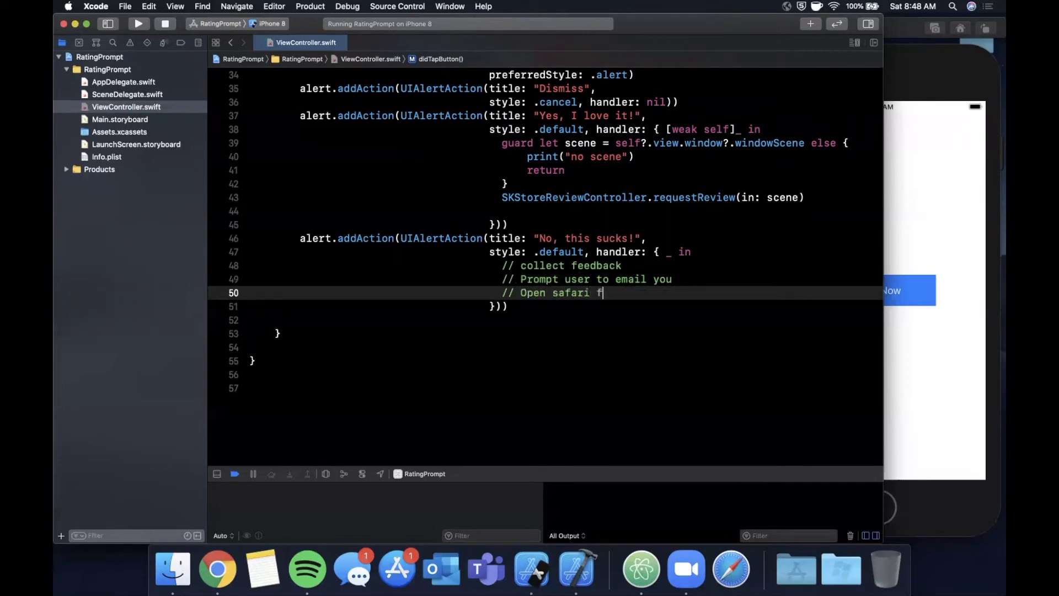
type("to your contact page")
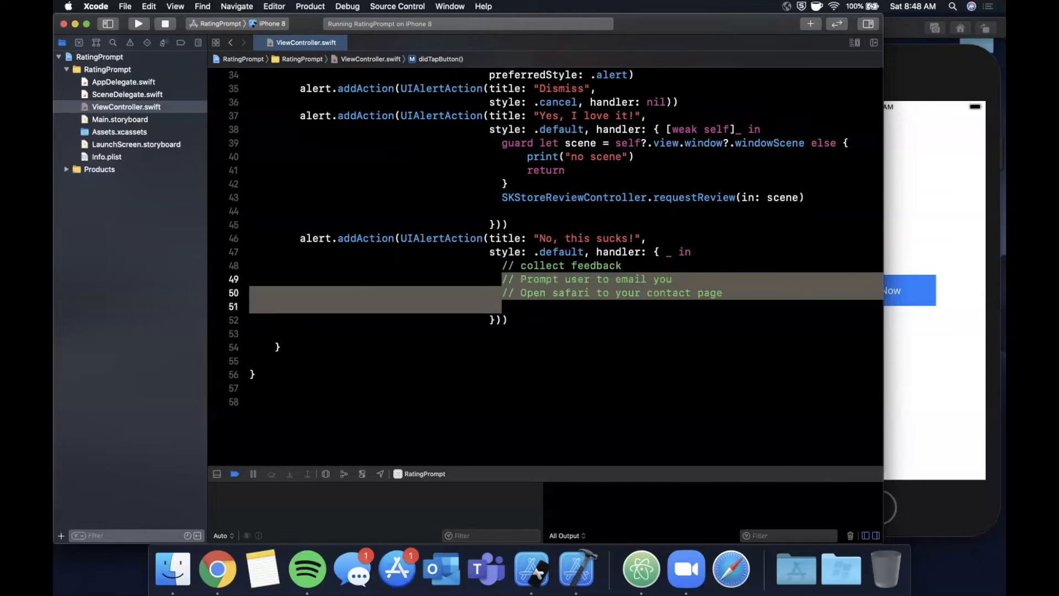
left_click(600, 279)
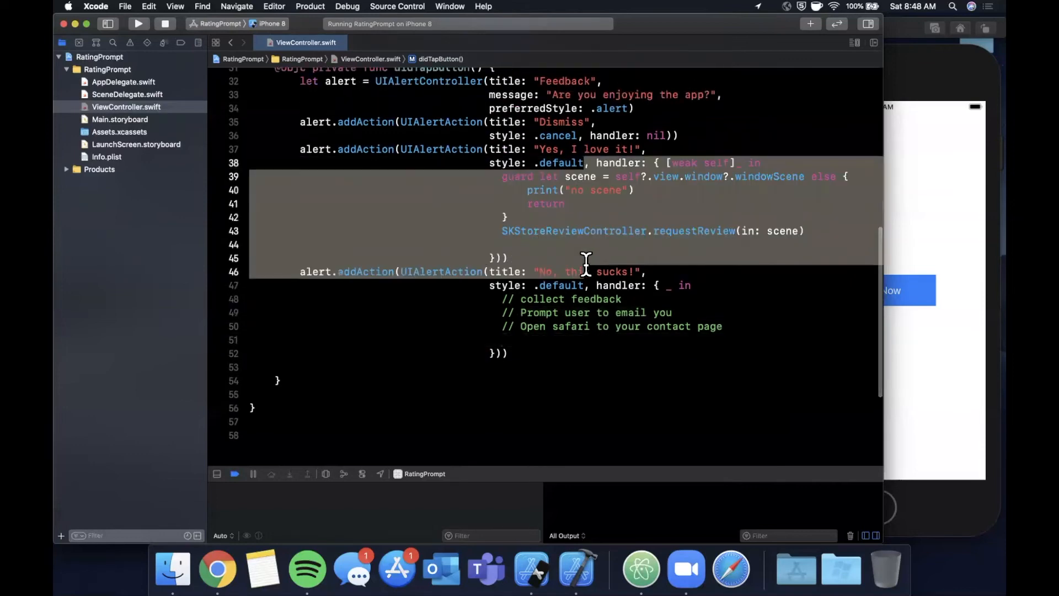
scroll("down", 3)
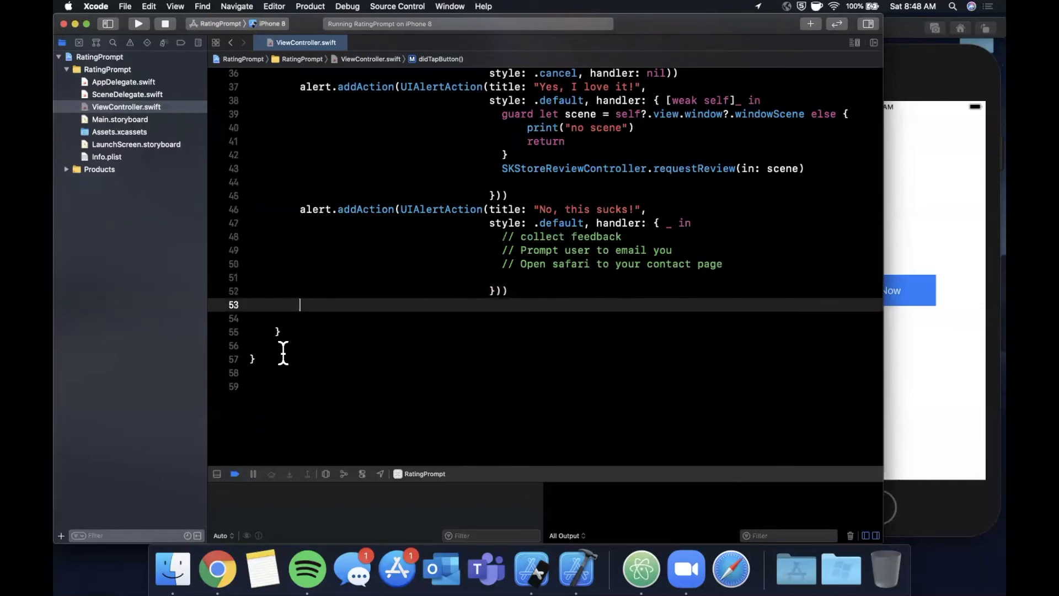
Add present(alert, animated: true) at the end of didTapButton using autocomplete.
type("pre")
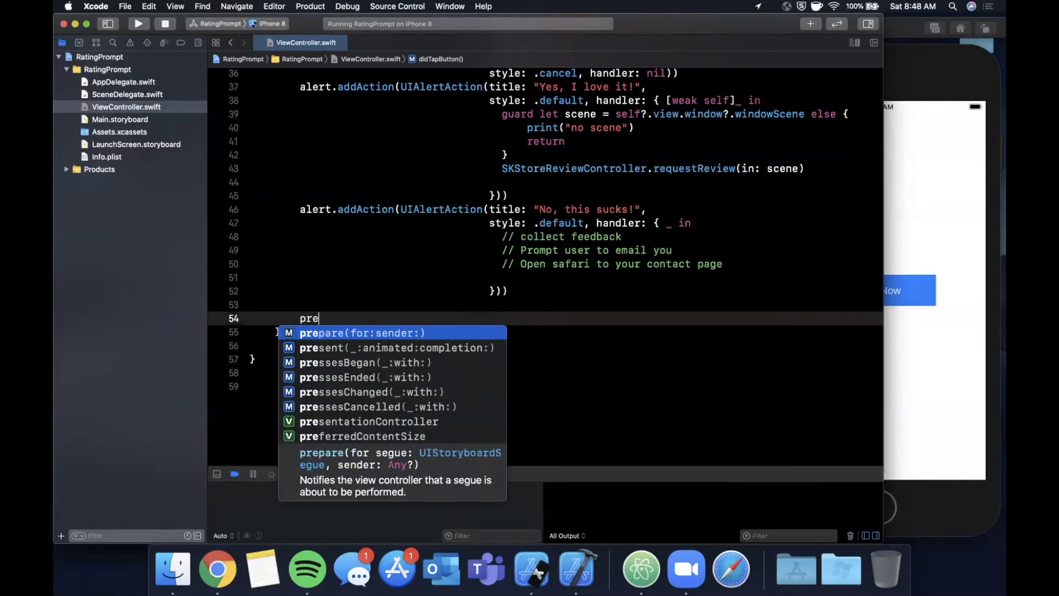
type("present(alert, animated: true")
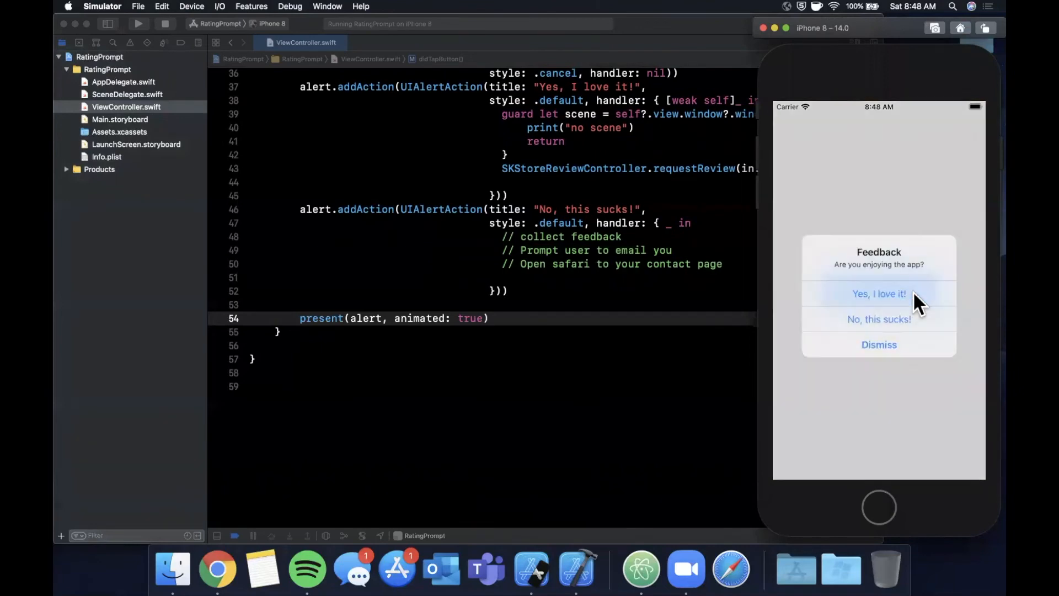
mouse_move(941, 318)
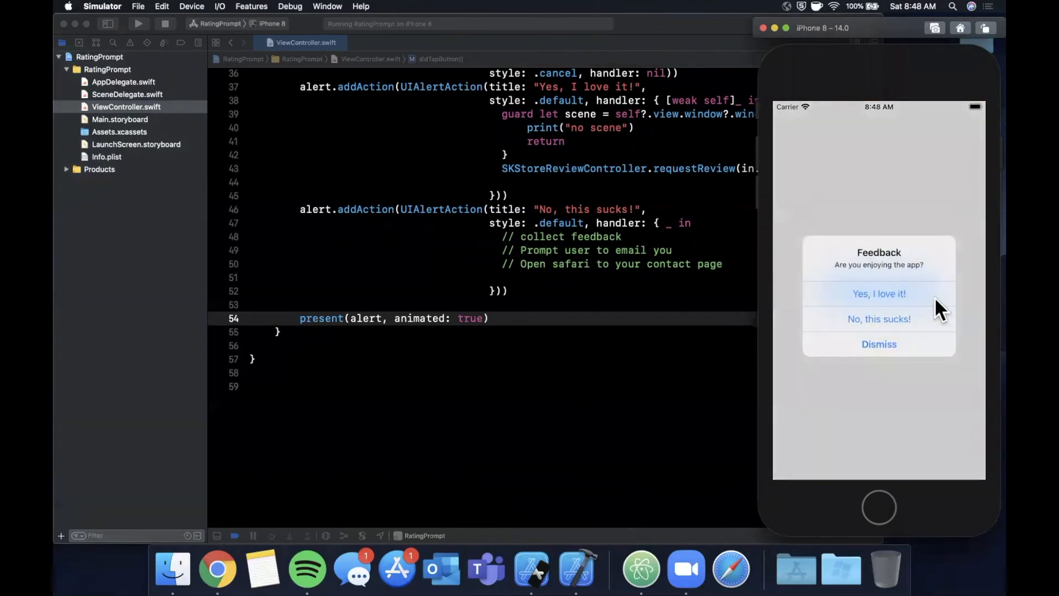
Pick a Feedback alert option, reopen it via Rate Now, then tap Dismiss.
left_click(879, 294)
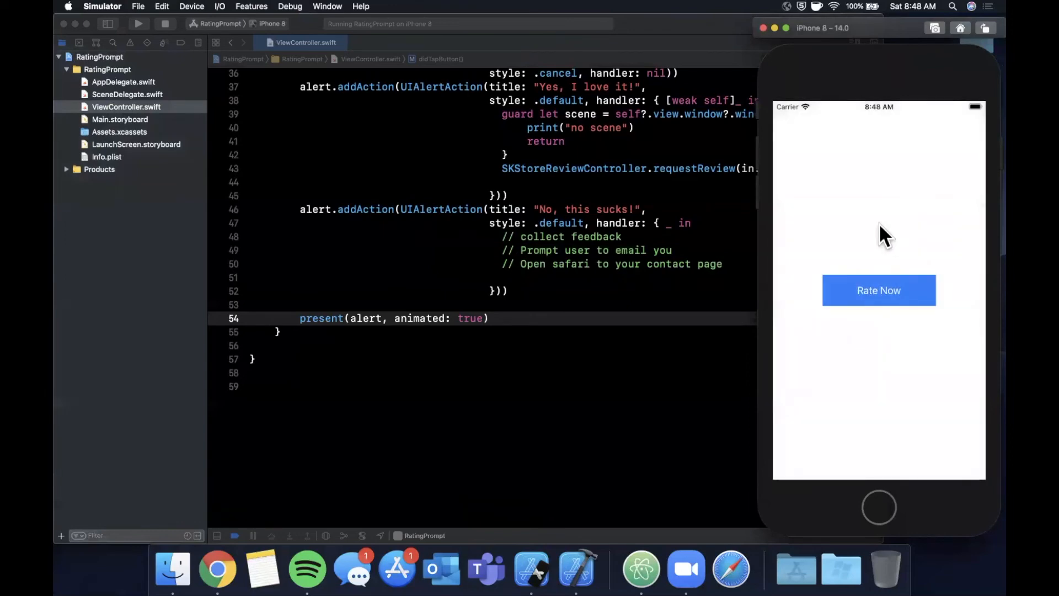
mouse_move(902, 276)
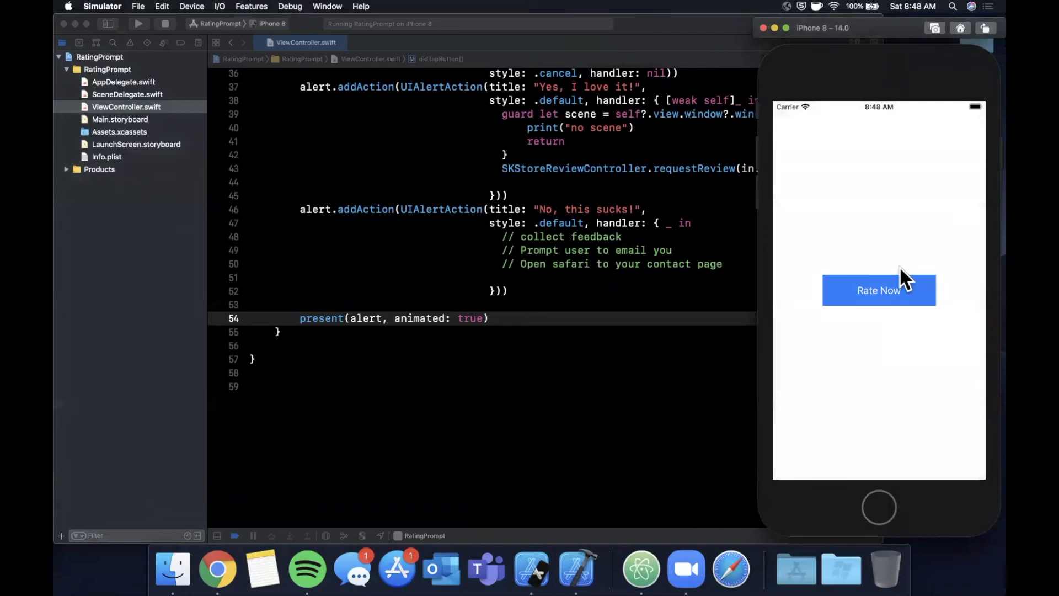
mouse_move(784, 325)
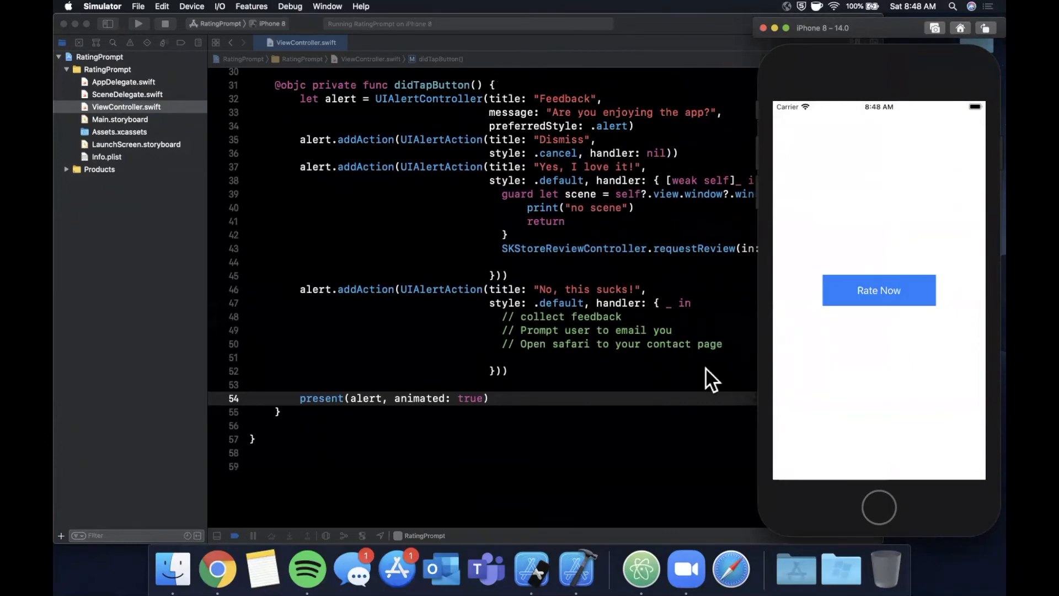
left_click(879, 291)
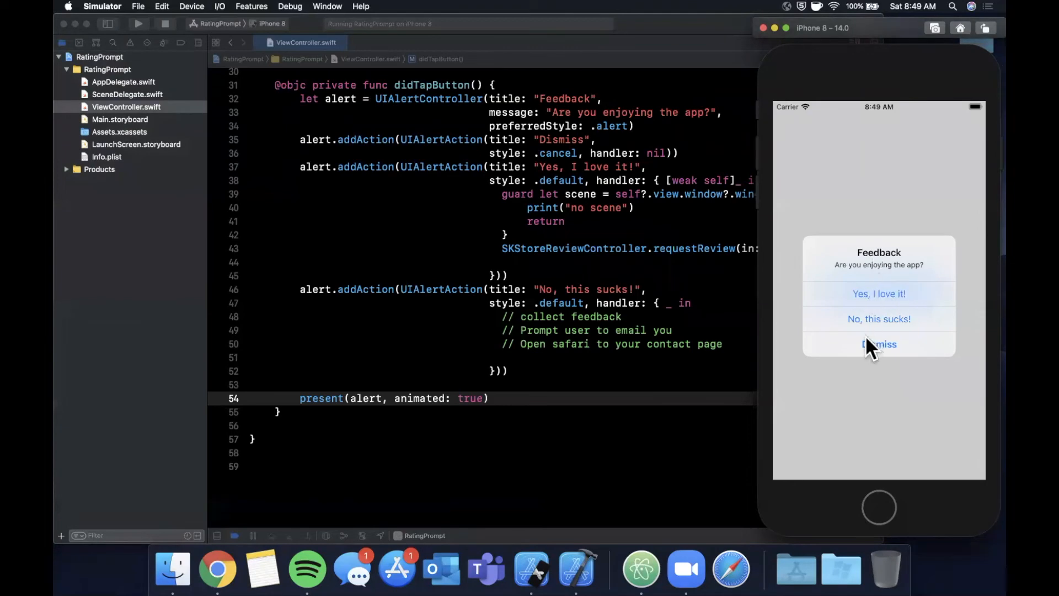
left_click(879, 345)
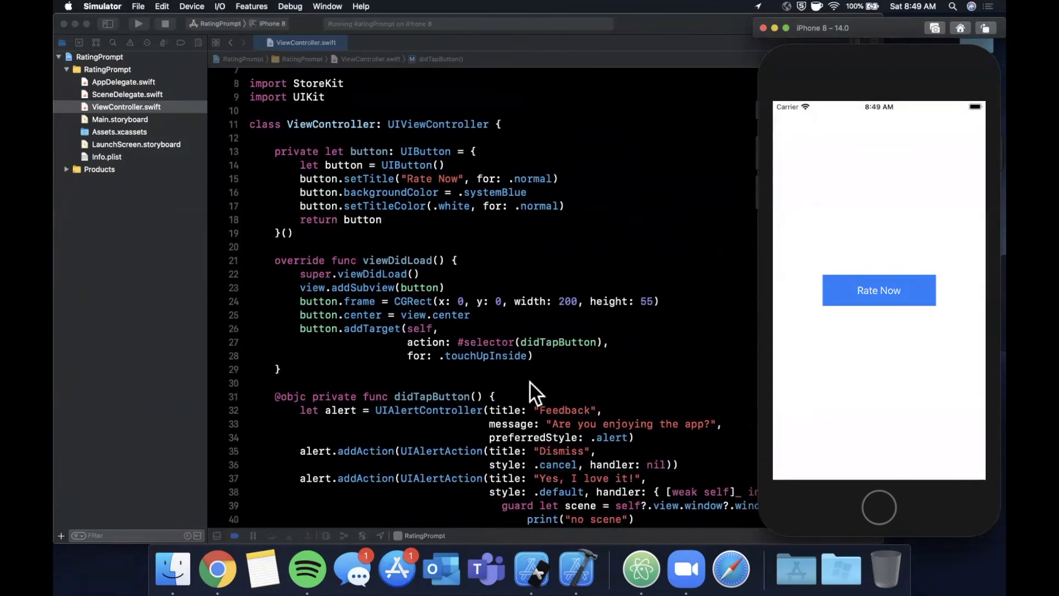
mouse_move(898, 44)
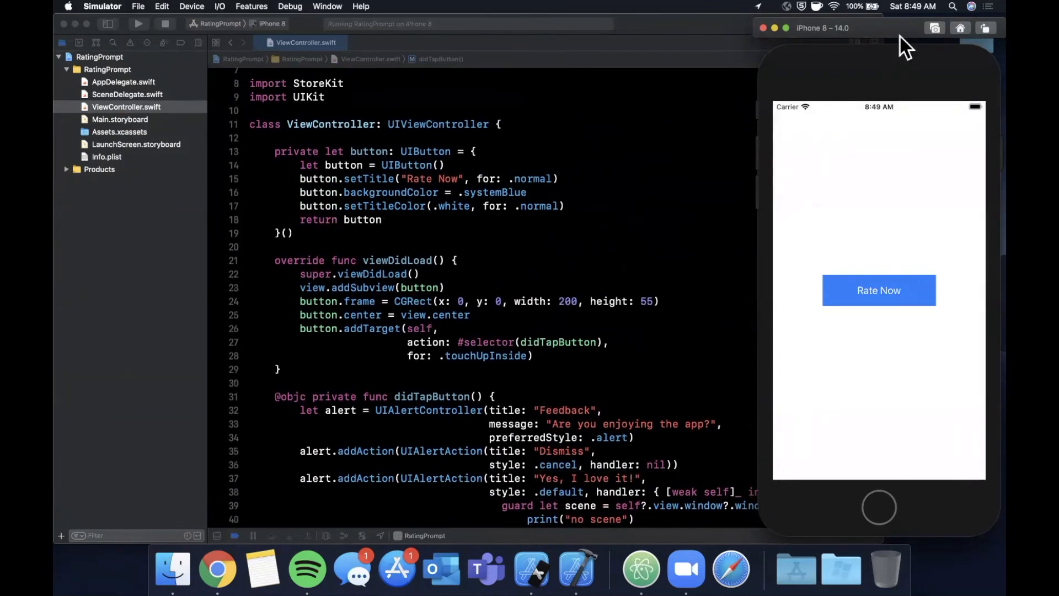
left_click(879, 290)
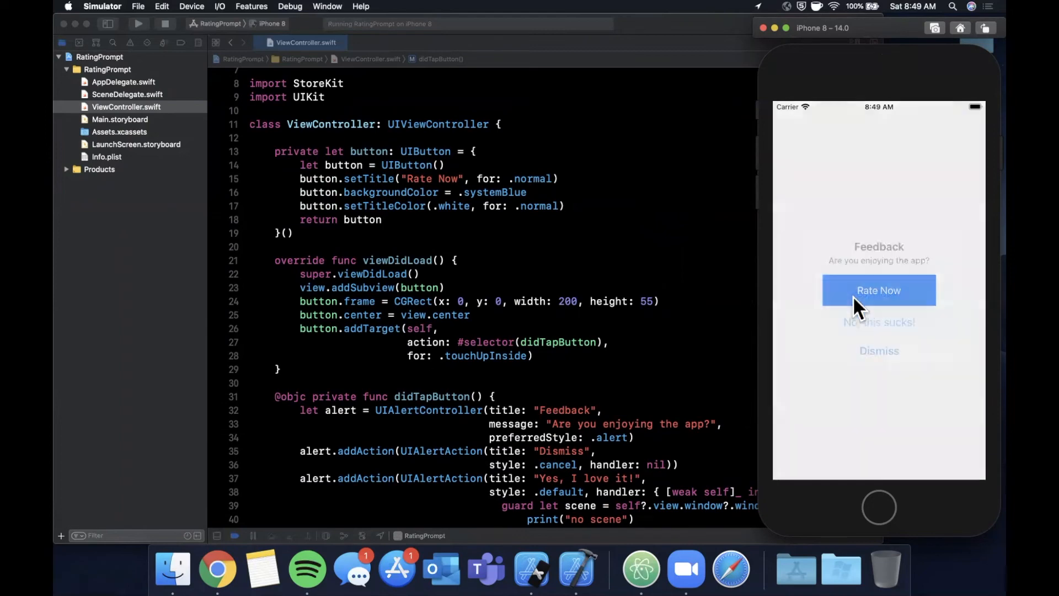
left_click(879, 290)
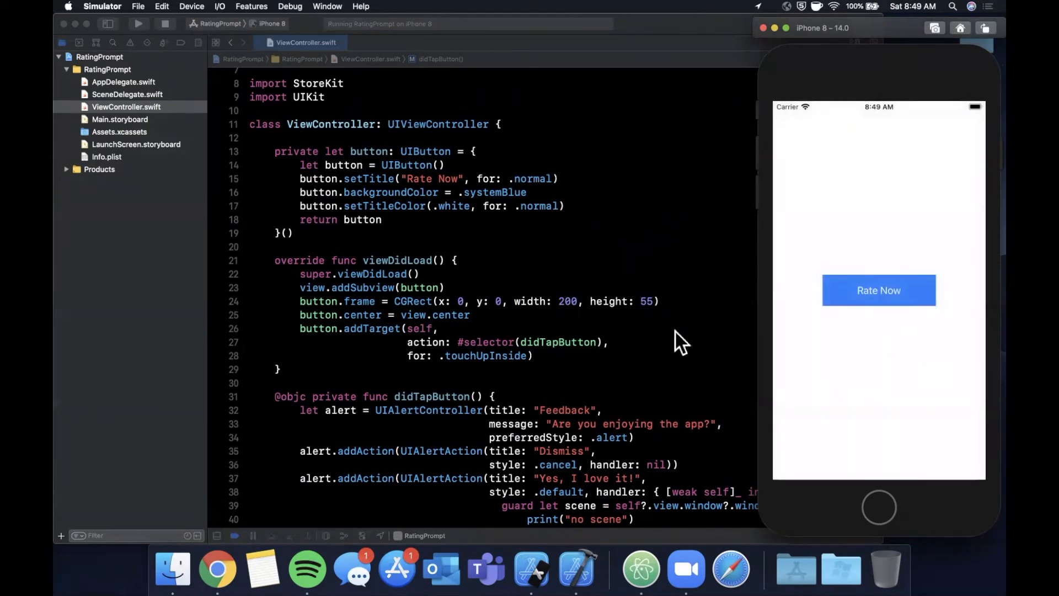
mouse_move(809, 318)
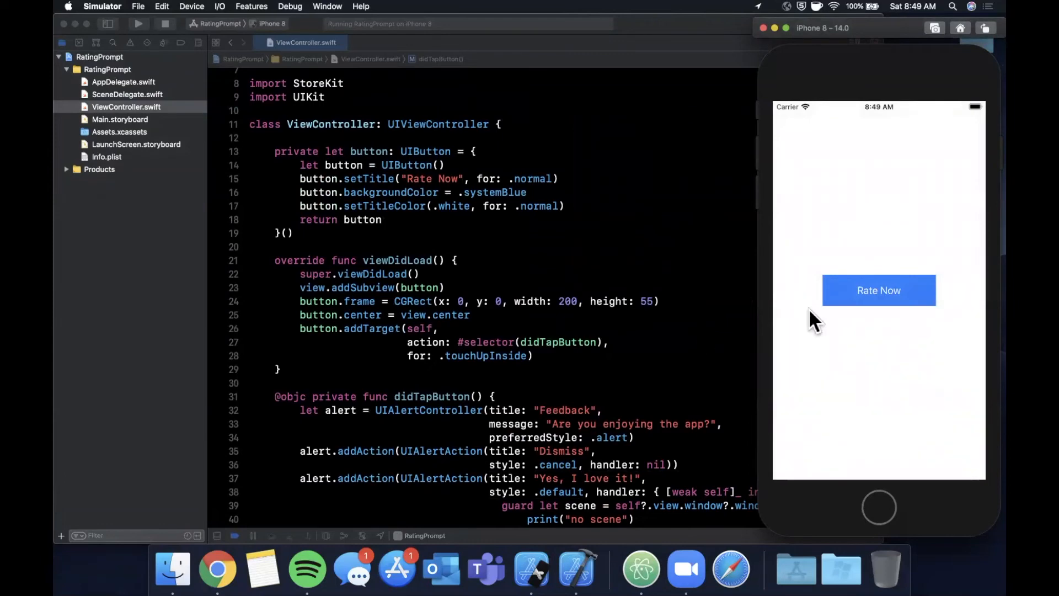
left_click(879, 290)
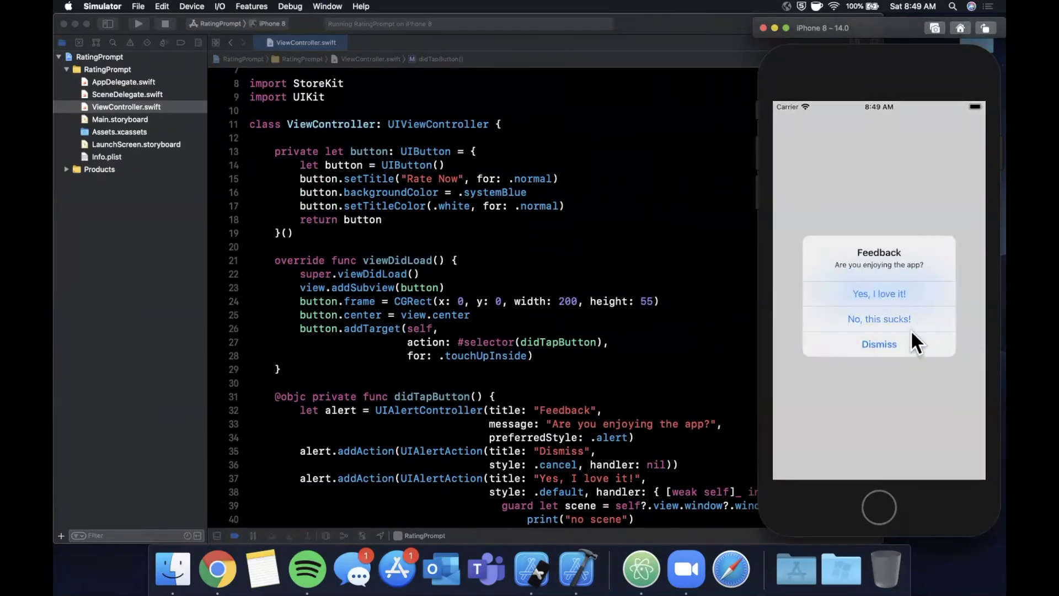
left_click(879, 345)
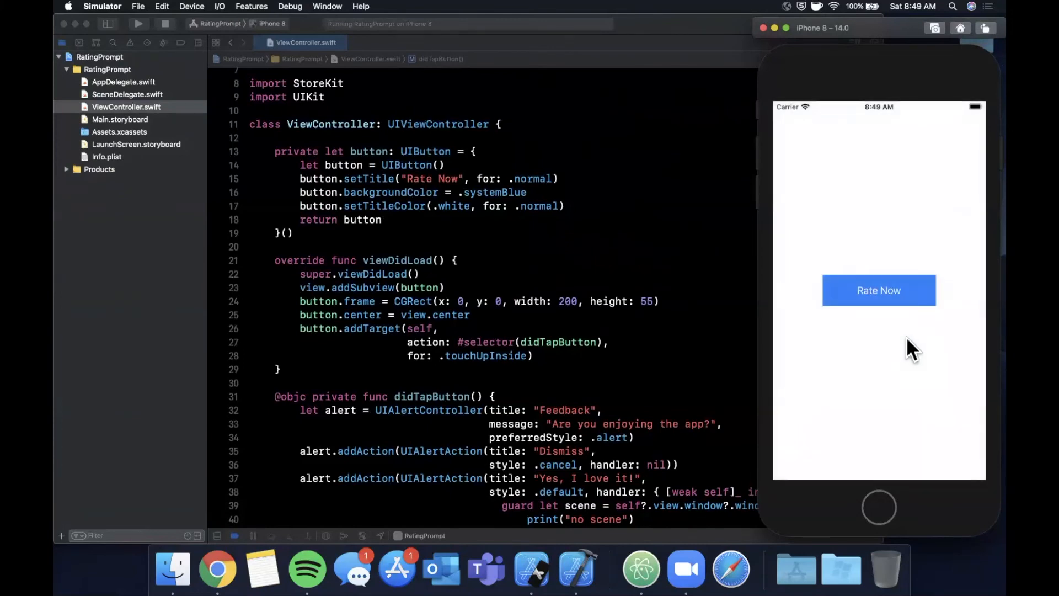
mouse_move(808, 350)
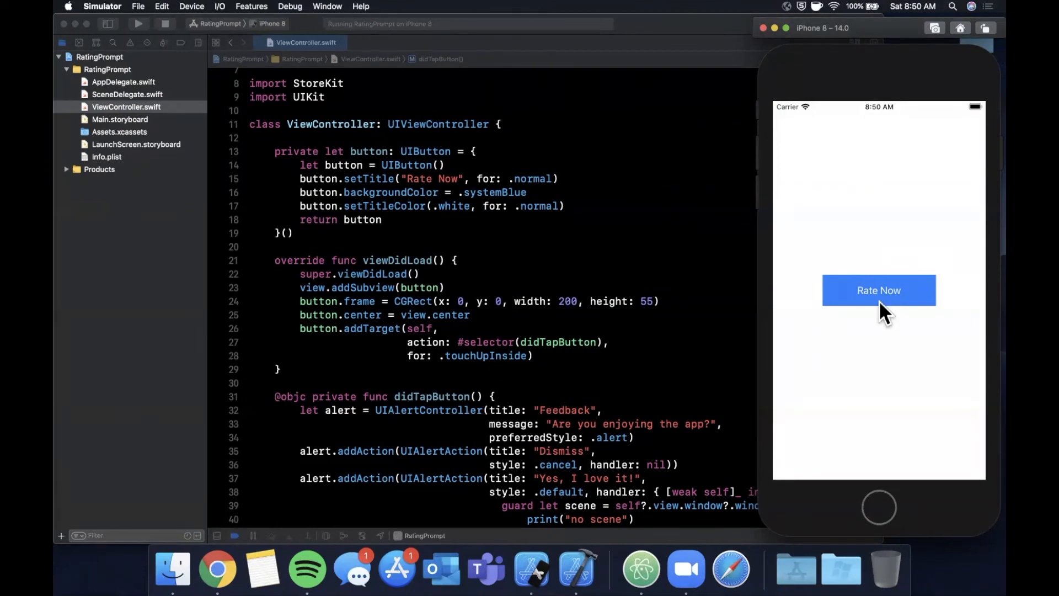
Answer 'Yes, I love it!' twice to show the star rating prompt, closing it with Not Now between.
left_click(879, 290)
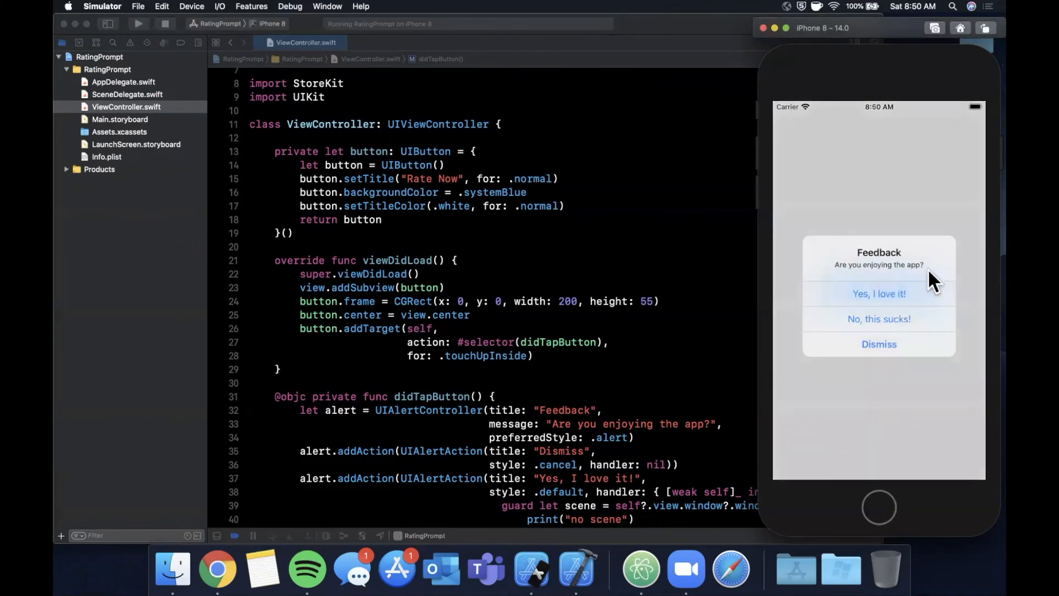
left_click(879, 294)
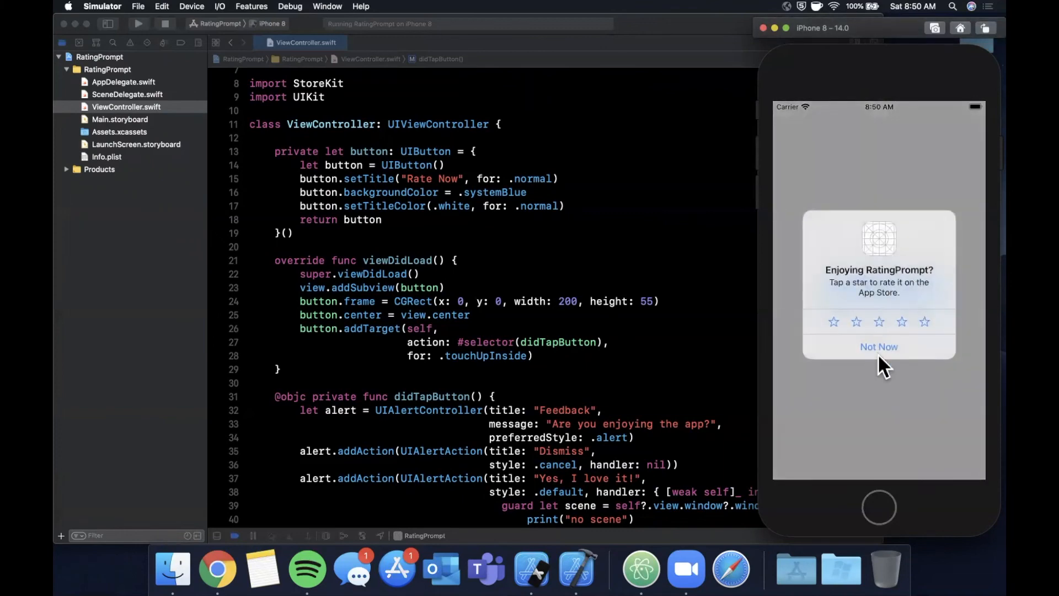
left_click(879, 347)
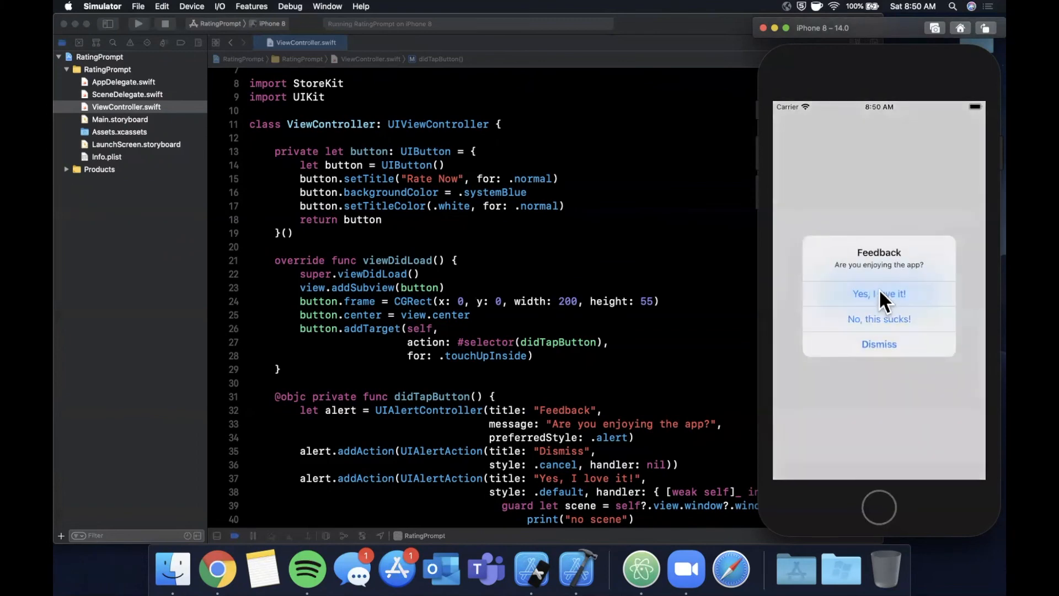
left_click(879, 294)
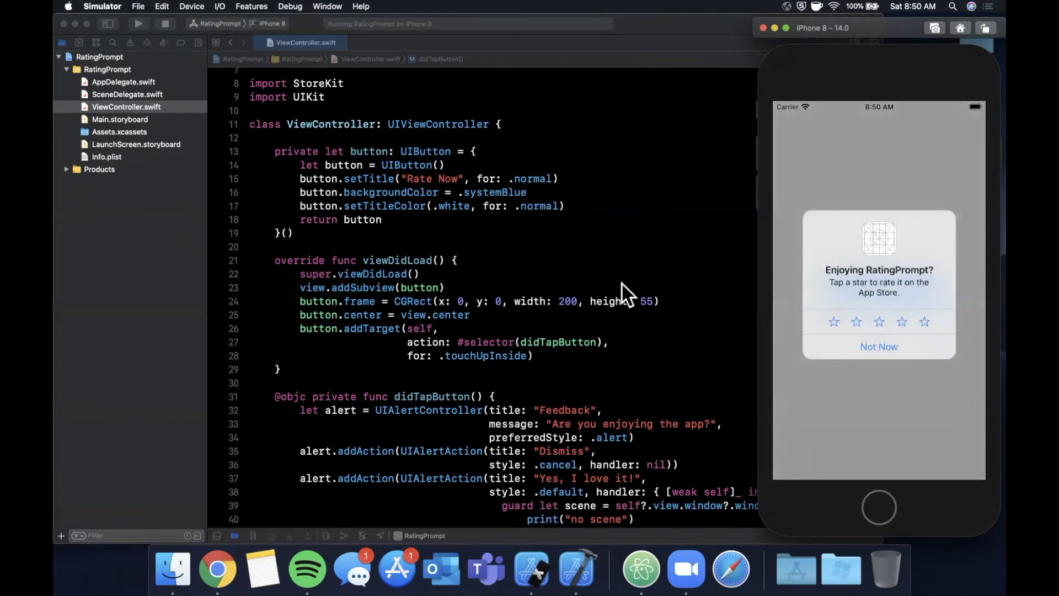
scroll("down", 3)
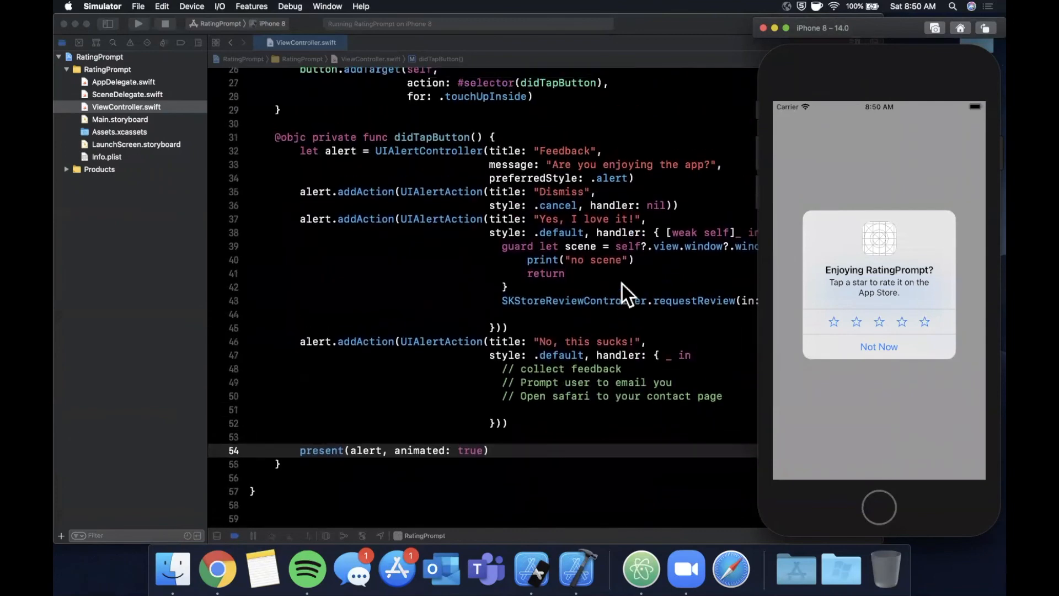
mouse_move(785, 272)
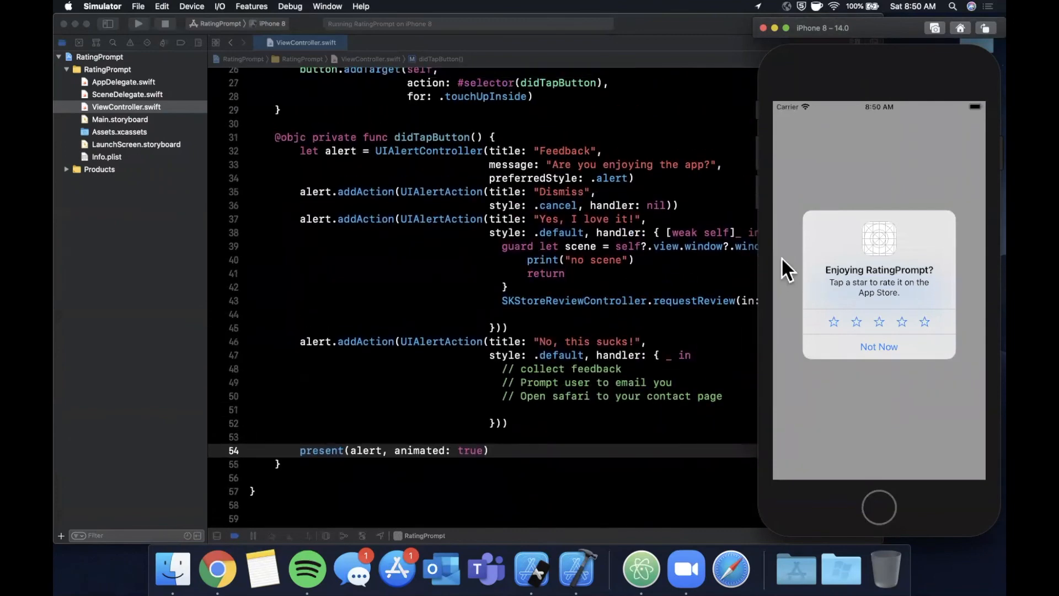
mouse_move(821, 286)
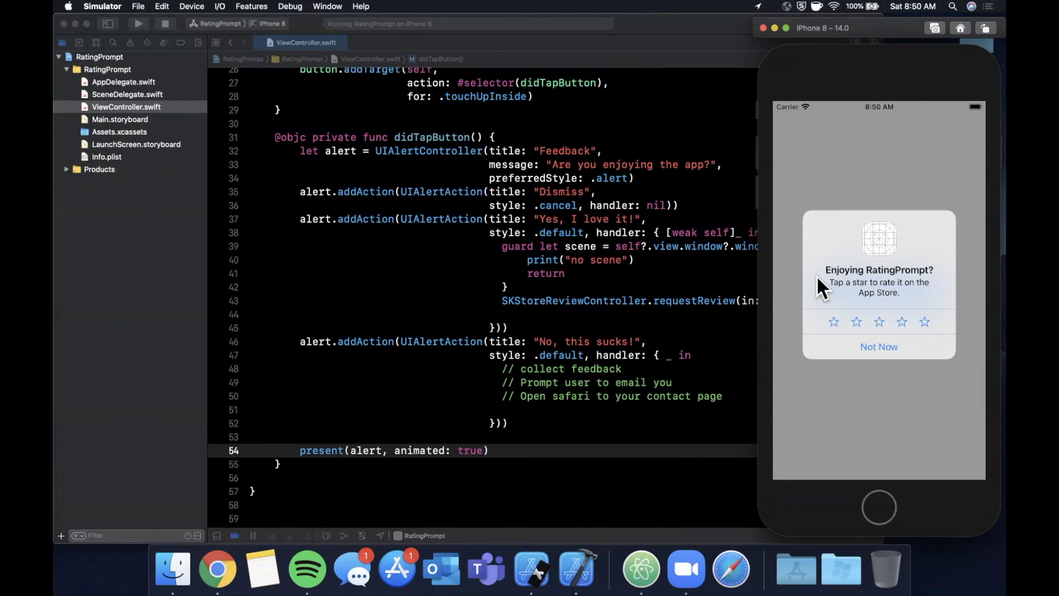
mouse_move(558, 413)
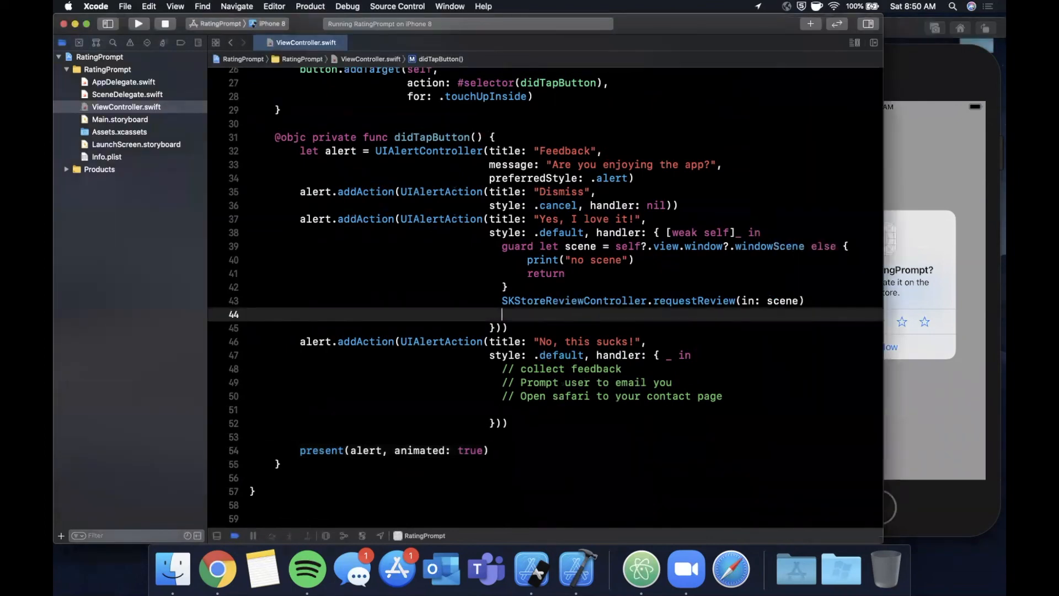
Type an experimental UIApplication.shared.open line, then delete it.
type("UIApplication.")
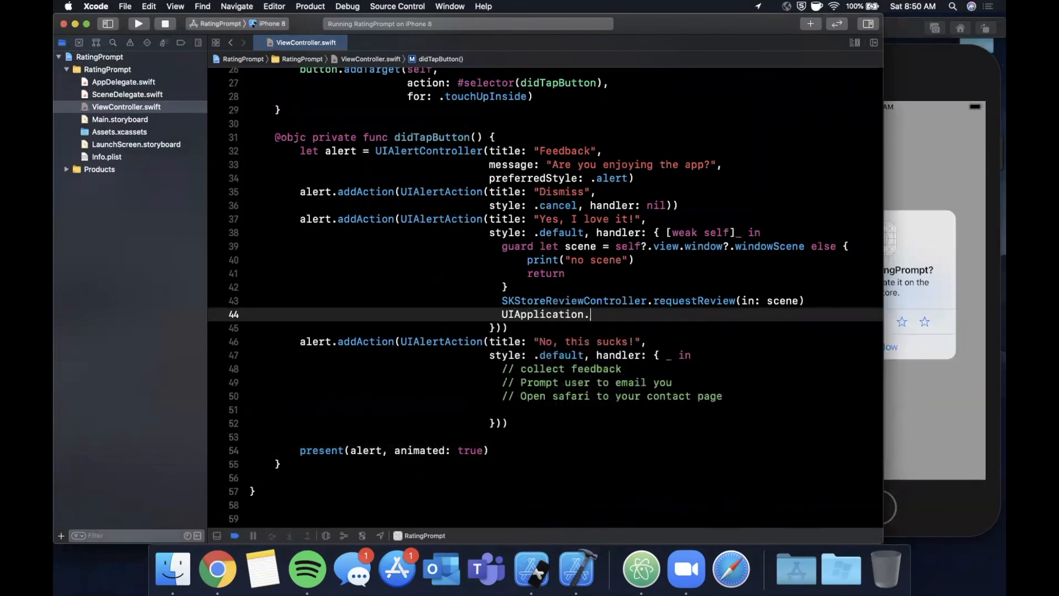
type("shared.o")
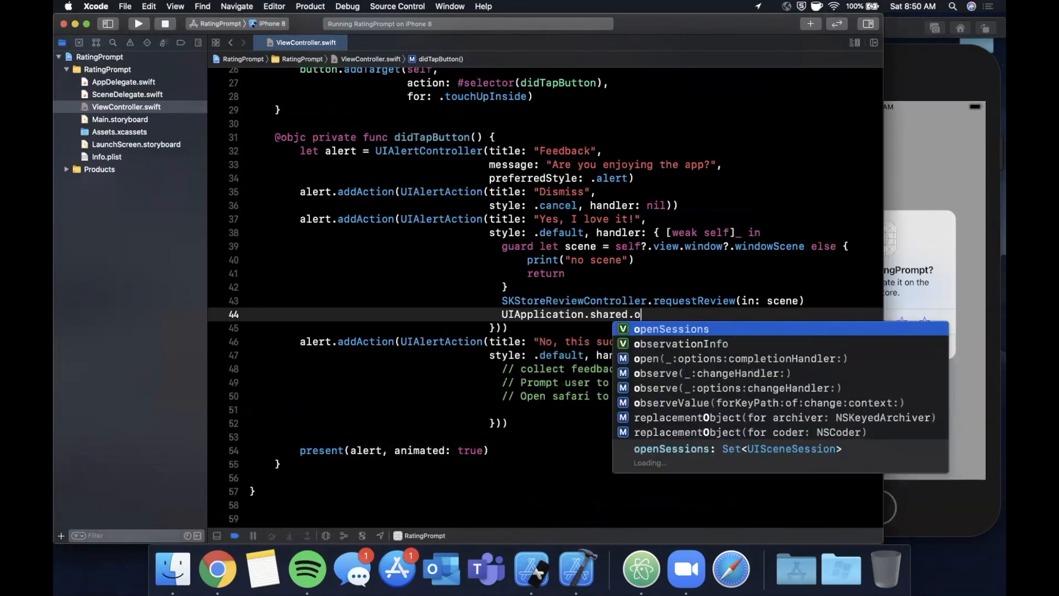
type("pen")
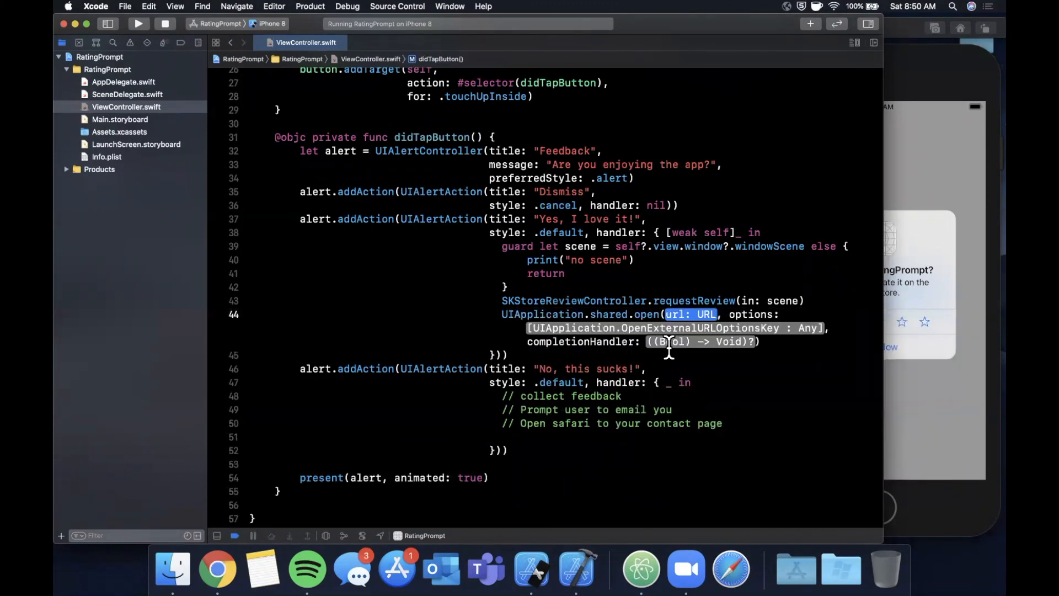
mouse_move(655, 356)
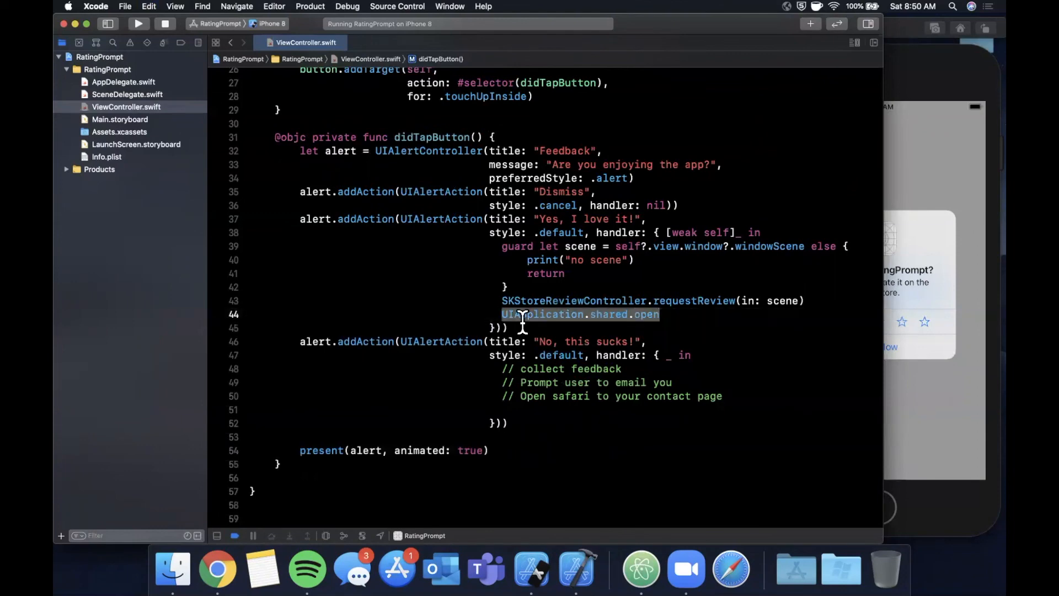
key("Backspace")
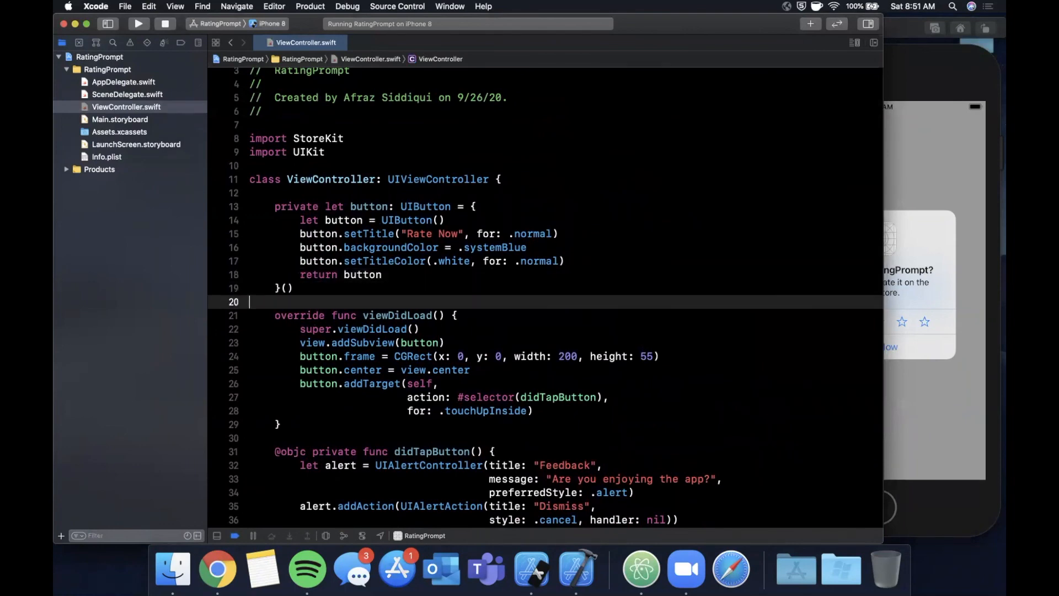
scroll("down", 3)
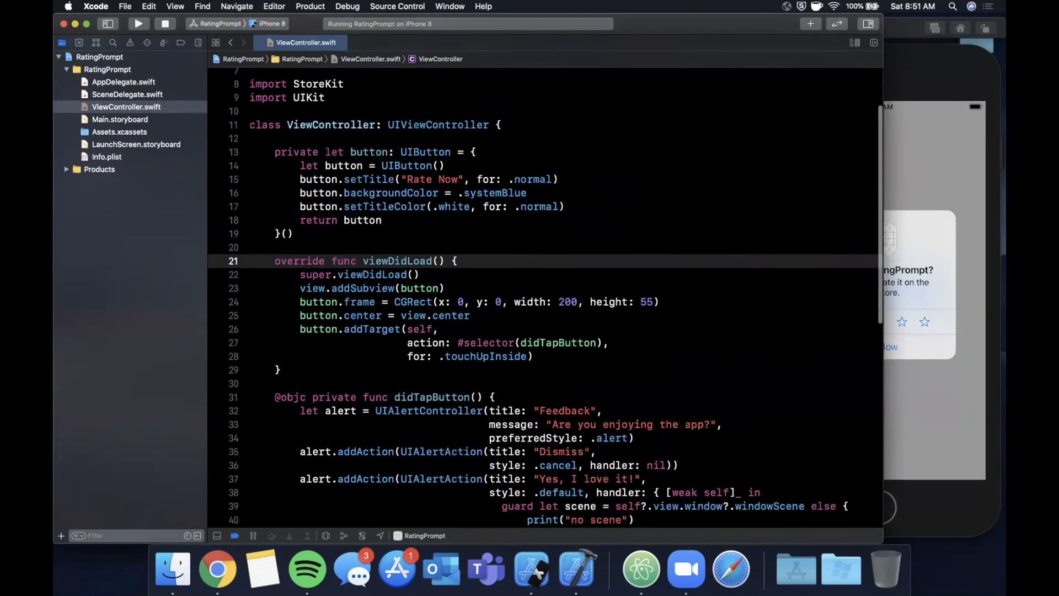
scroll("down", 3)
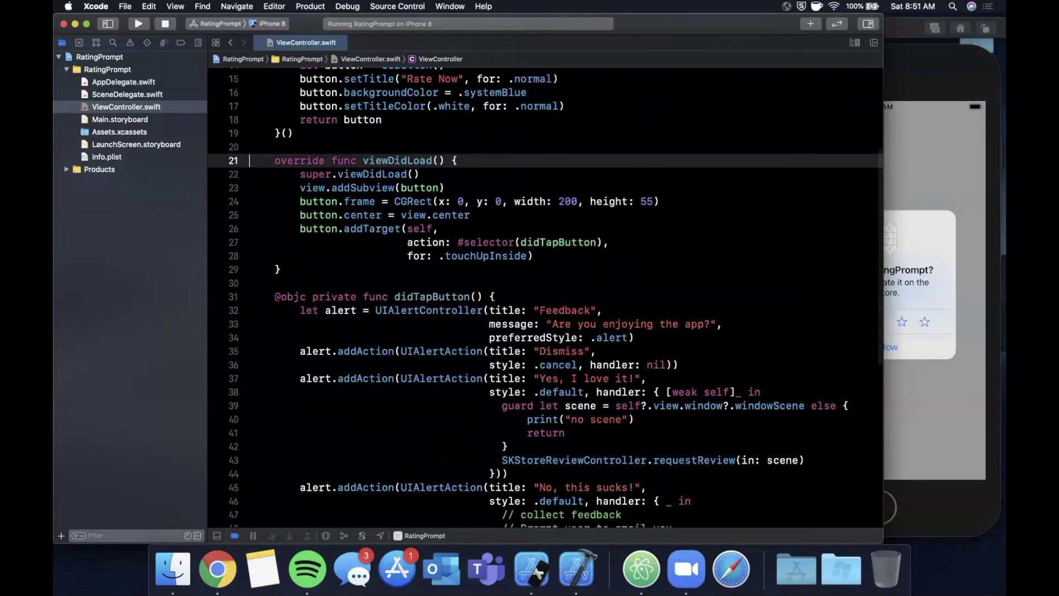
mouse_move(698, 237)
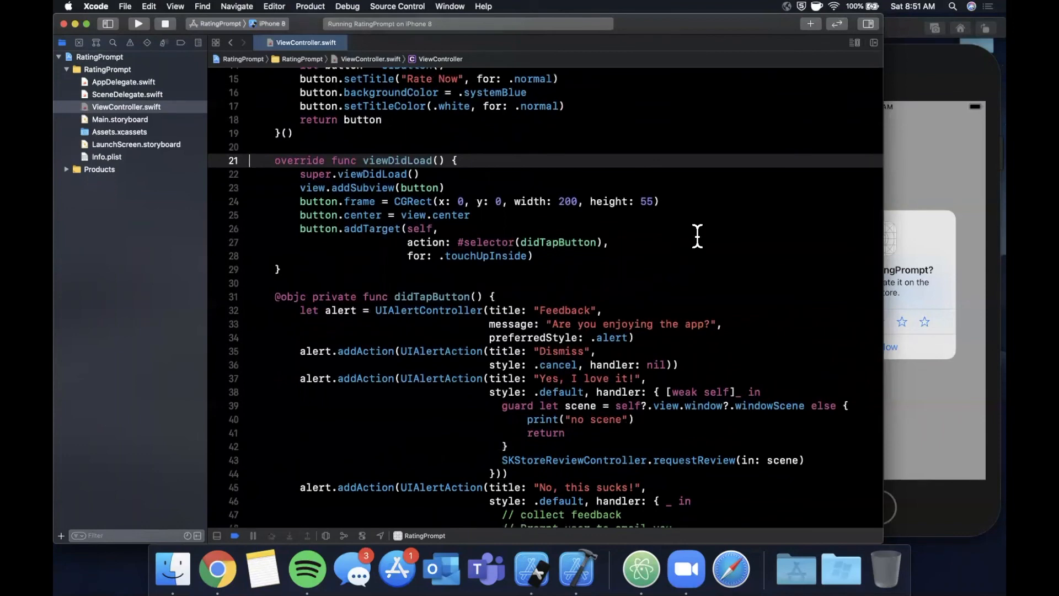